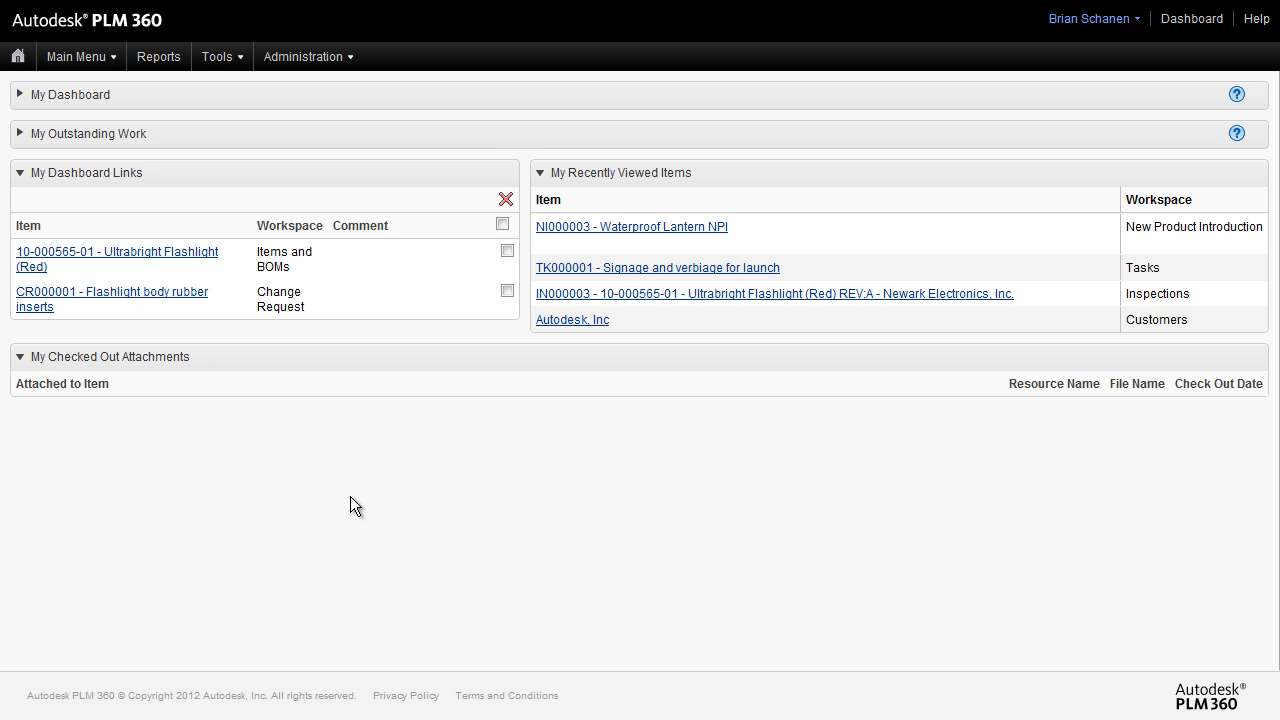
# - Open the main menu to browse workspace categories like Engineering, Quality and Service & Support
pyautogui.click(76, 56)
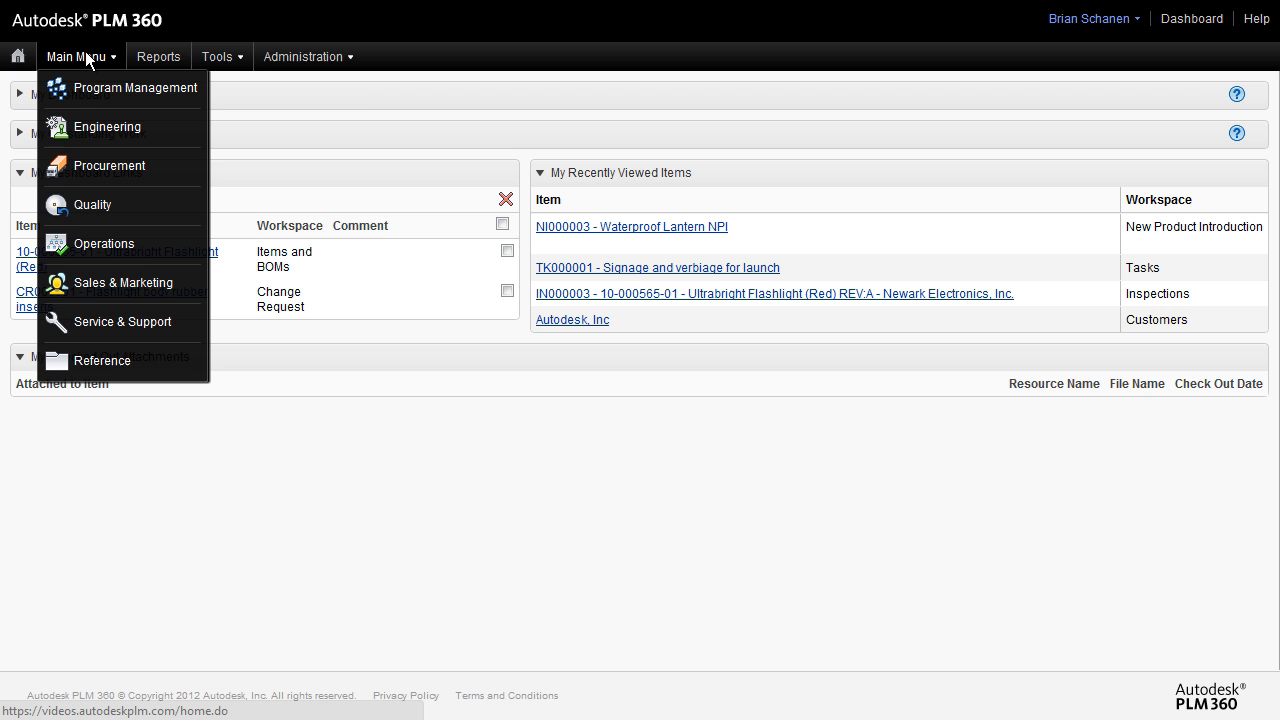
pyautogui.moveTo(135, 88)
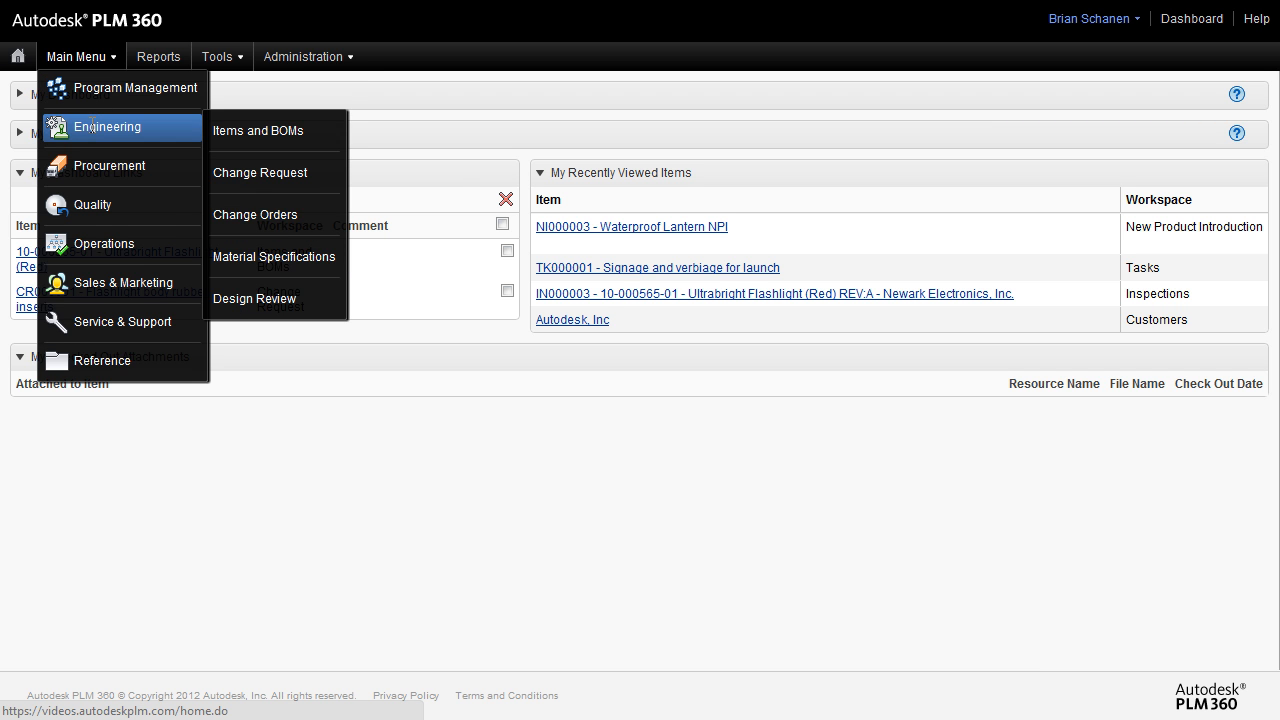
pyautogui.moveTo(93, 205)
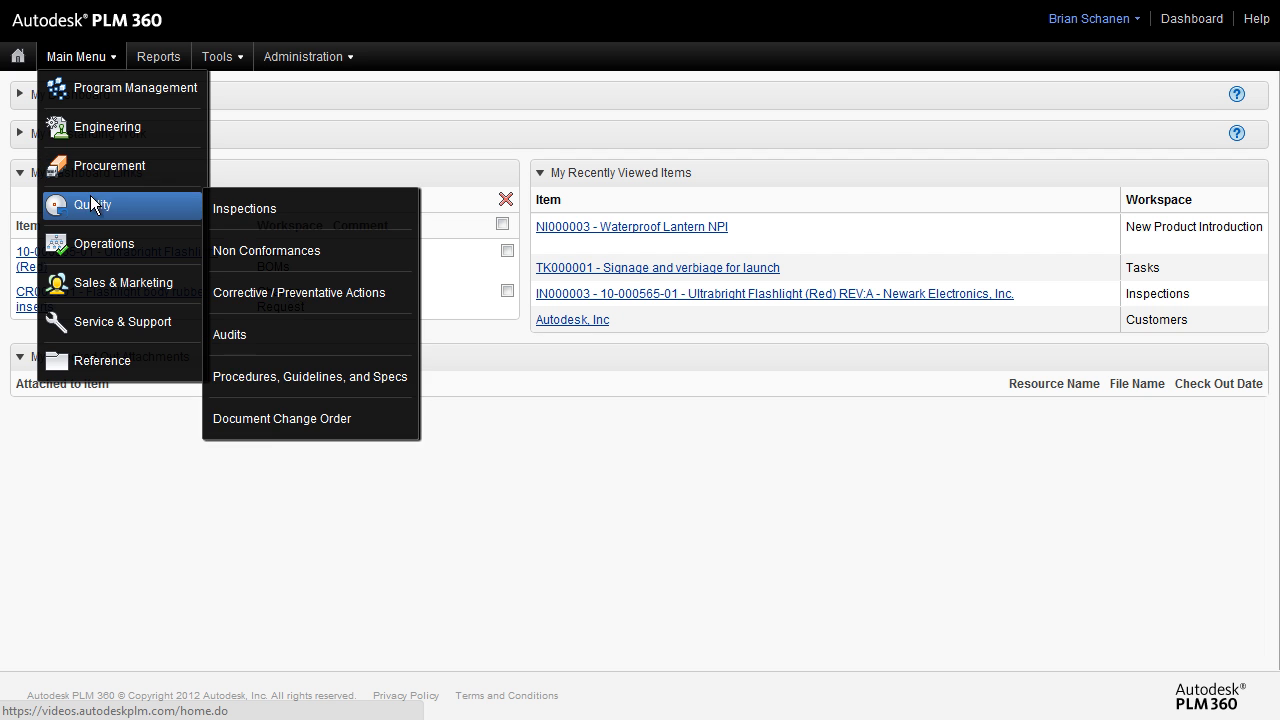
pyautogui.moveTo(104, 243)
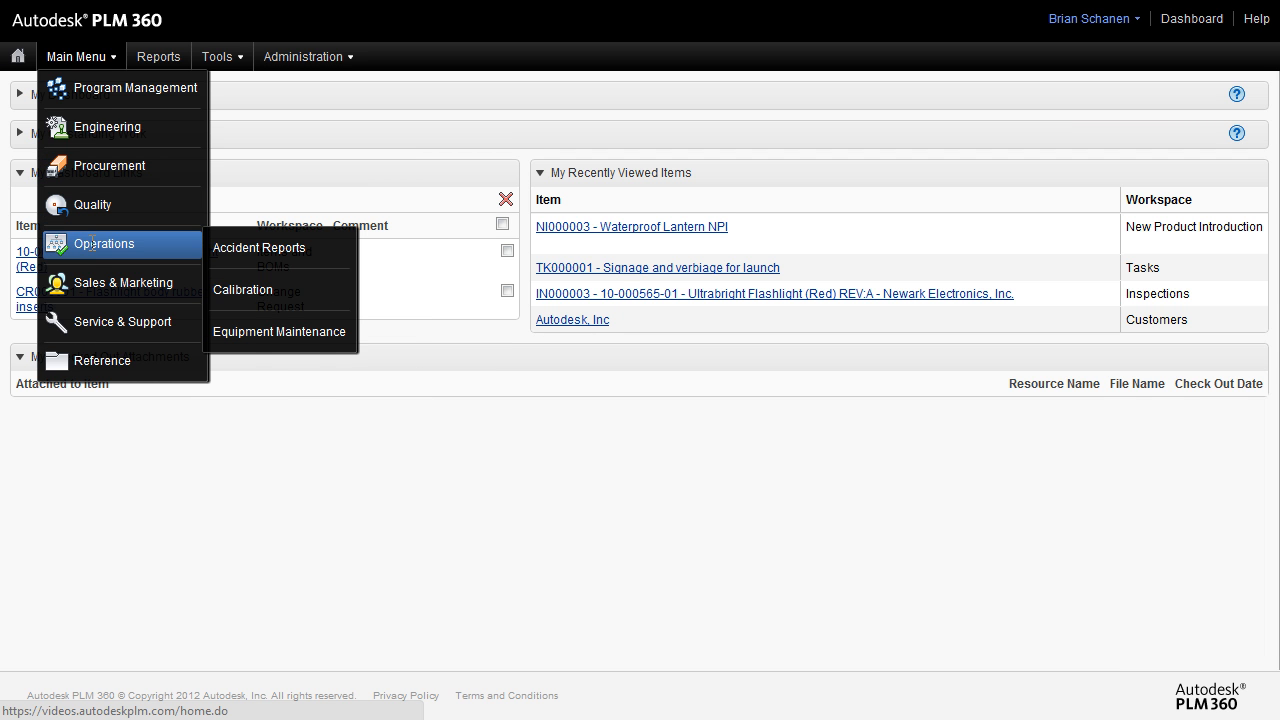
pyautogui.moveTo(122, 321)
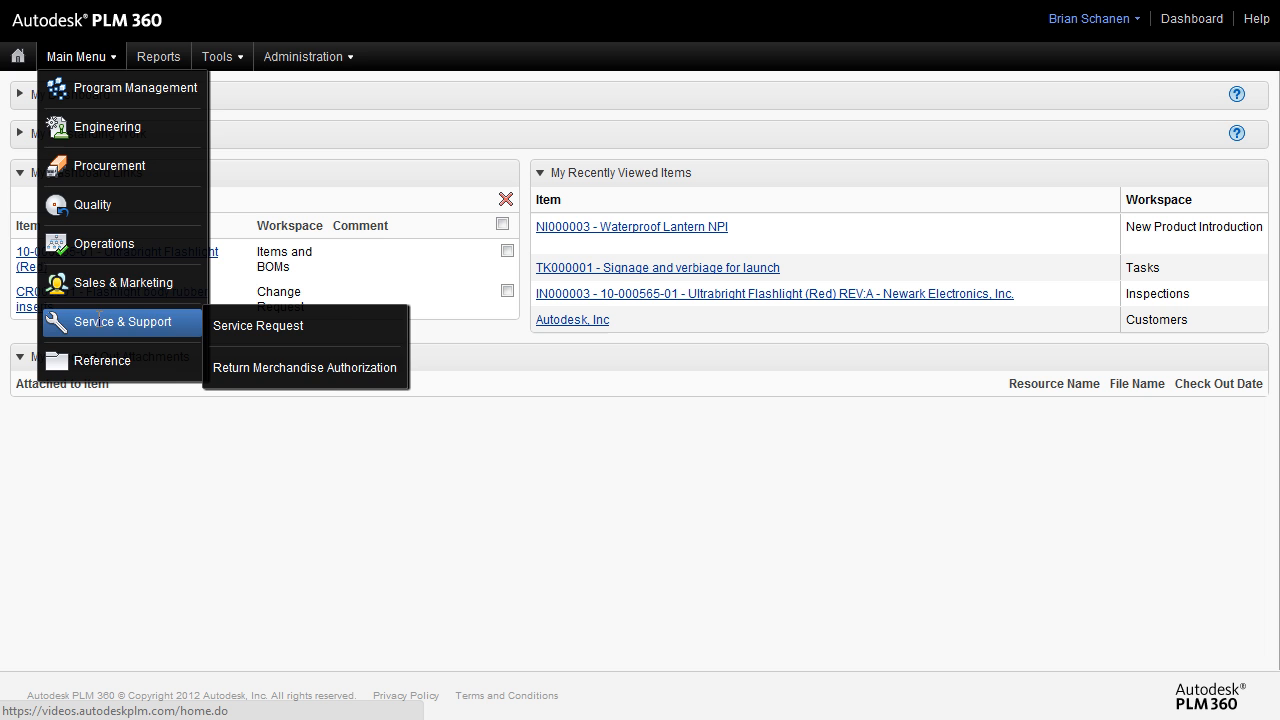
pyautogui.moveTo(104, 243)
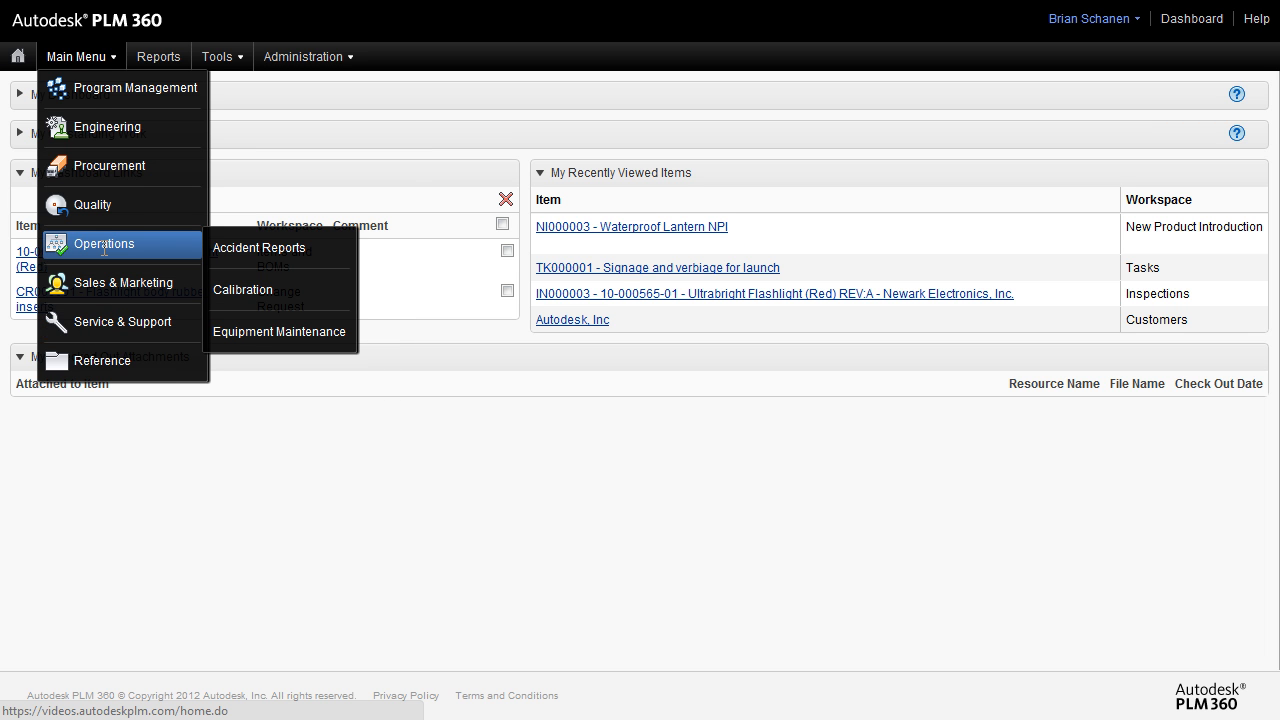
pyautogui.moveTo(92, 205)
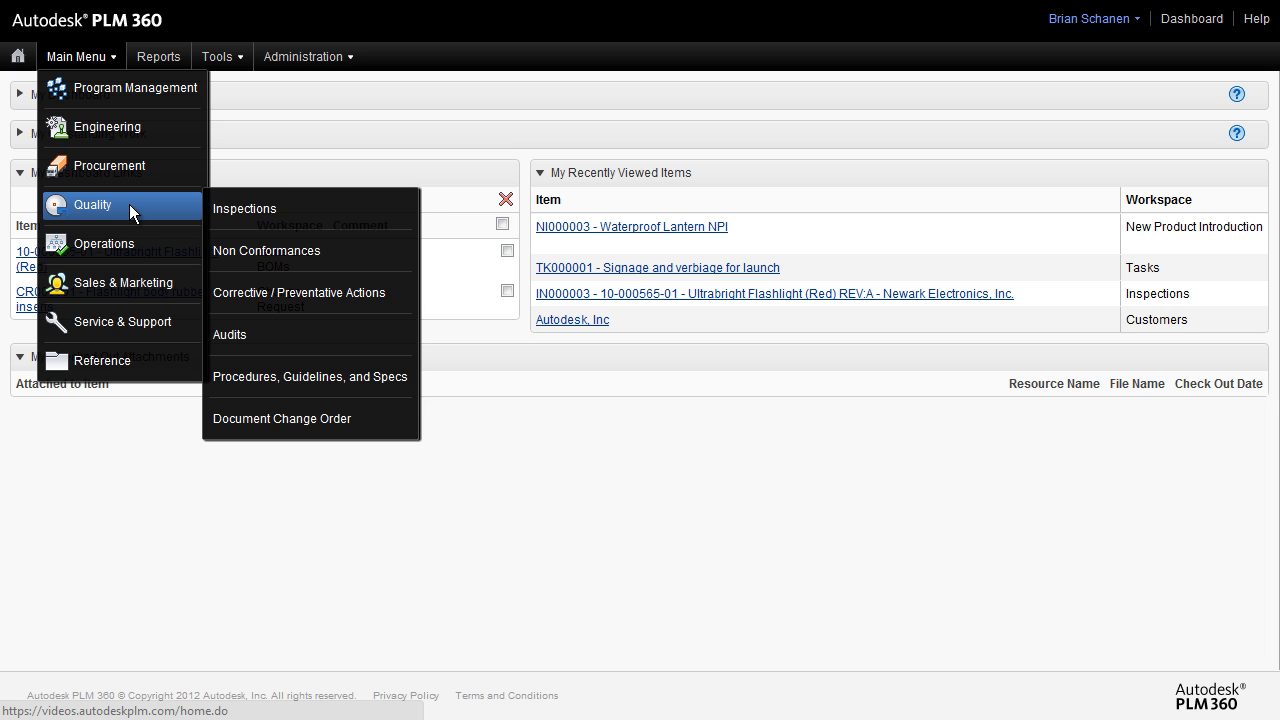
pyautogui.moveTo(122, 321)
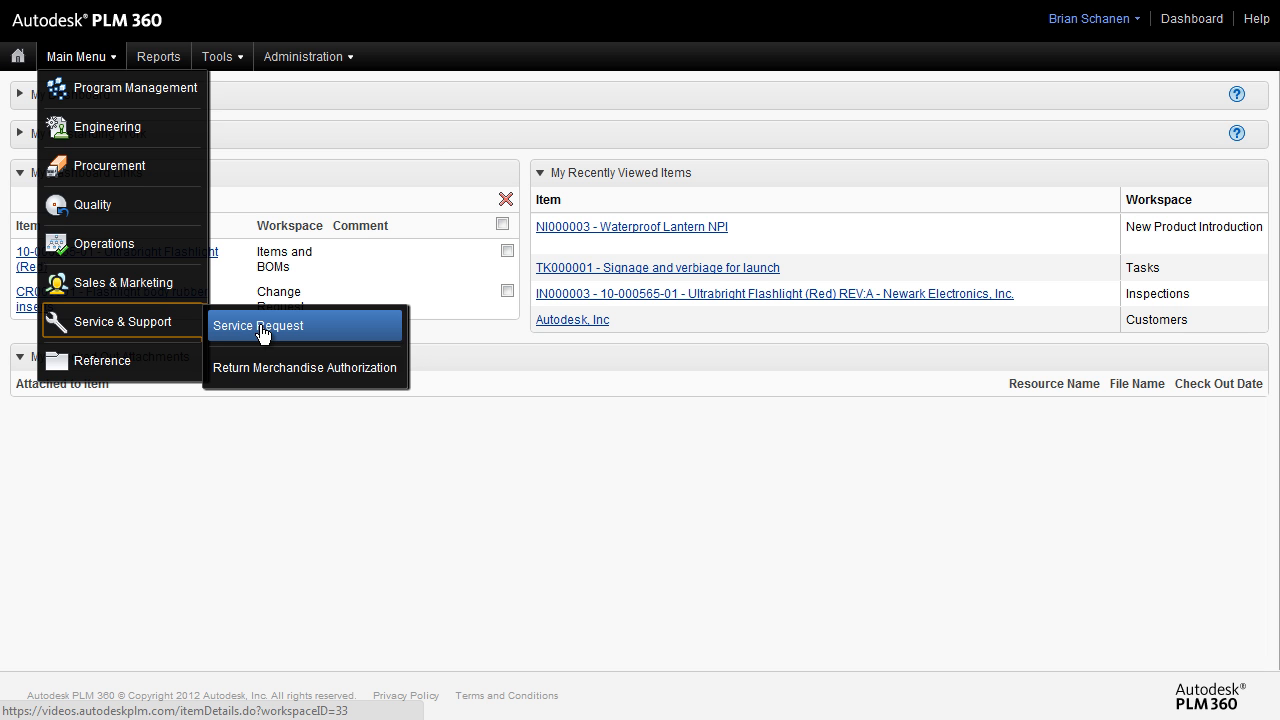
# - Go to the empty Service Request workspace and start a new service request
pyautogui.click(258, 325)
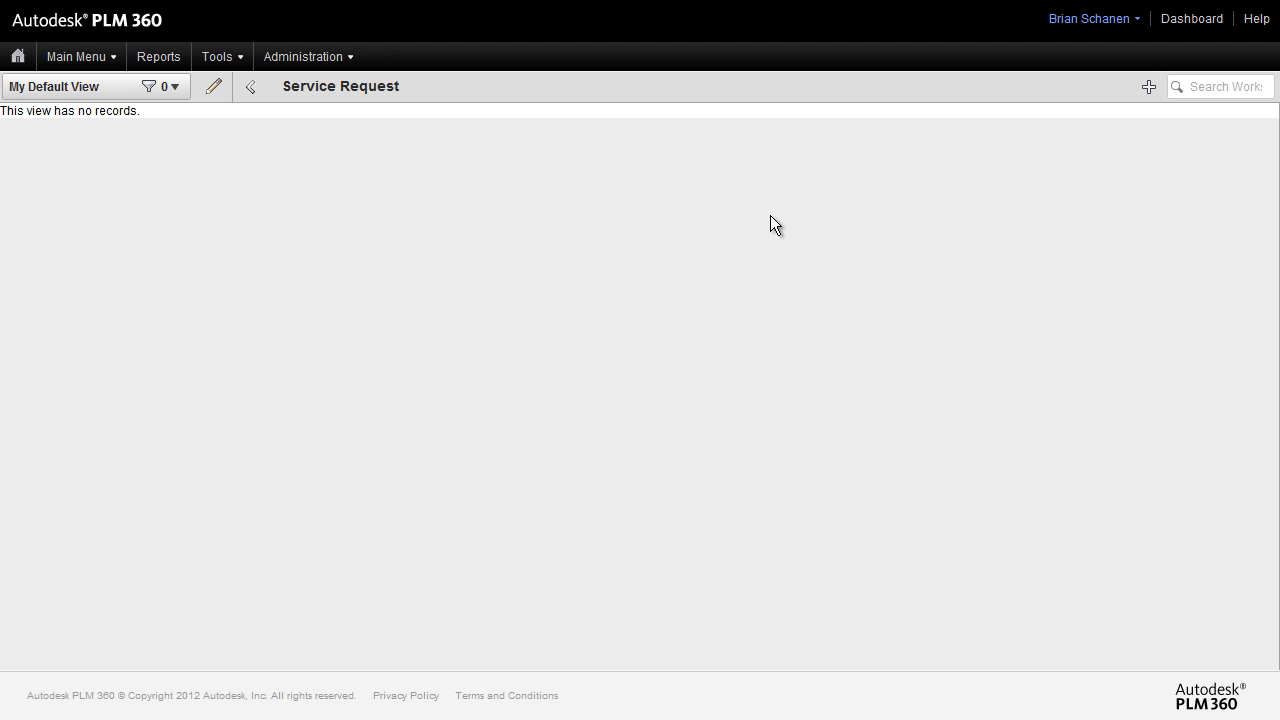
pyautogui.moveTo(1028, 208)
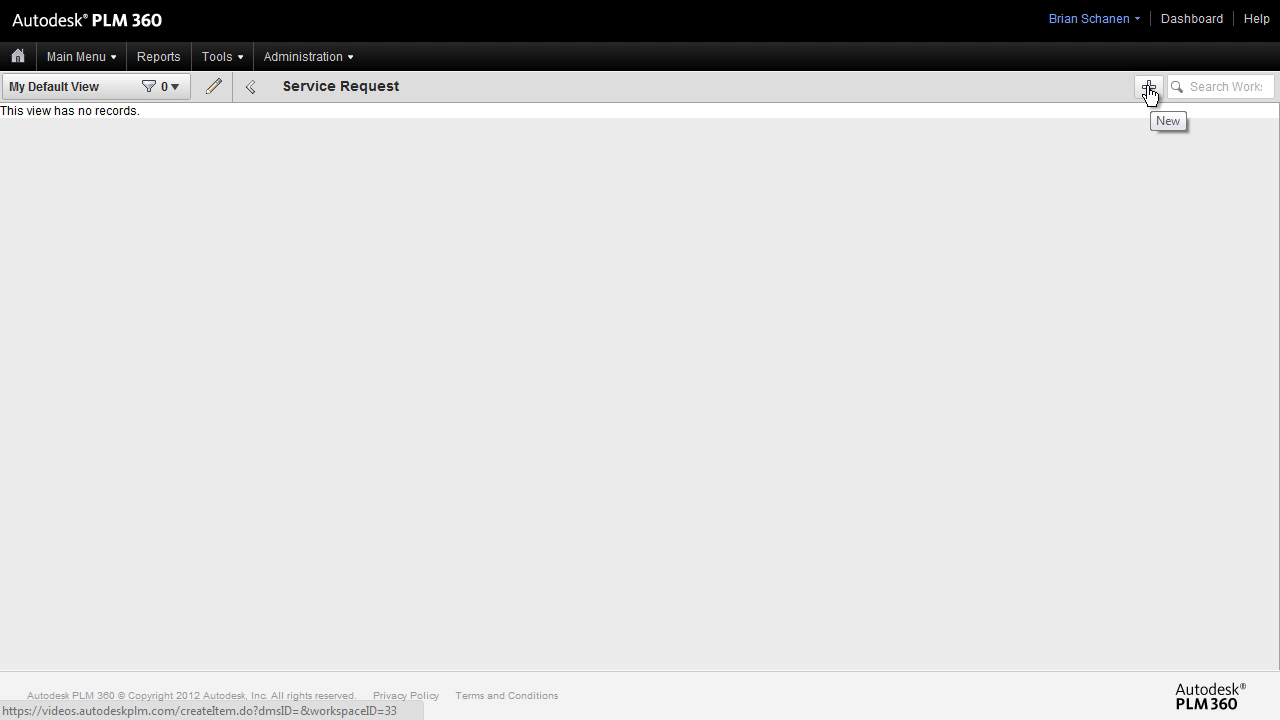
pyautogui.click(1149, 87)
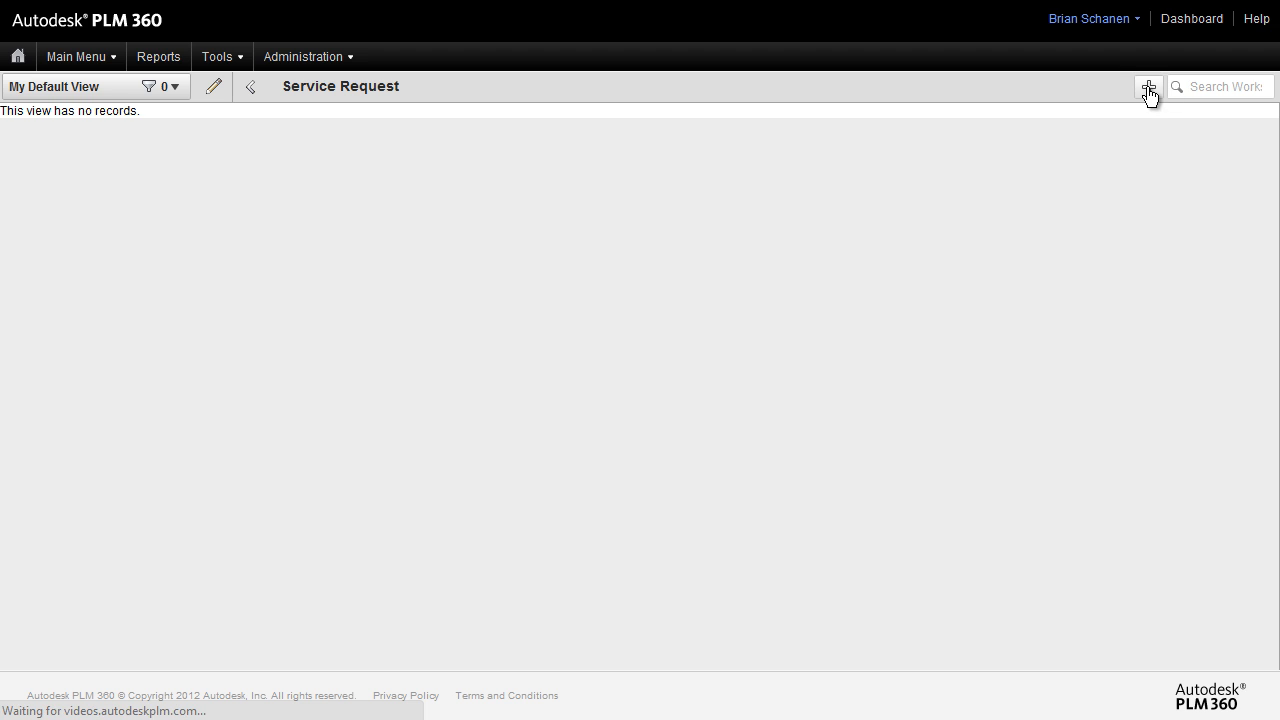
# - Scroll through the blank form's Details, Service Location, Service Detail and Closeout sections
pyautogui.click(1148, 86)
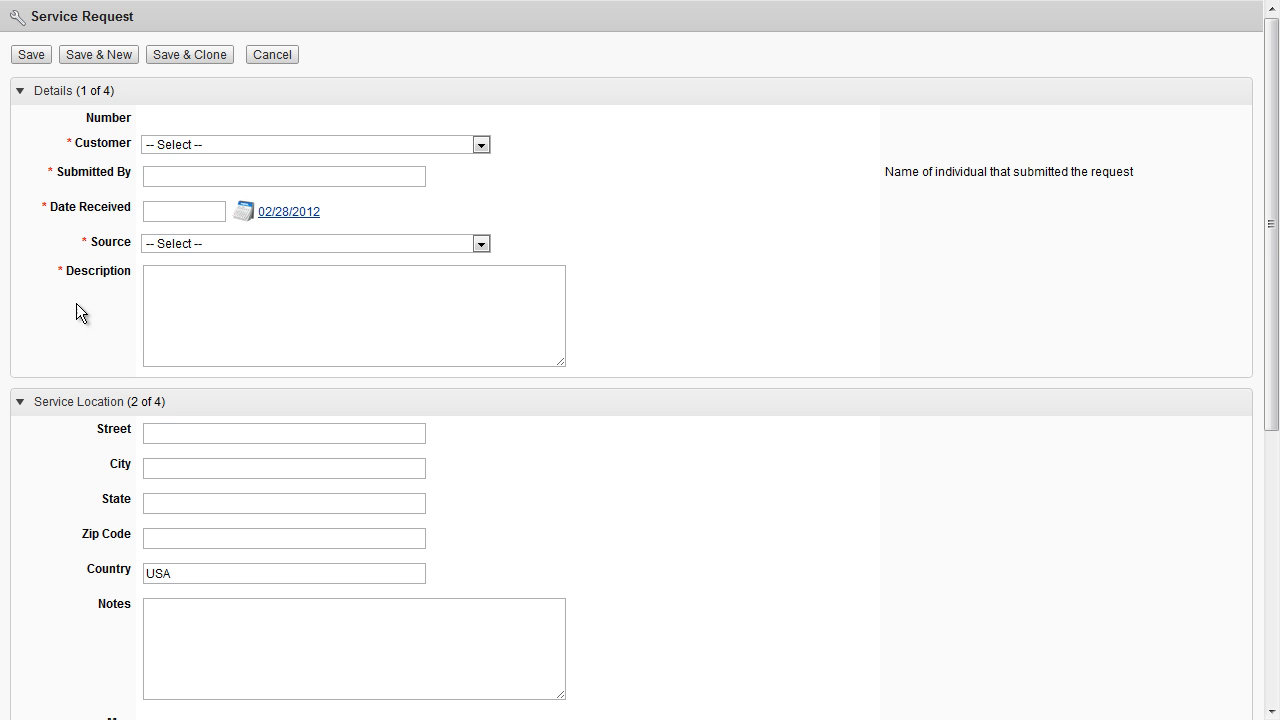
pyautogui.scroll(-3)
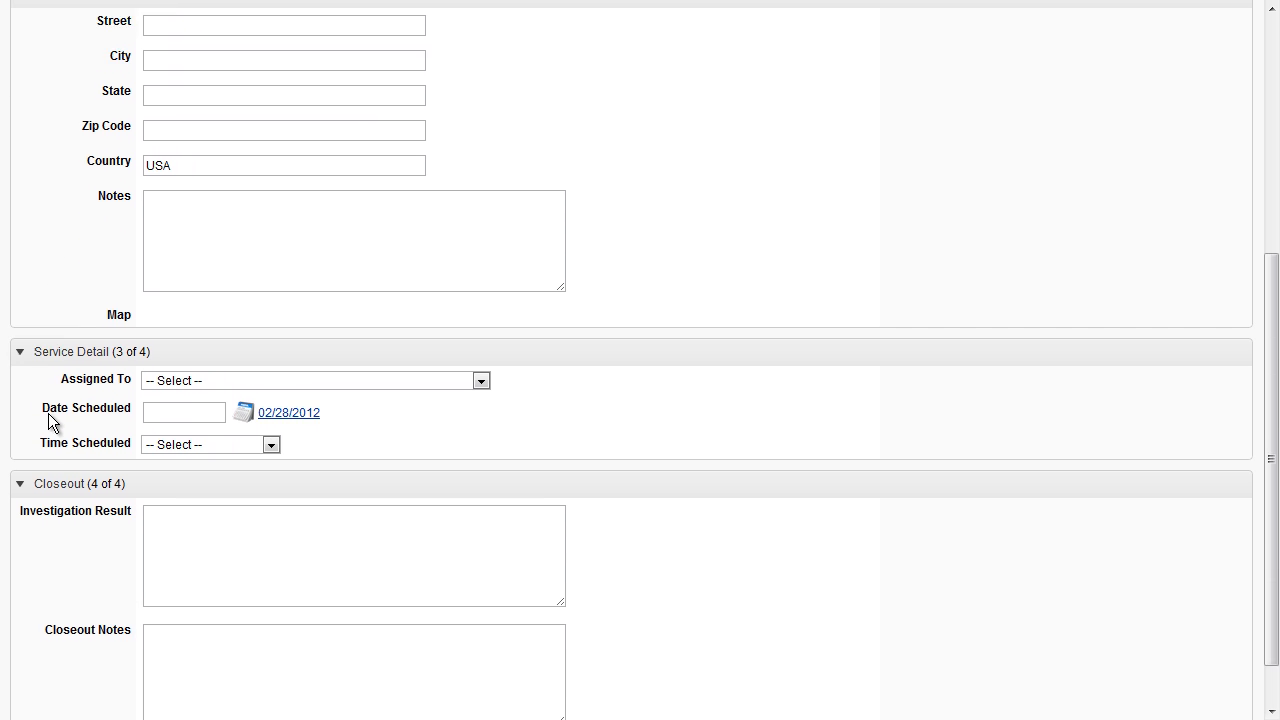
pyautogui.scroll(3)
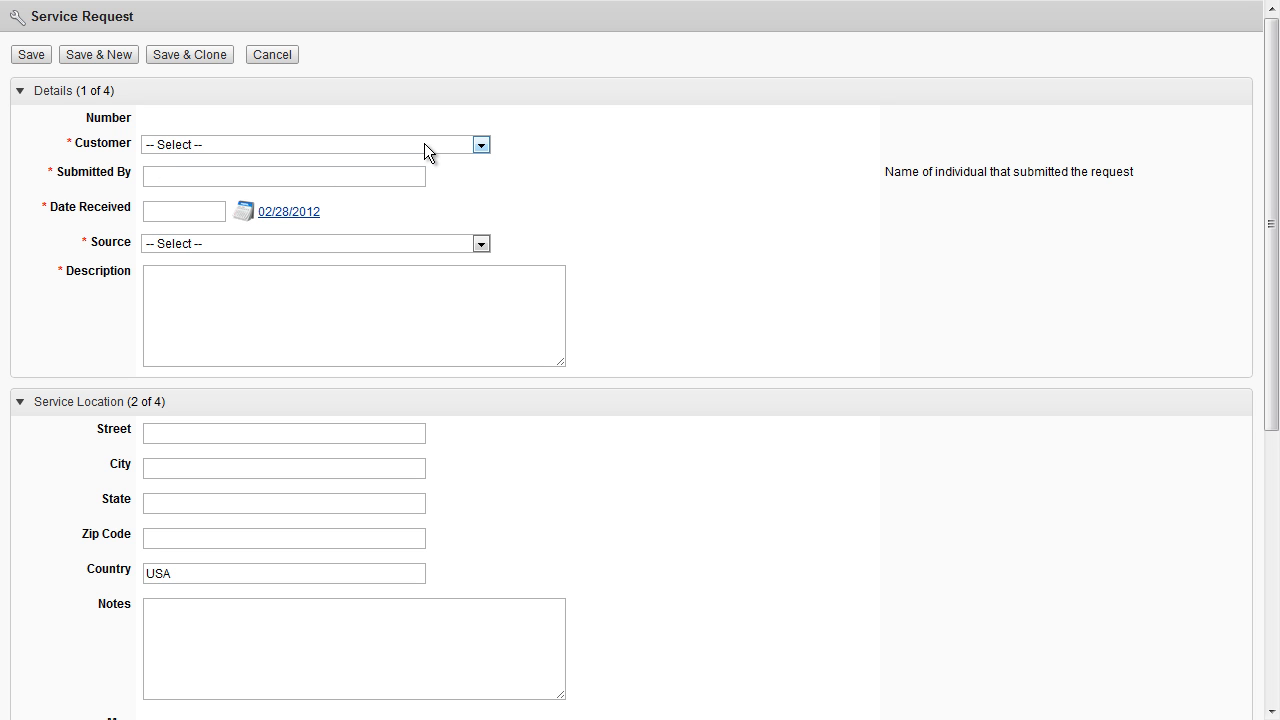
pyautogui.moveTo(451, 190)
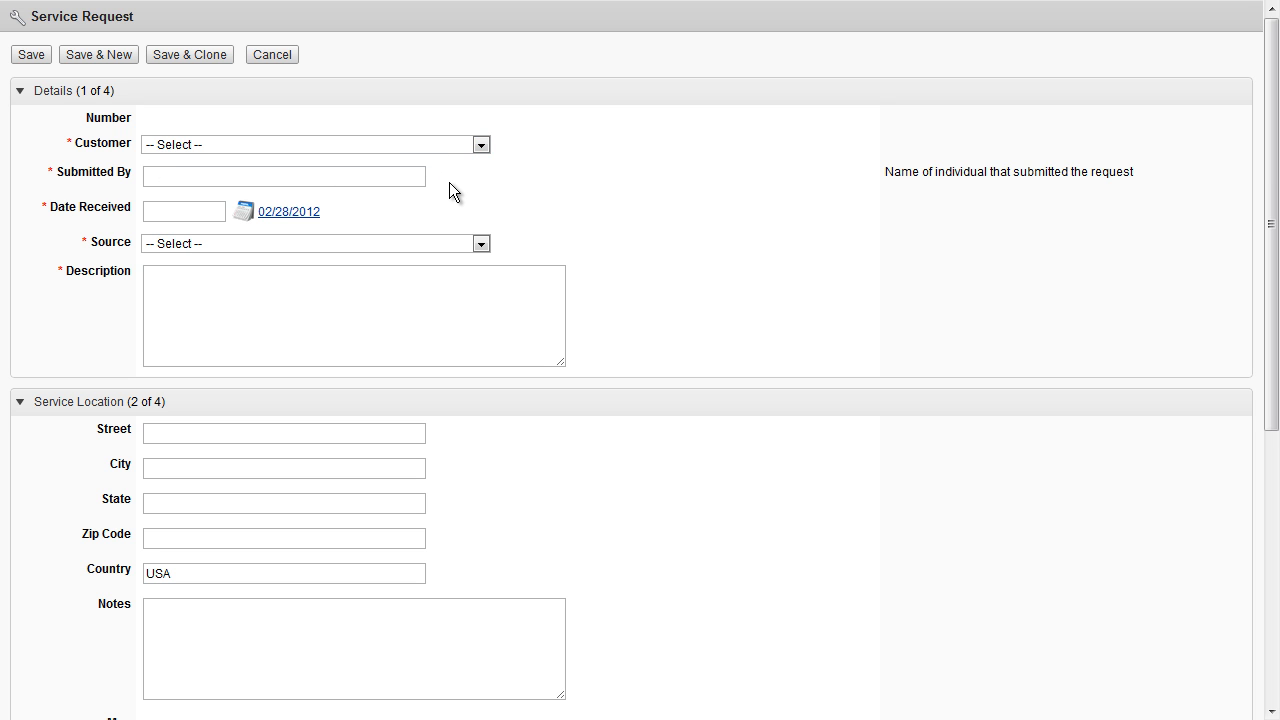
pyautogui.moveTo(587, 215)
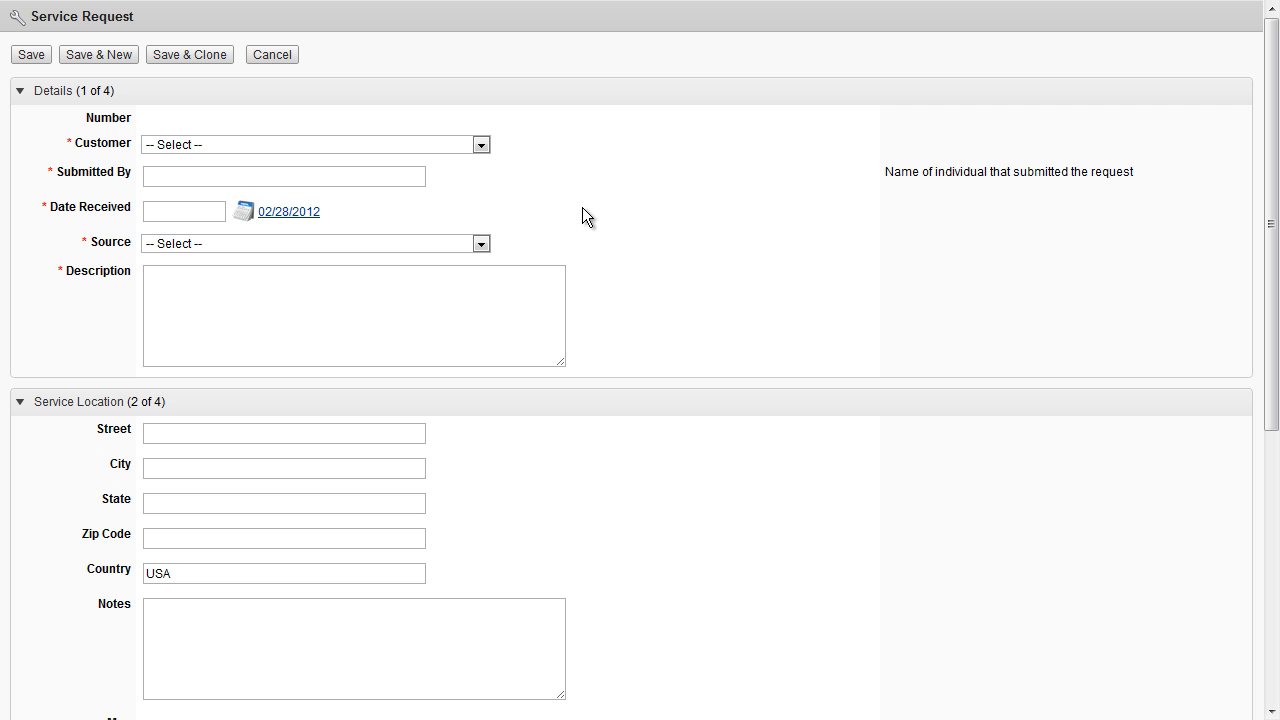
pyautogui.moveTo(537, 183)
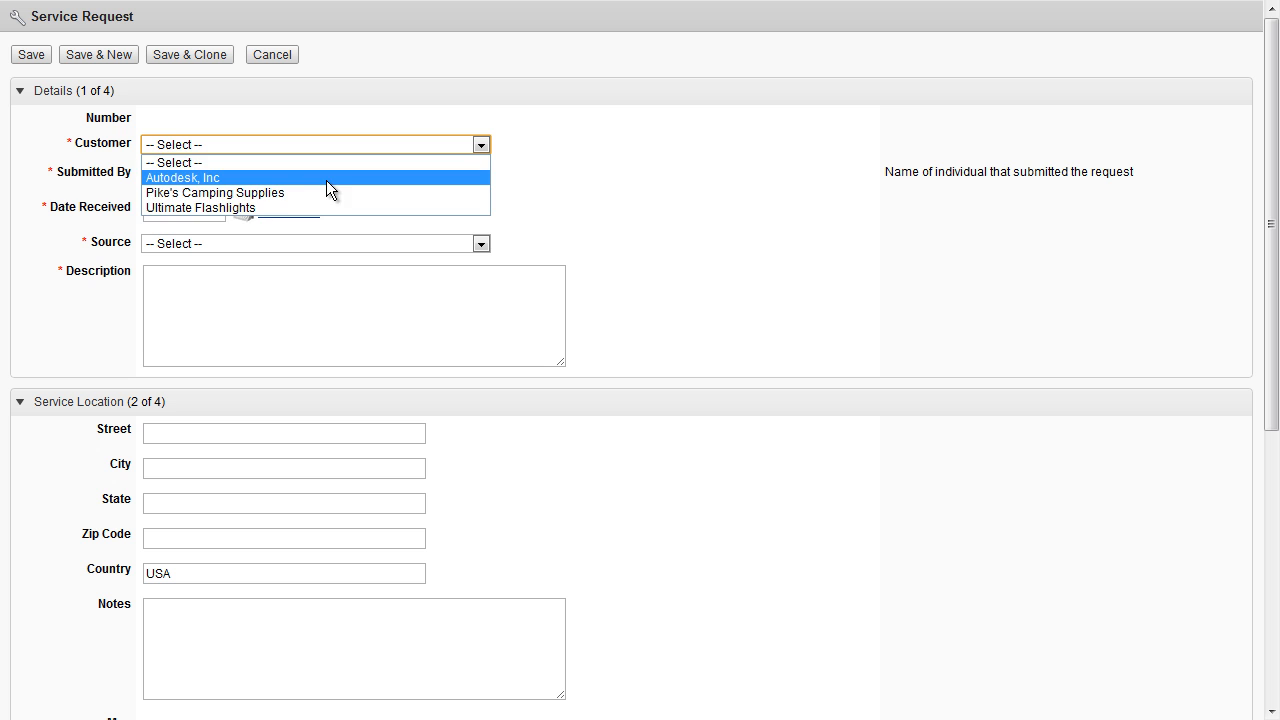
pyautogui.click(182, 177)
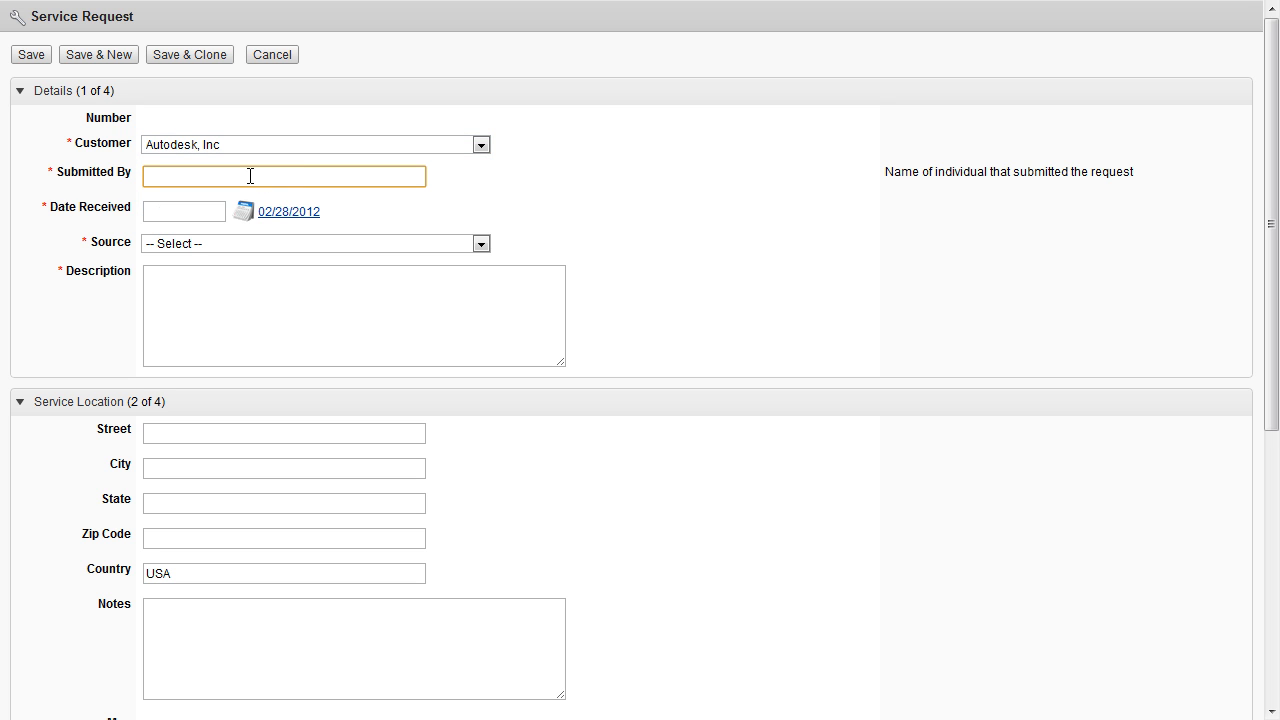
pyautogui.click(283, 176)
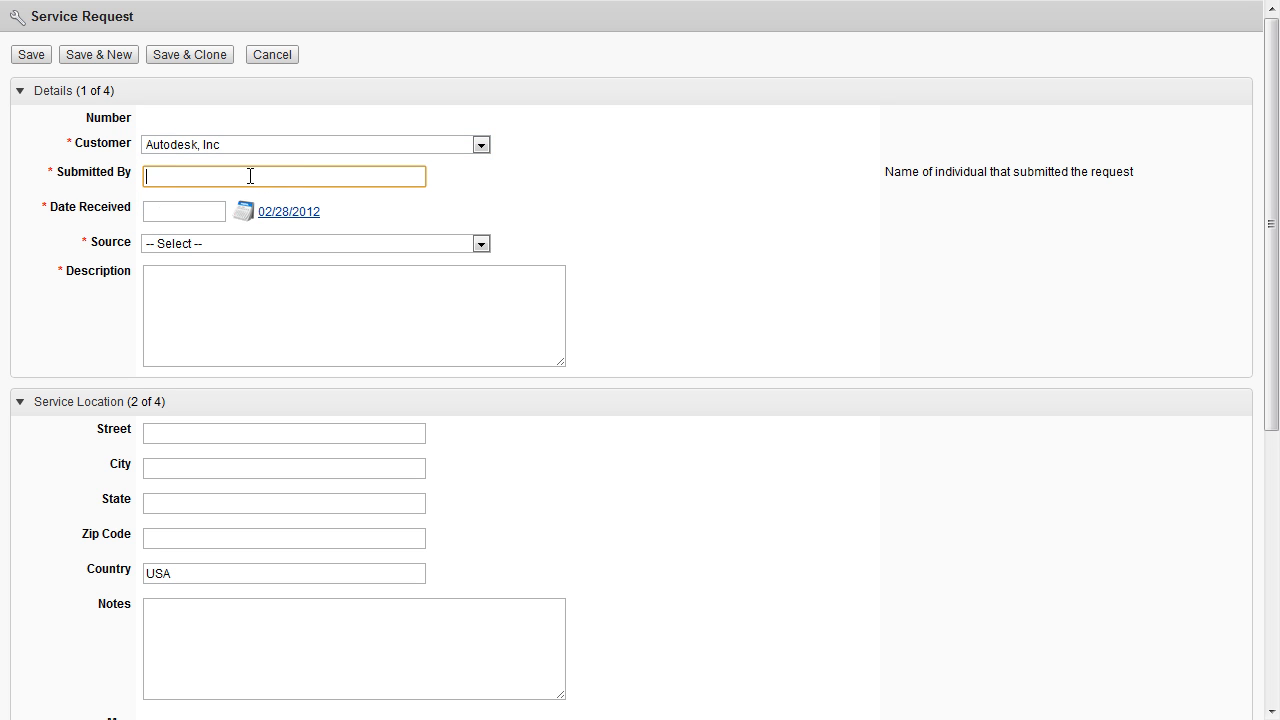
pyautogui.write('Brian Schanen')
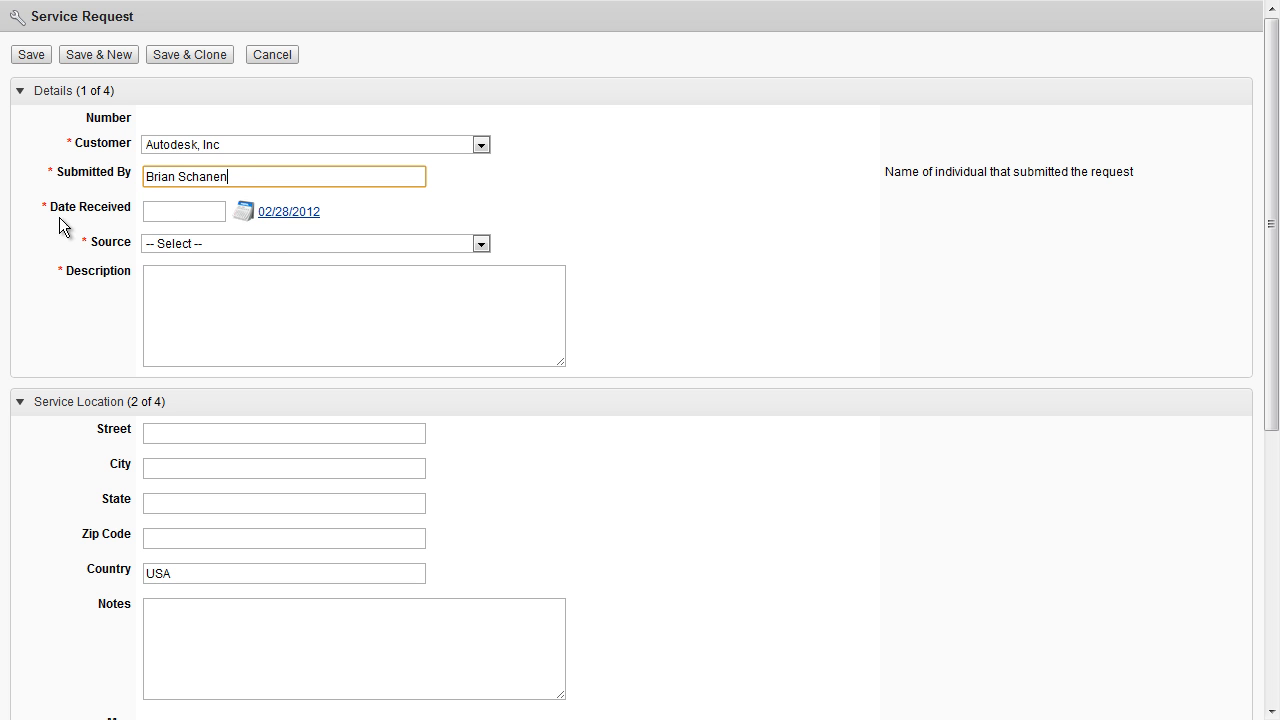
pyautogui.click(244, 211)
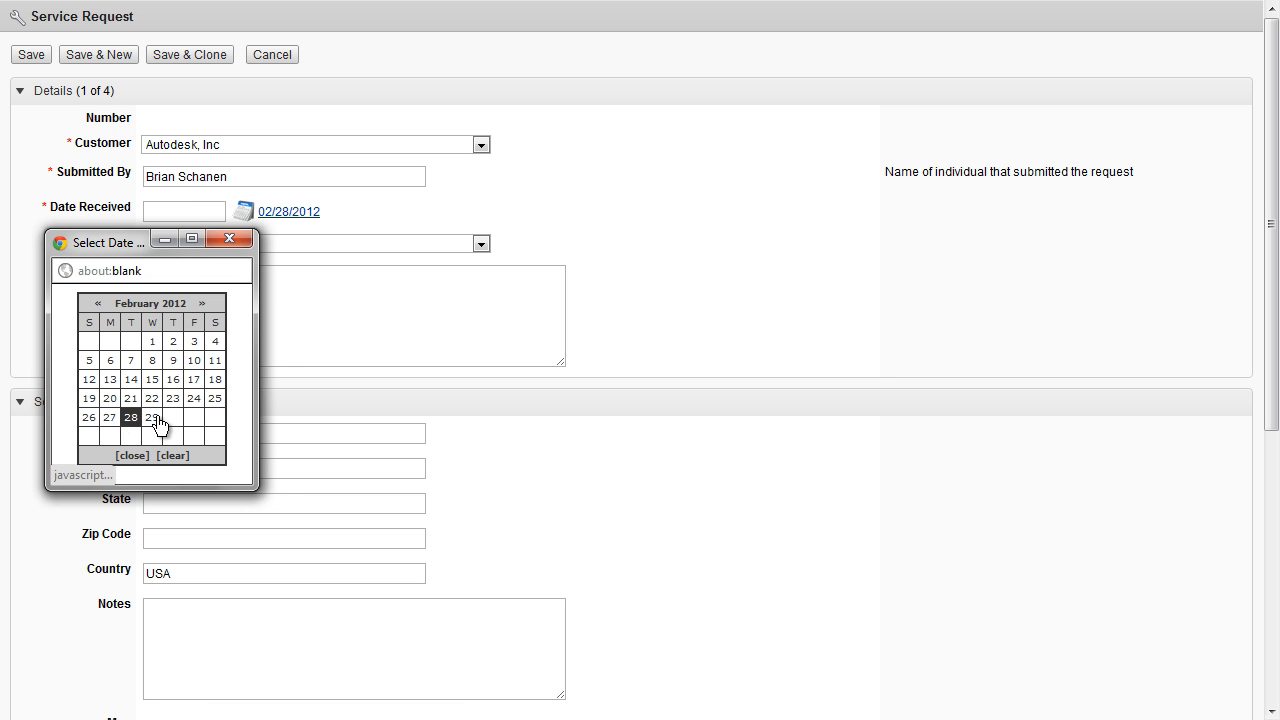
pyautogui.click(152, 417)
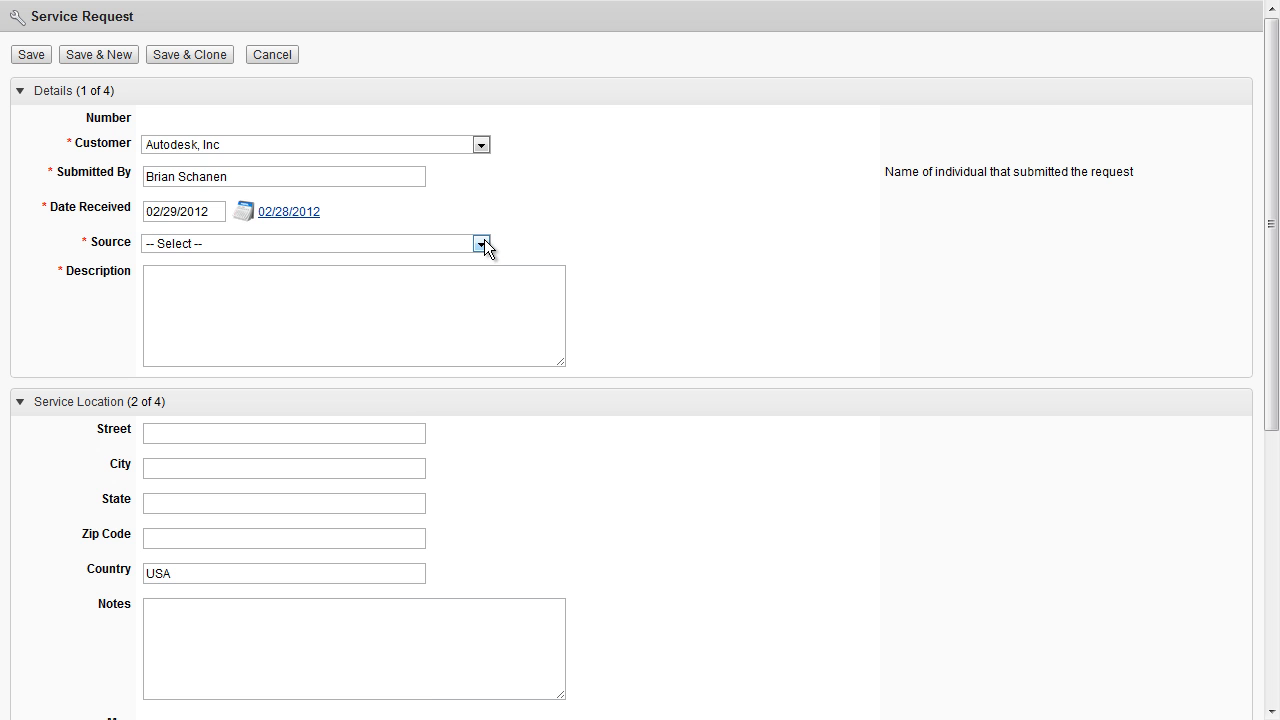
# - Set the request source to Email and the description to 'Service call'
pyautogui.click(481, 243)
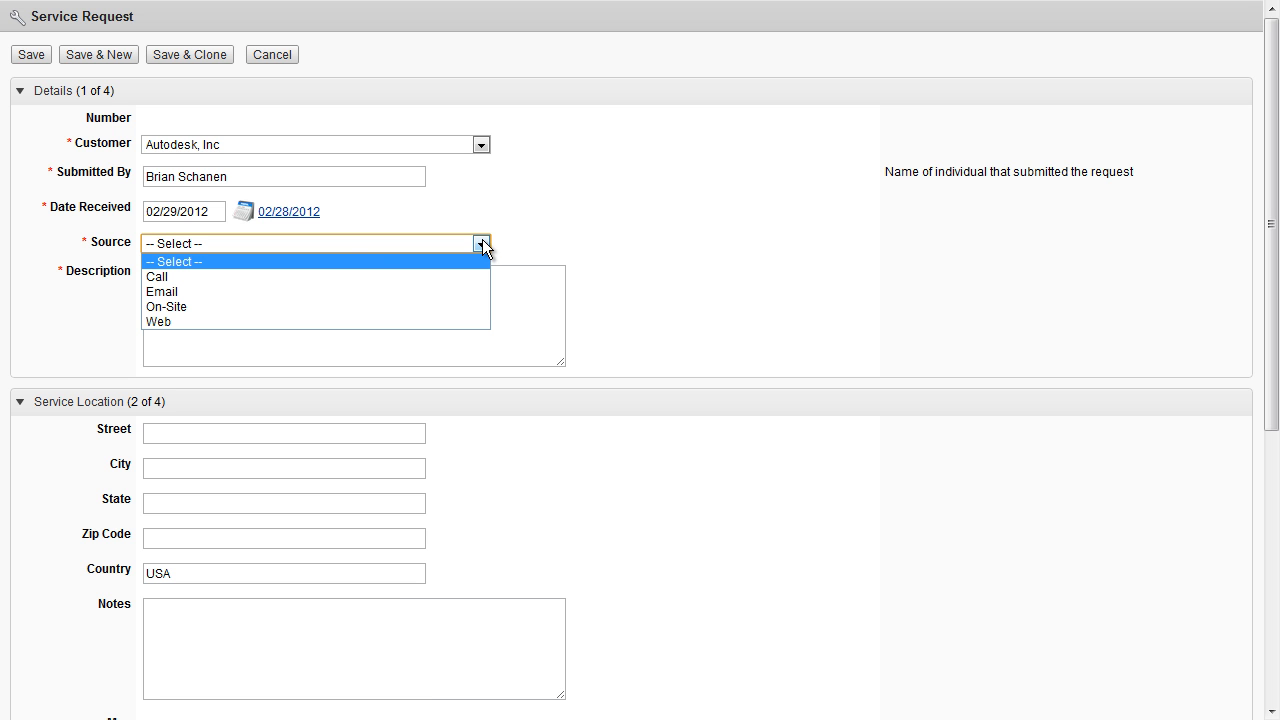
pyautogui.click(161, 291)
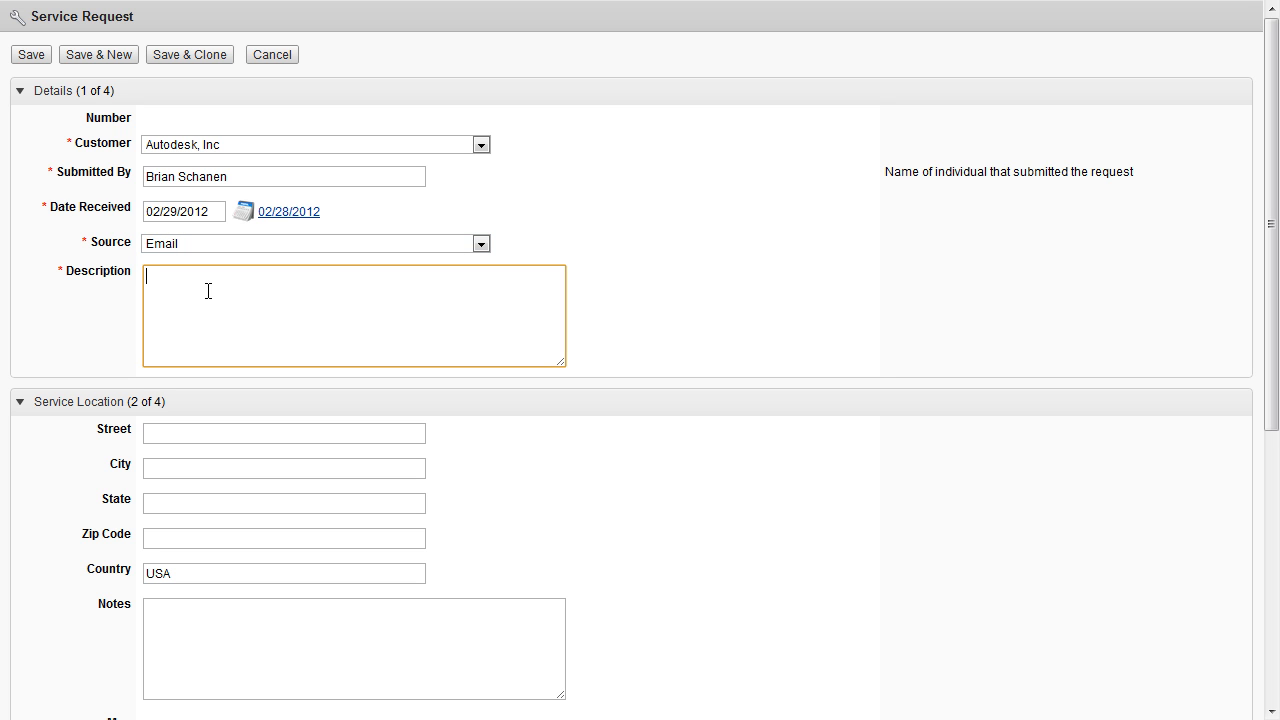
pyautogui.write('Service call')
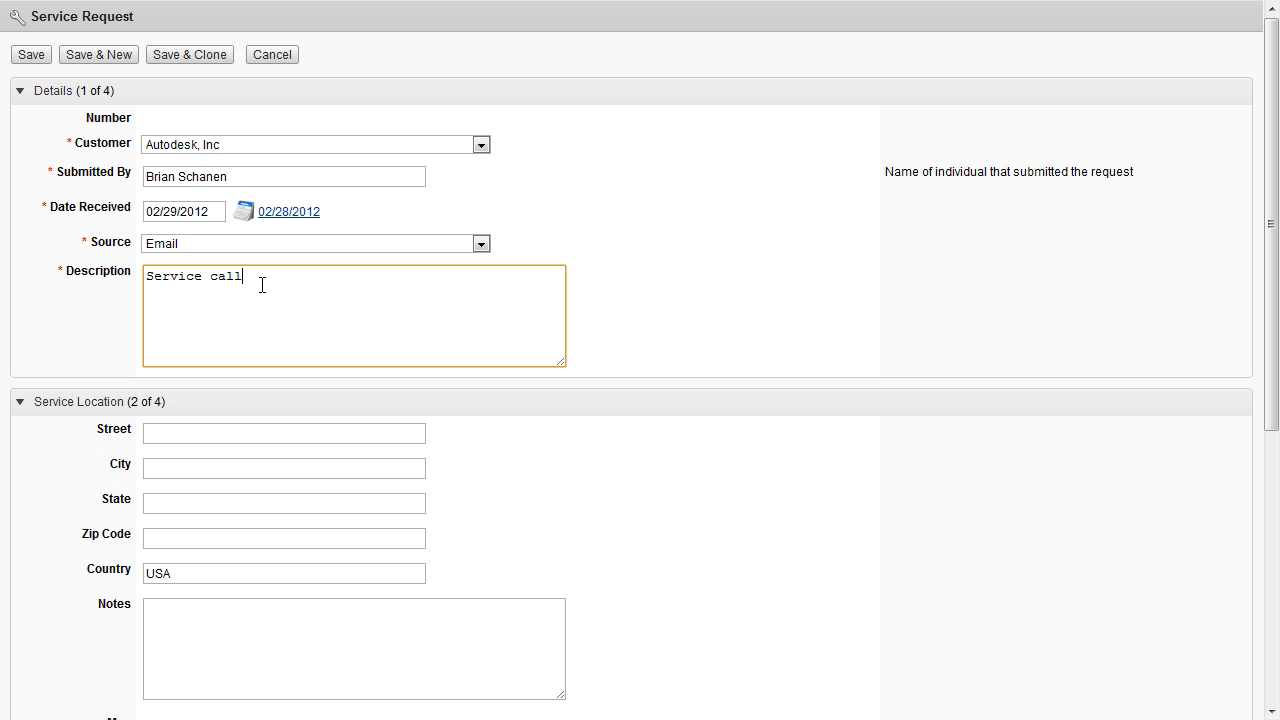
pyautogui.scroll(-3)
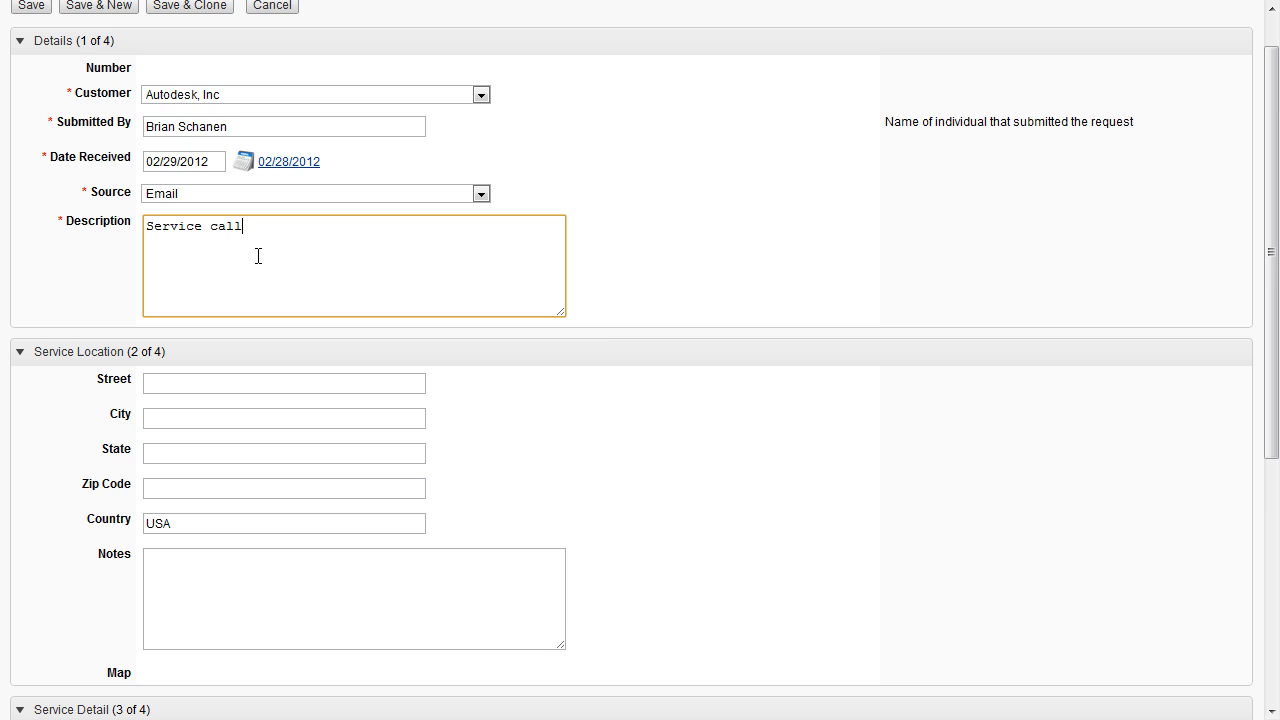
pyautogui.scroll(-3)
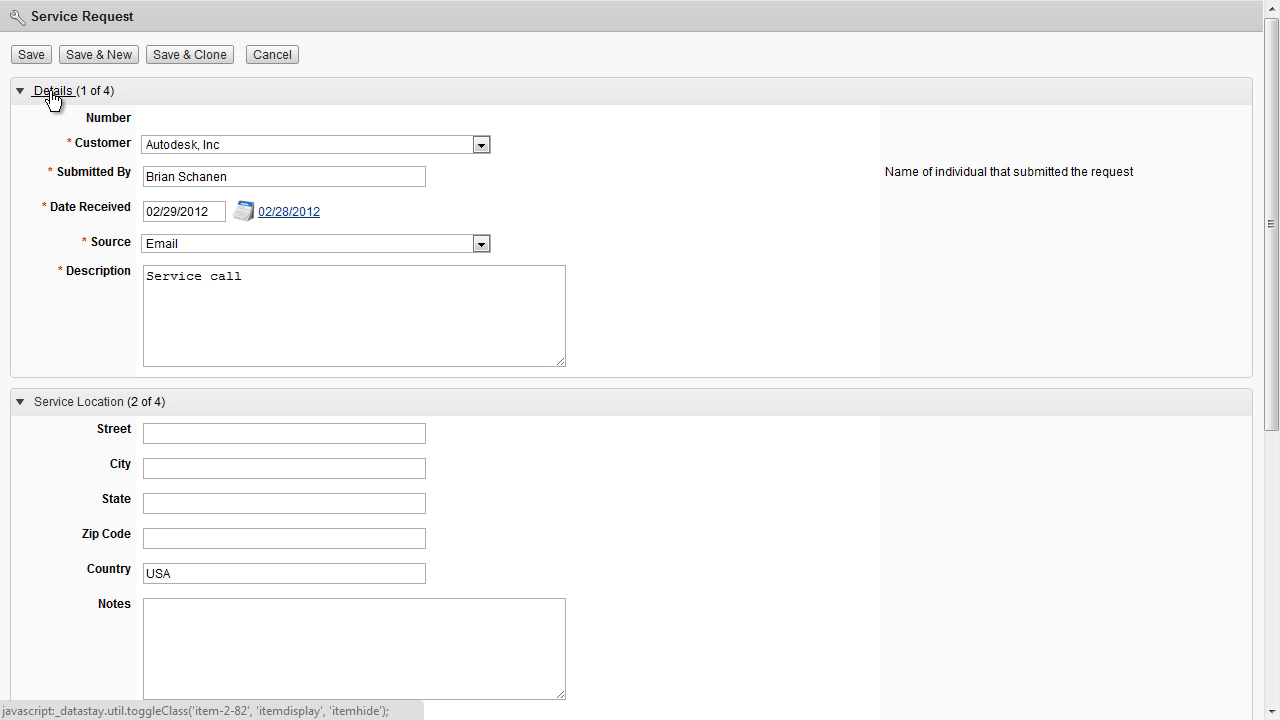
pyautogui.click(53, 90)
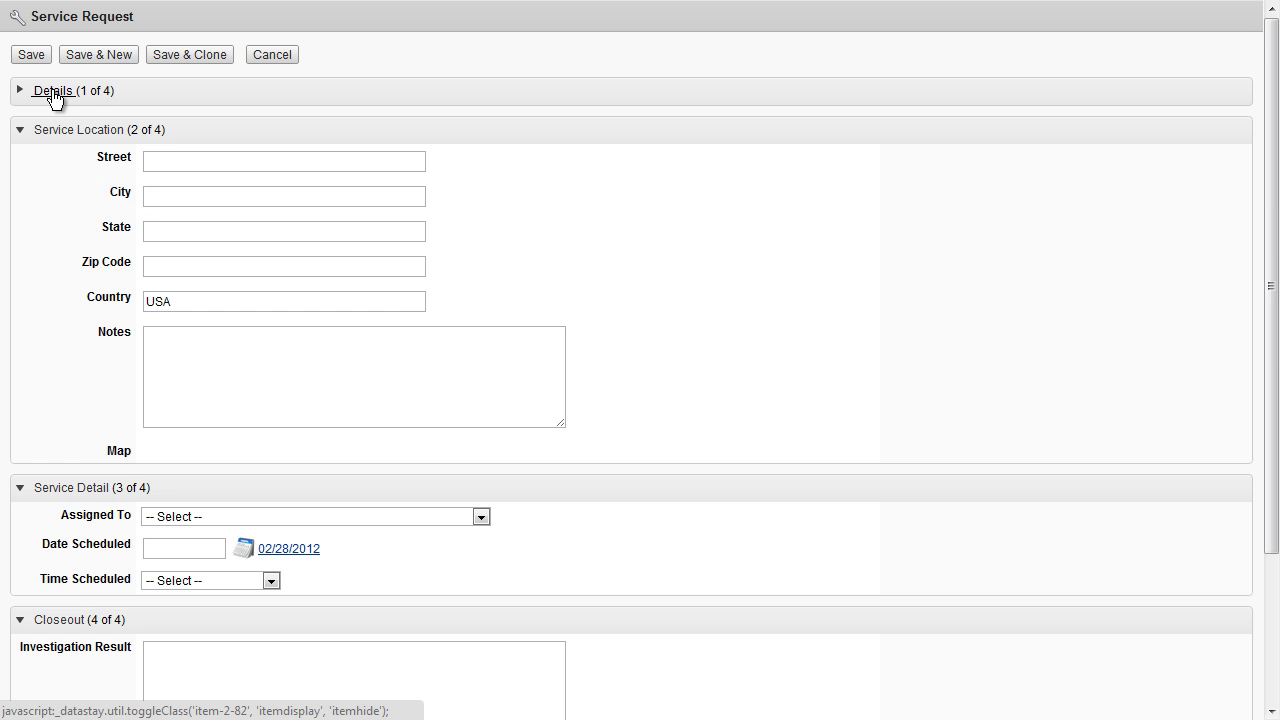
pyautogui.click(52, 90)
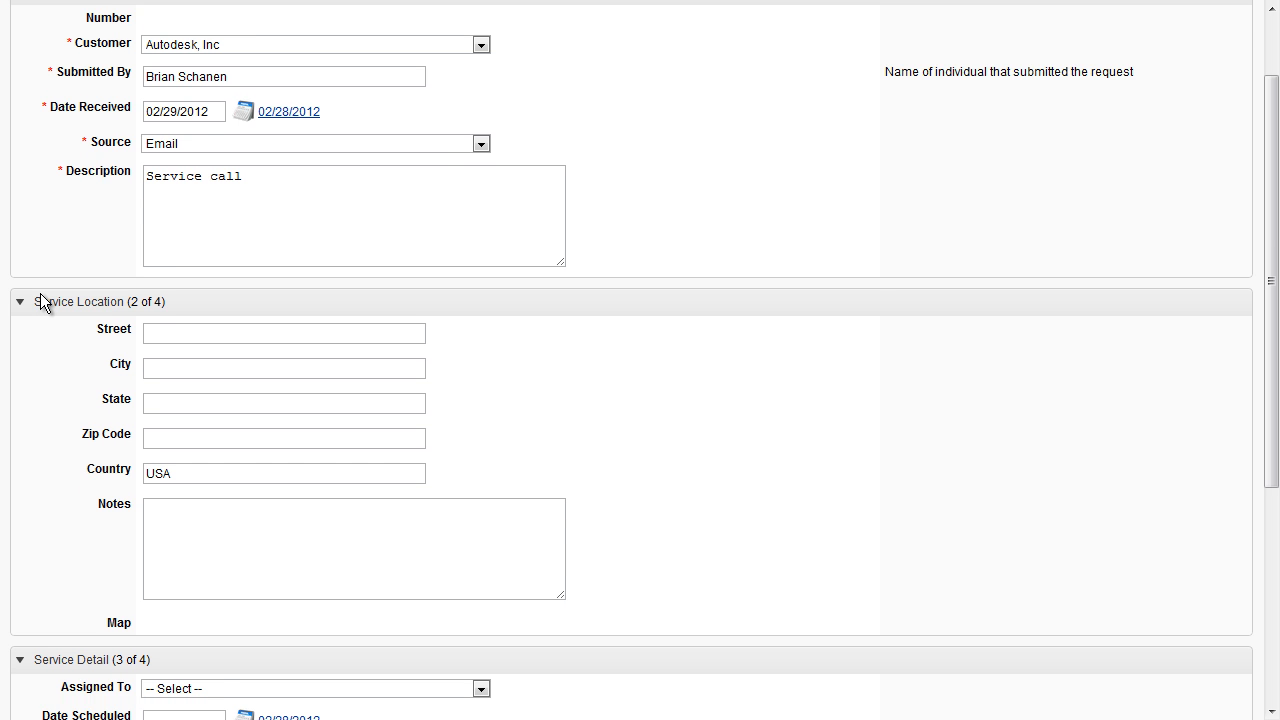
pyautogui.click(283, 280)
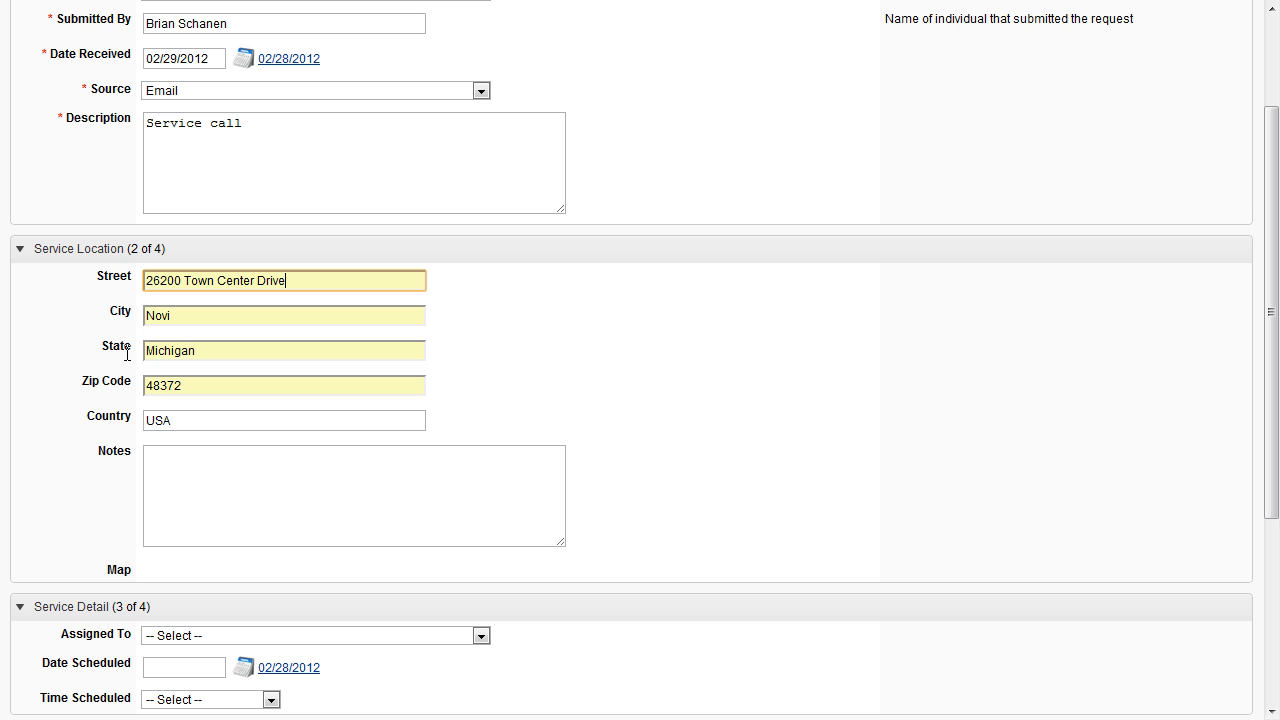
pyautogui.click(353, 495)
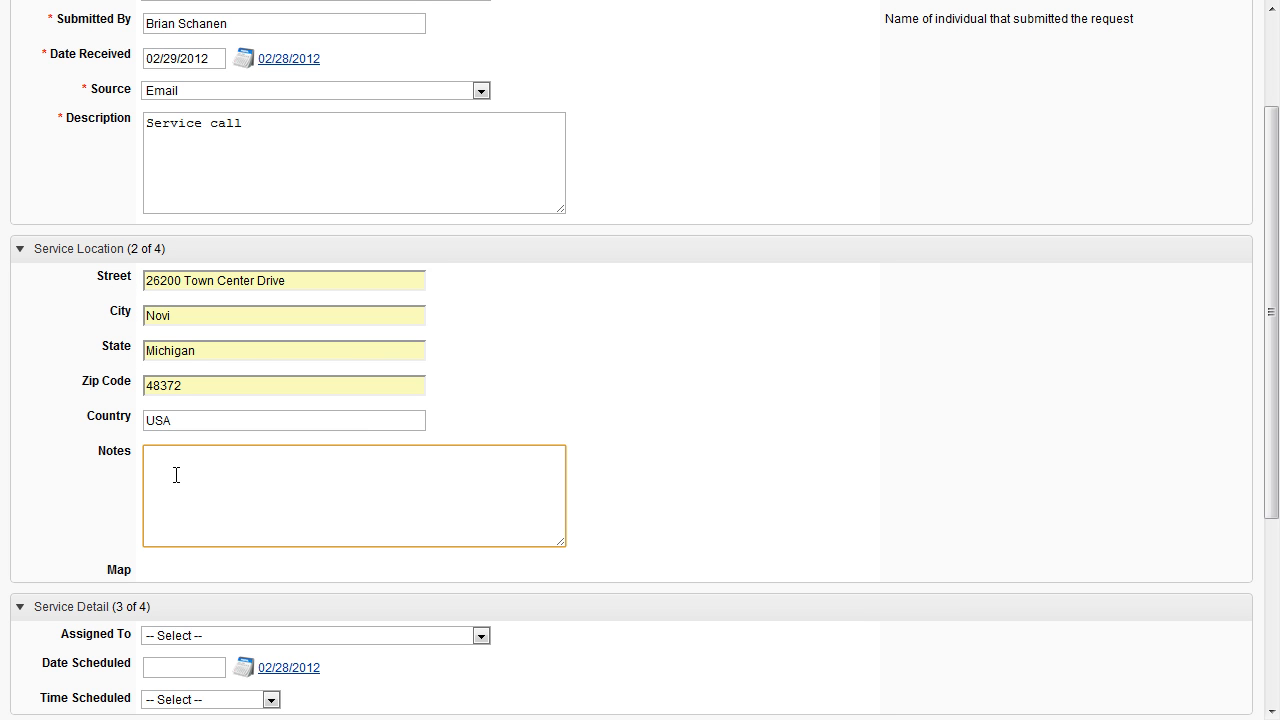
pyautogui.write('Suite 300')
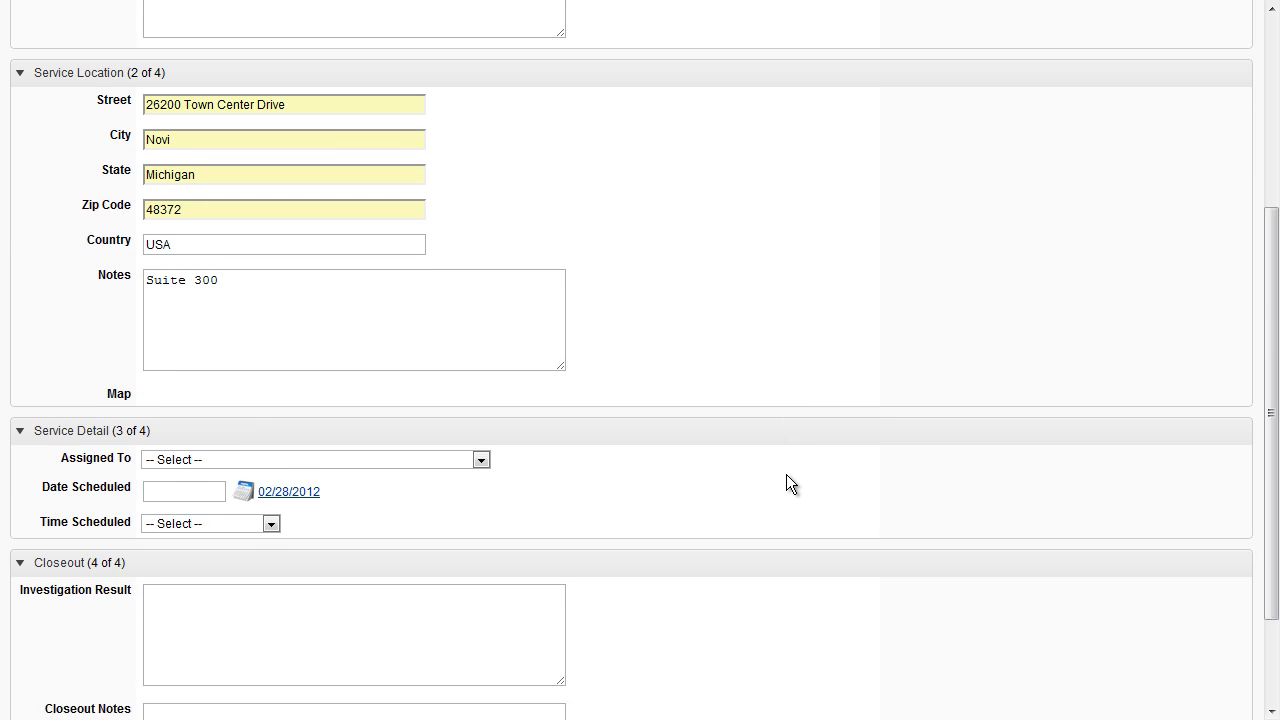
pyautogui.scroll(-3)
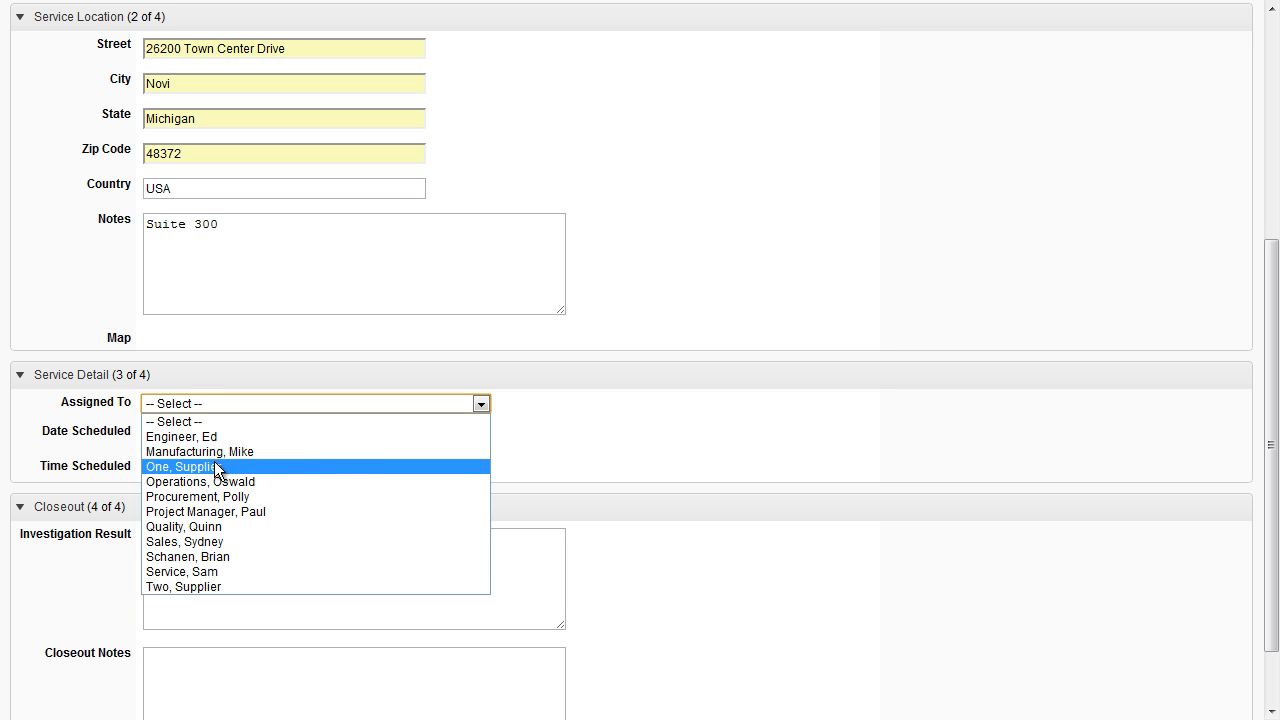
# - Assign the request to Operations, Oswald, schedule 03/23/2012 at 9:00 AM, and save
pyautogui.click(199, 481)
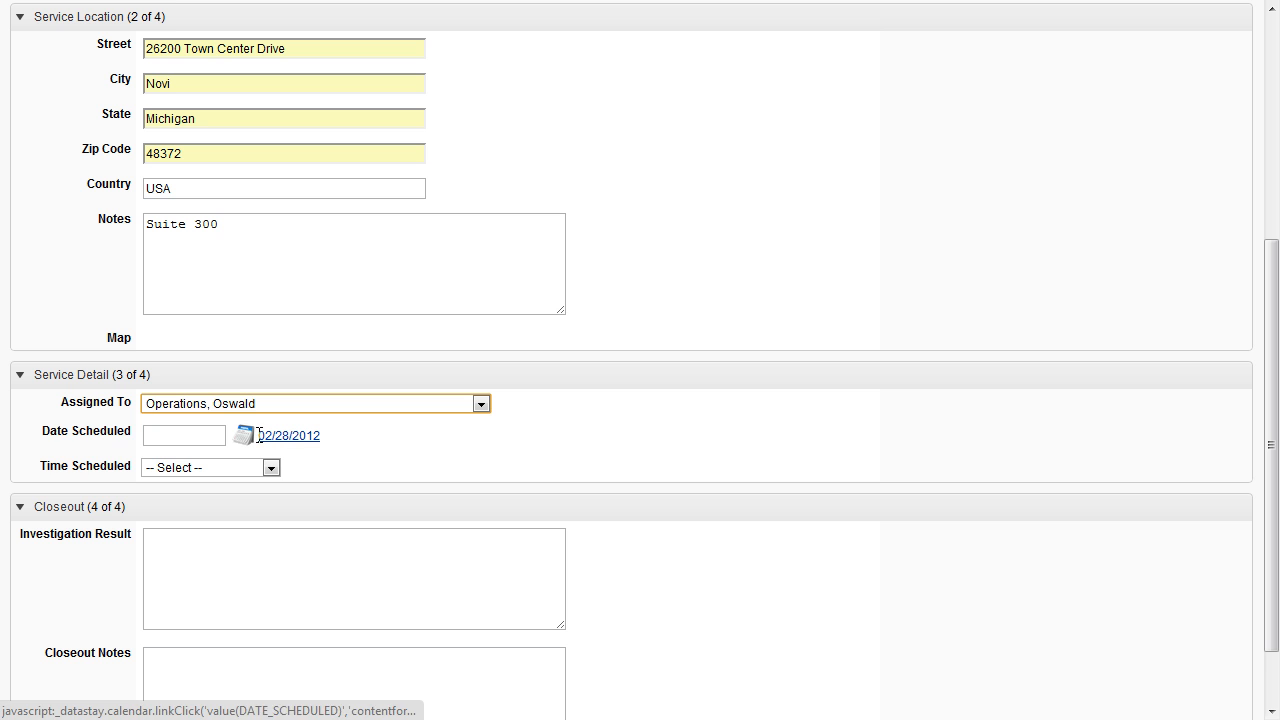
pyautogui.click(242, 435)
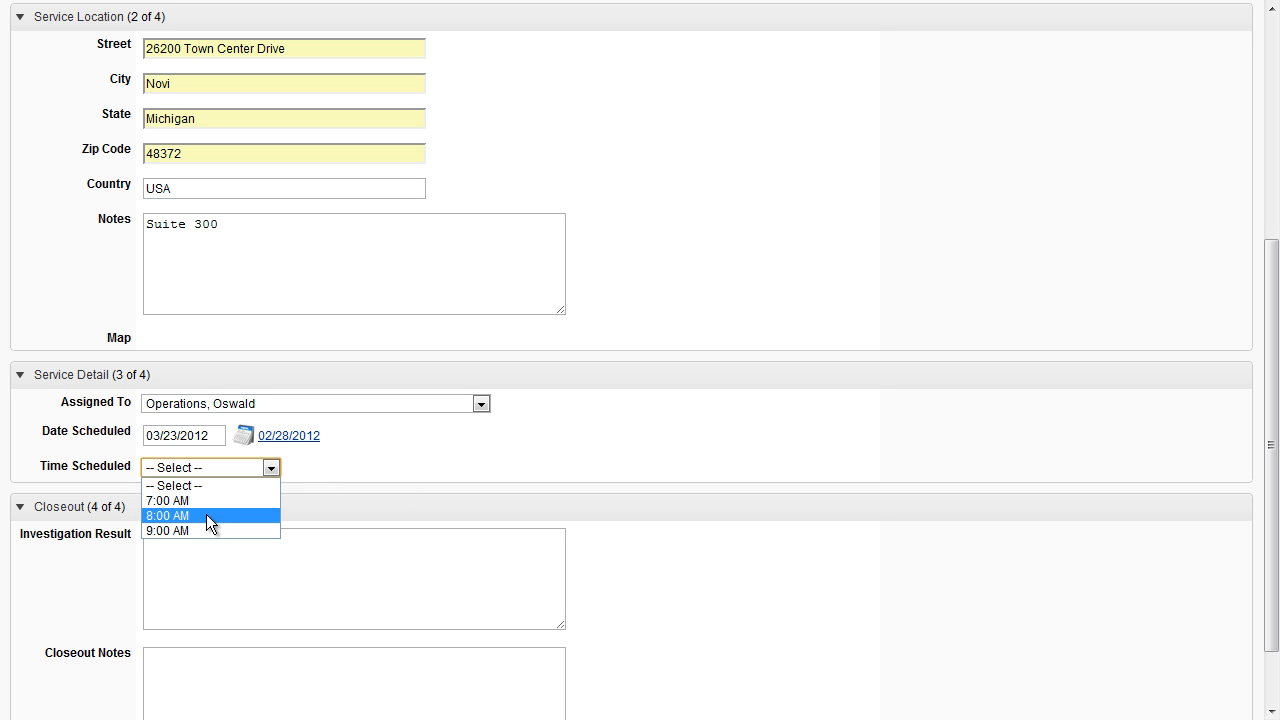
pyautogui.click(168, 530)
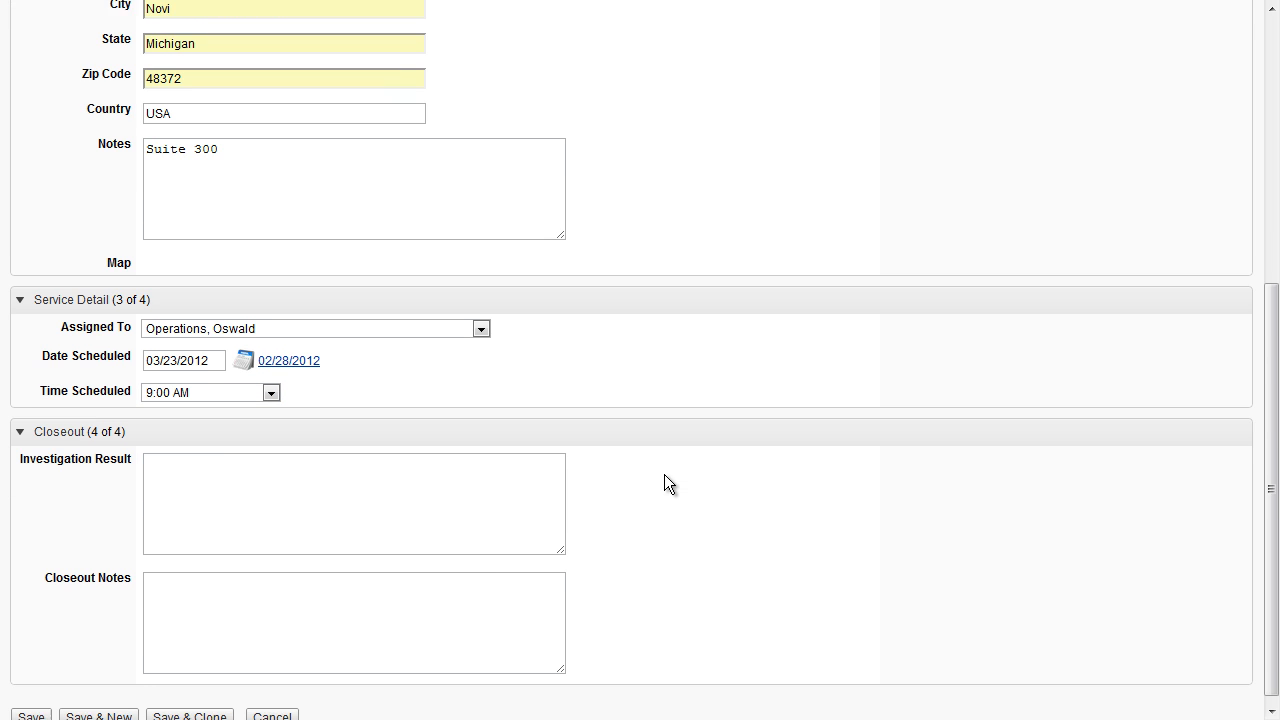
pyautogui.click(353, 493)
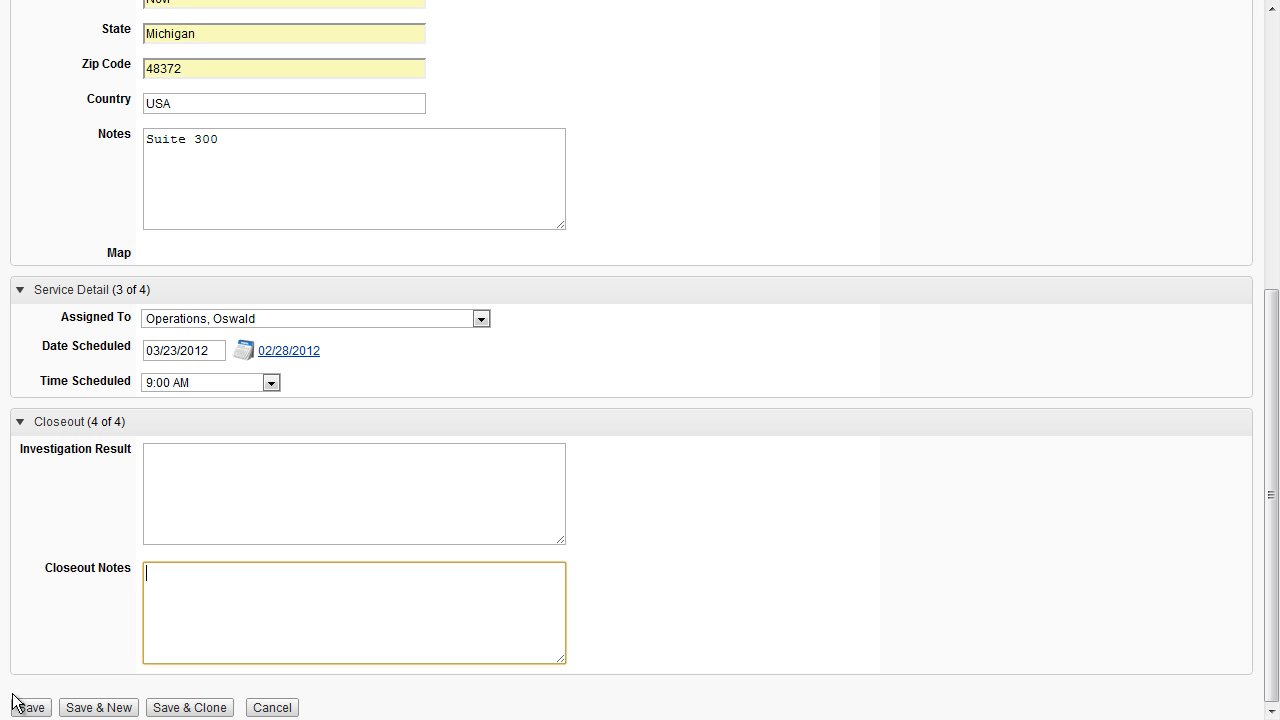
pyautogui.click(30, 707)
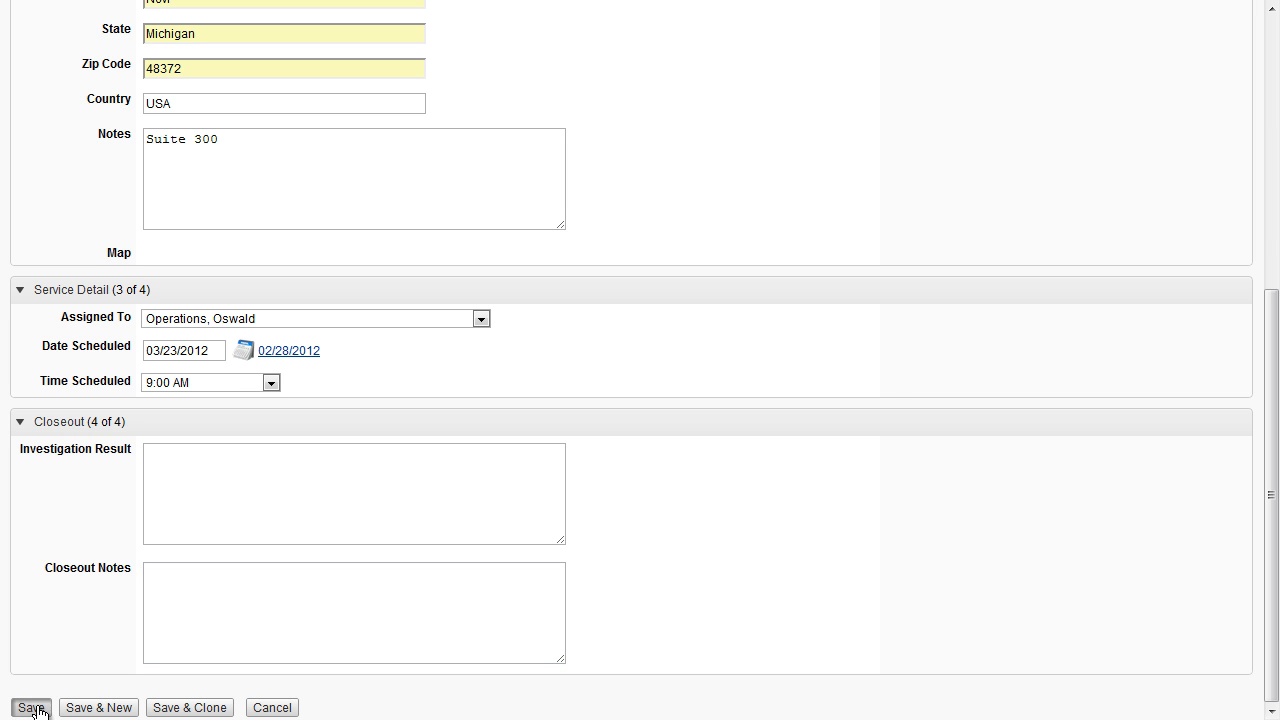
# - Review saved record SR000001's details, location map, service detail and owner summary
pyautogui.click(31, 707)
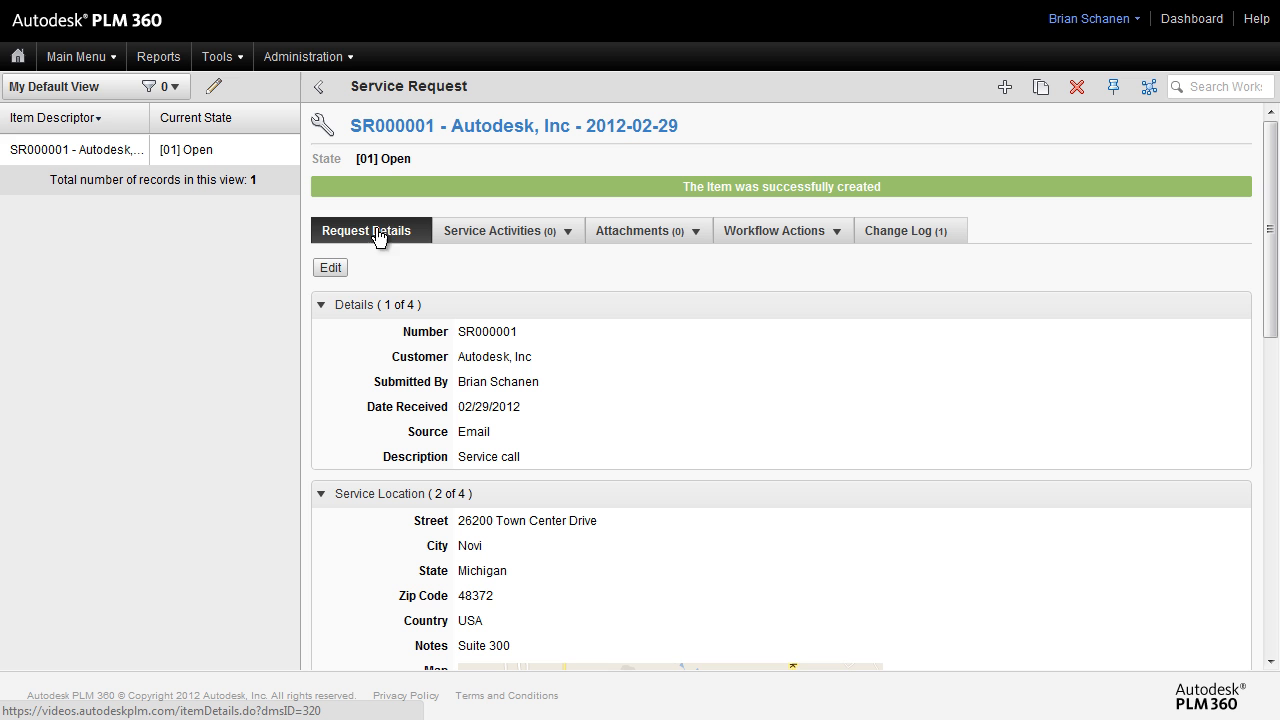
pyautogui.moveTo(447, 323)
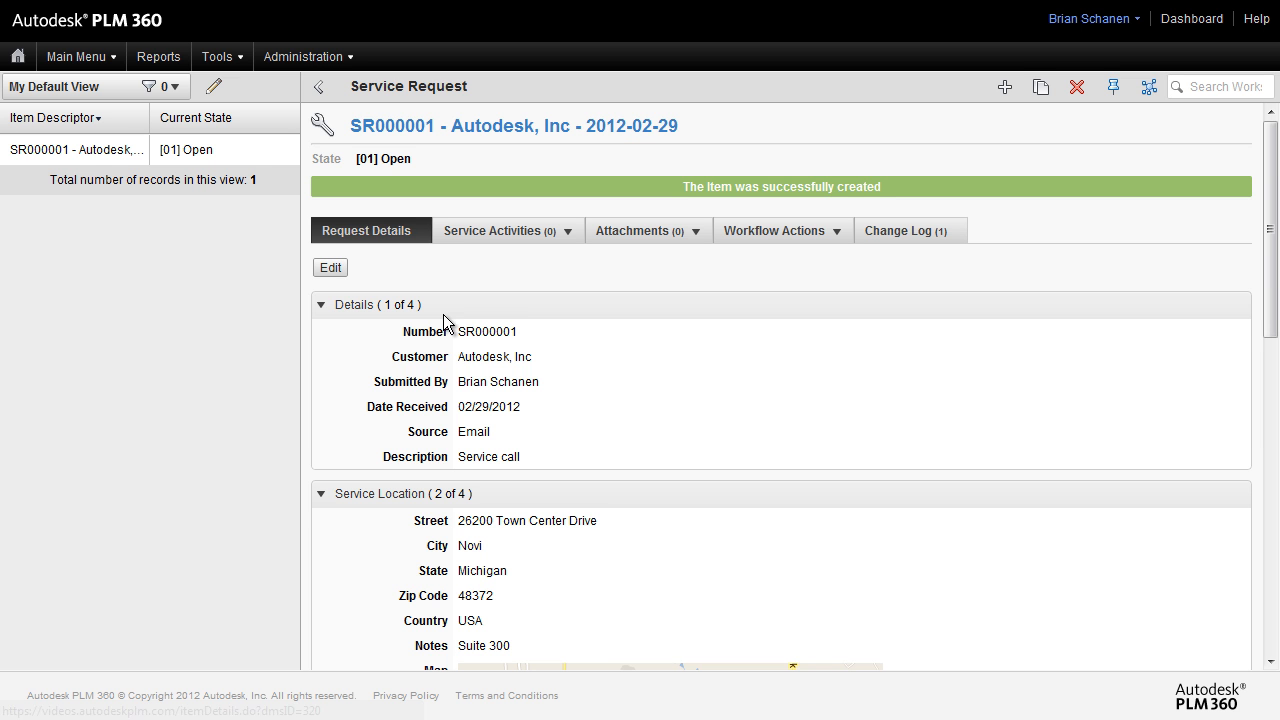
pyautogui.scroll(-3)
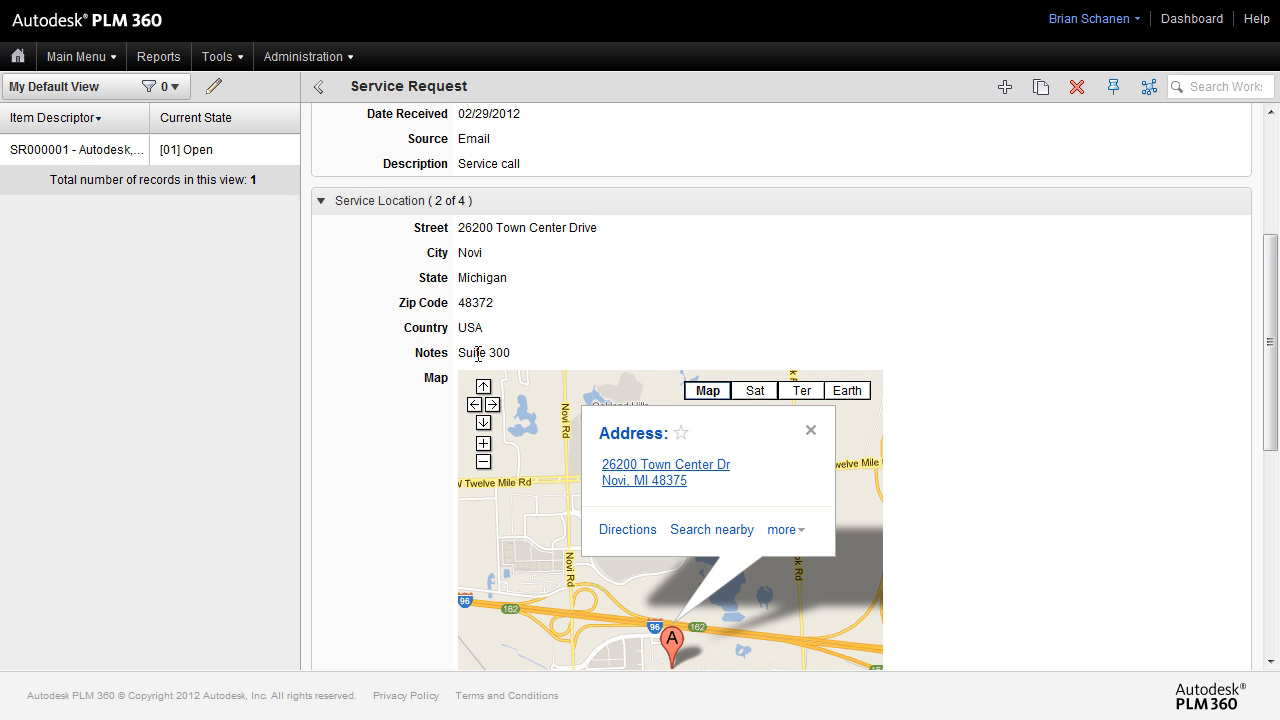
pyautogui.scroll(-3)
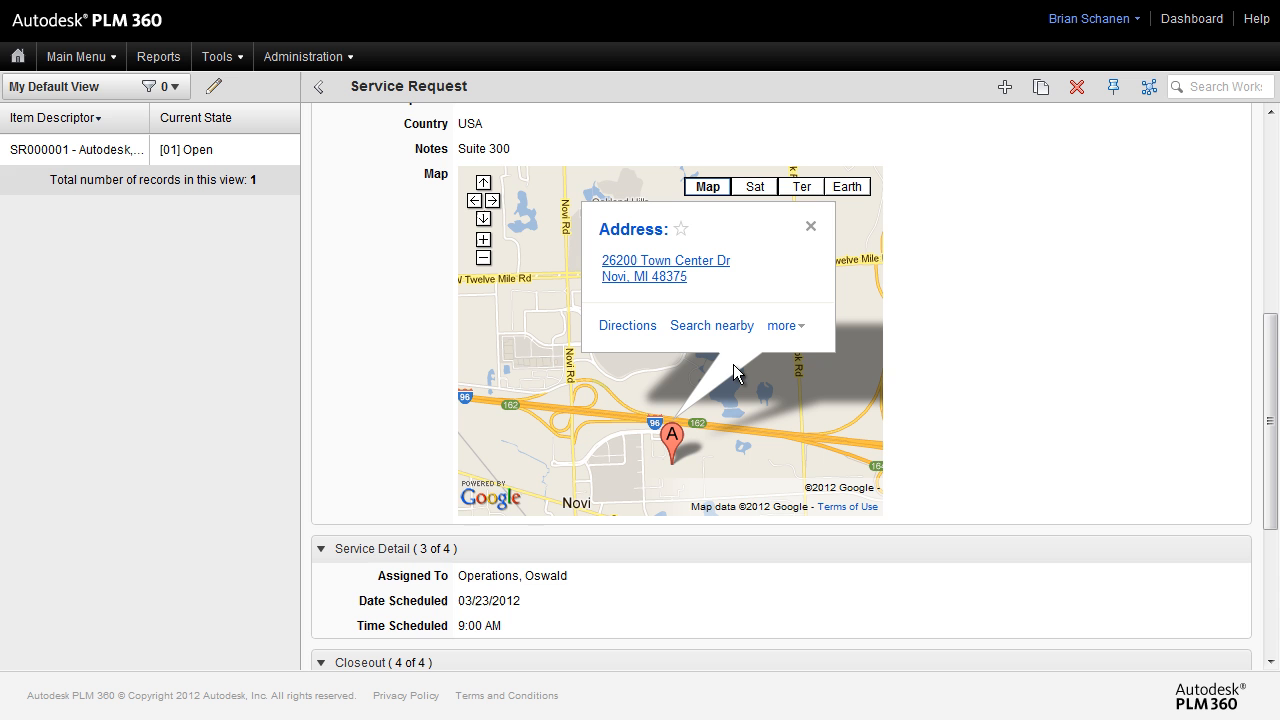
pyautogui.scroll(-3)
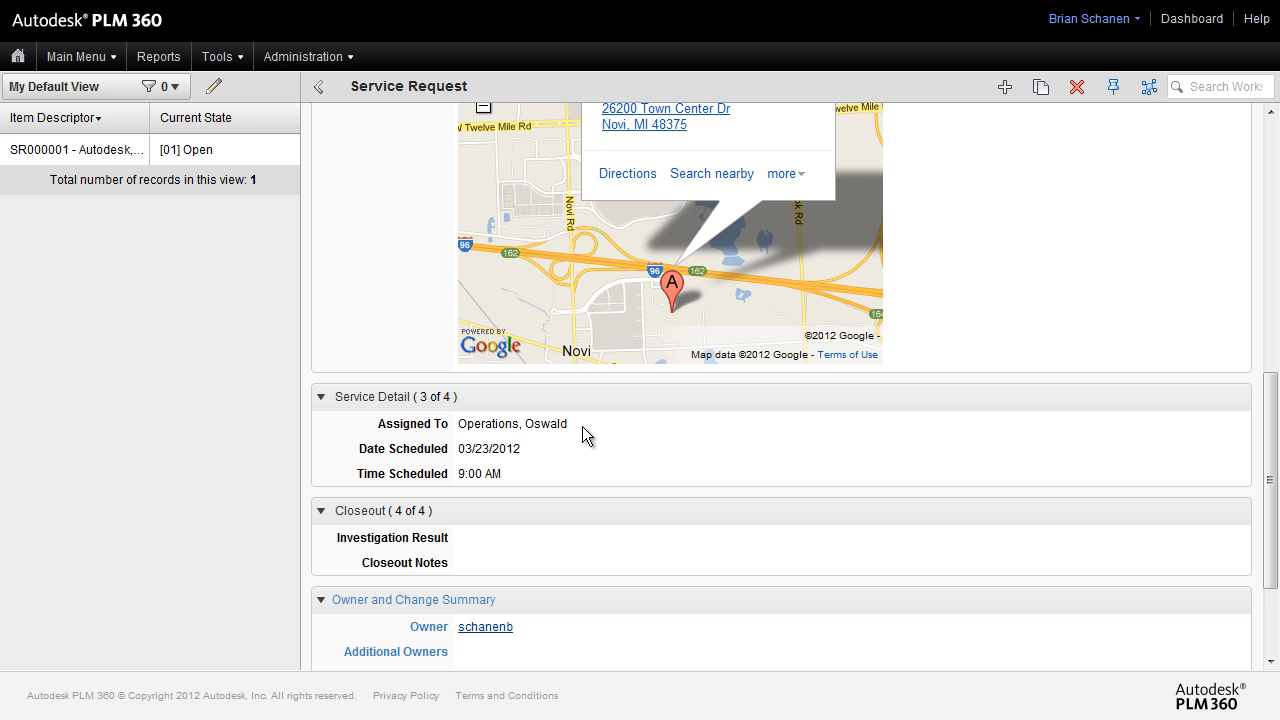
pyautogui.moveTo(525, 457)
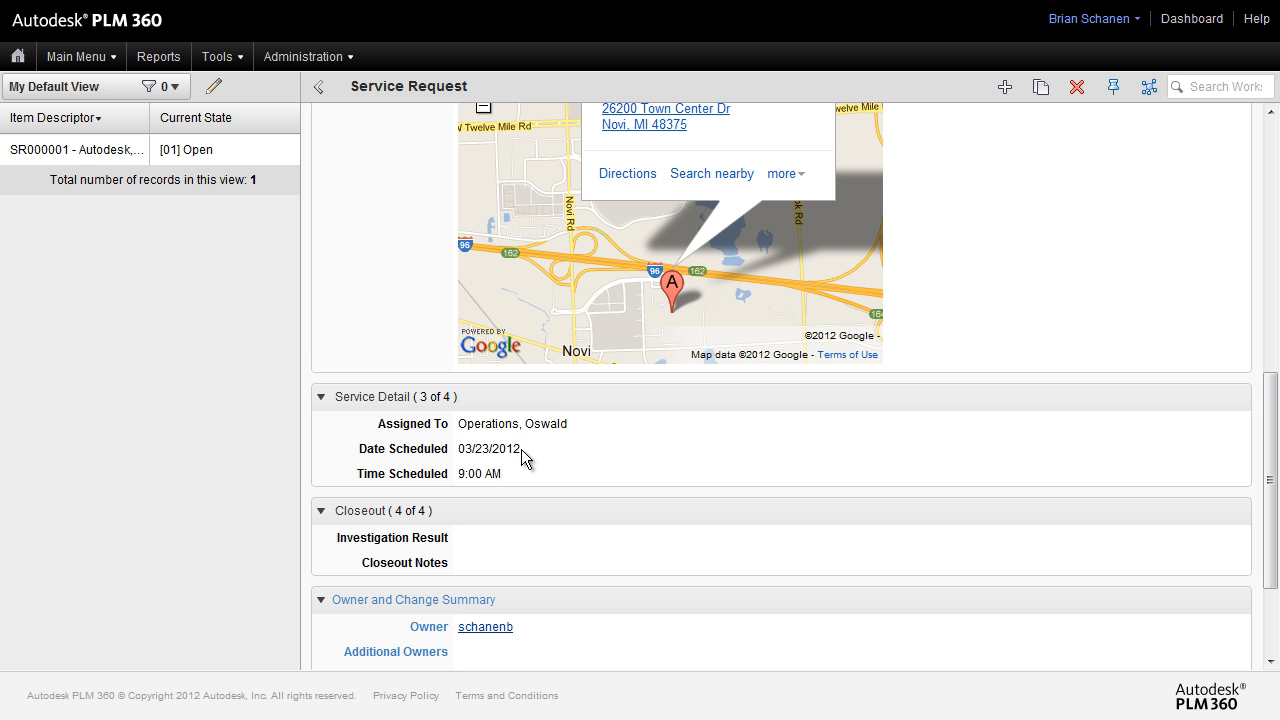
pyautogui.scroll(-3)
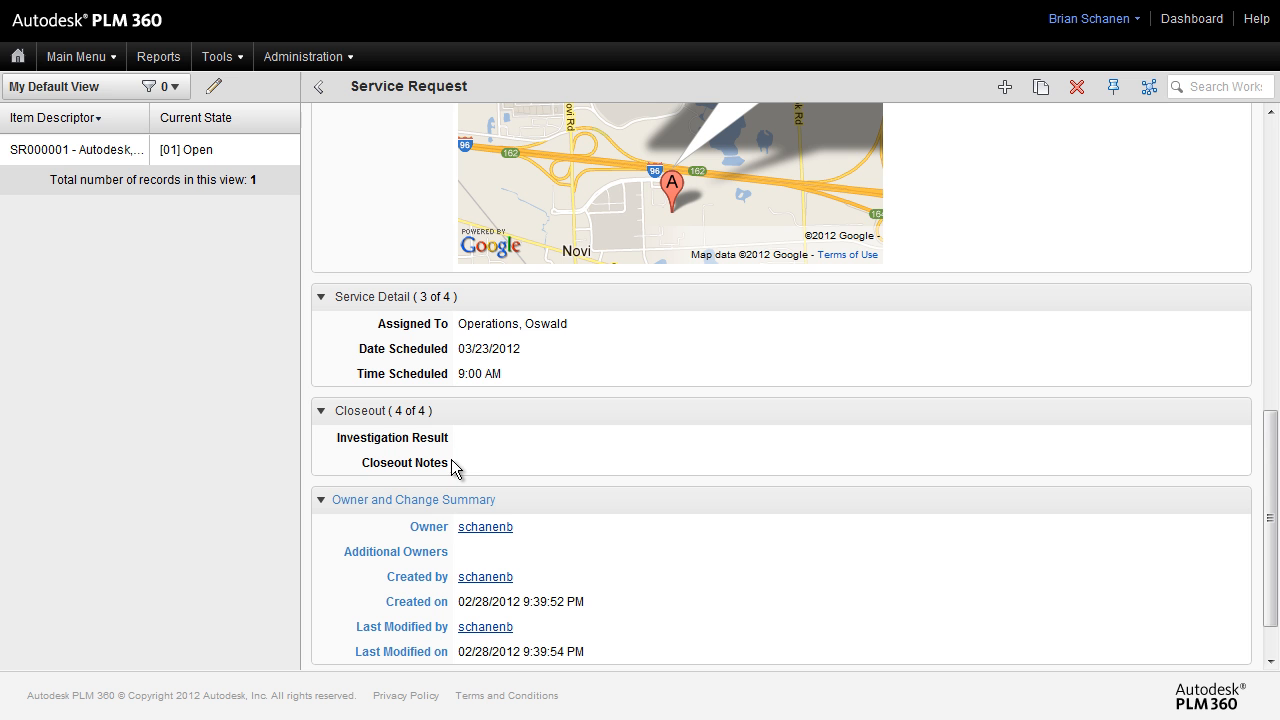
pyautogui.moveTo(1003, 597)
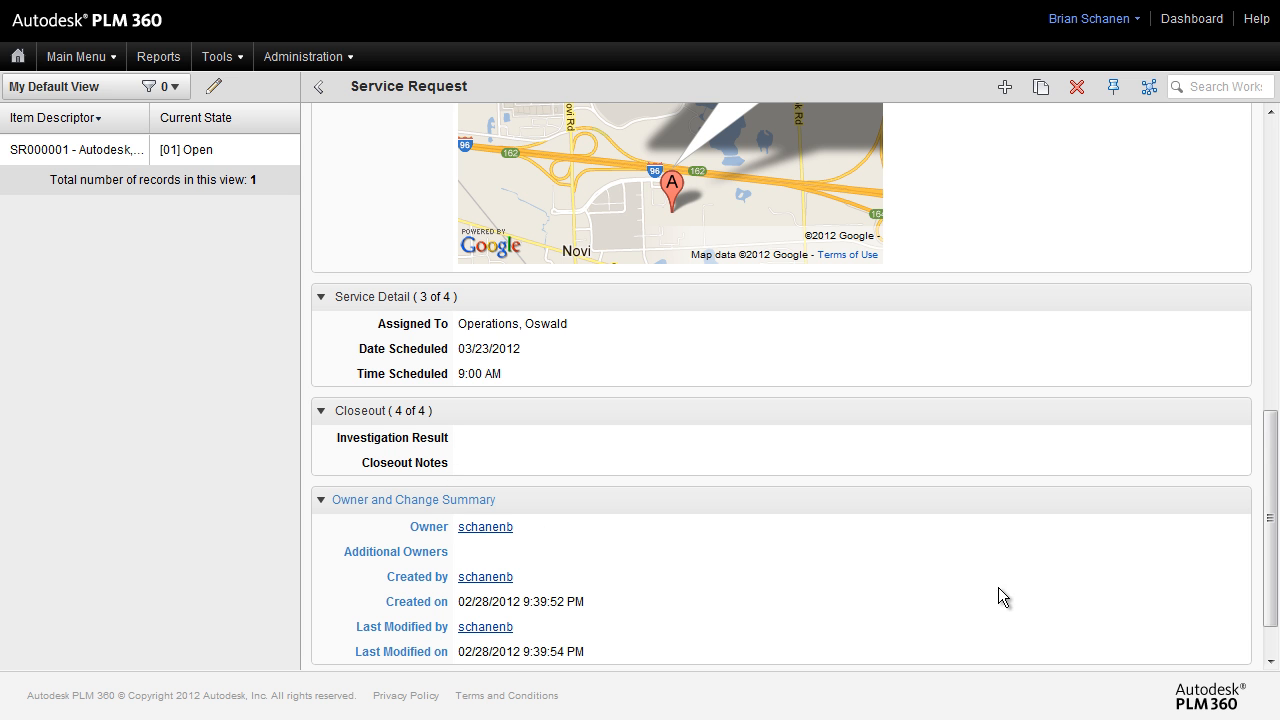
pyautogui.moveTo(366, 510)
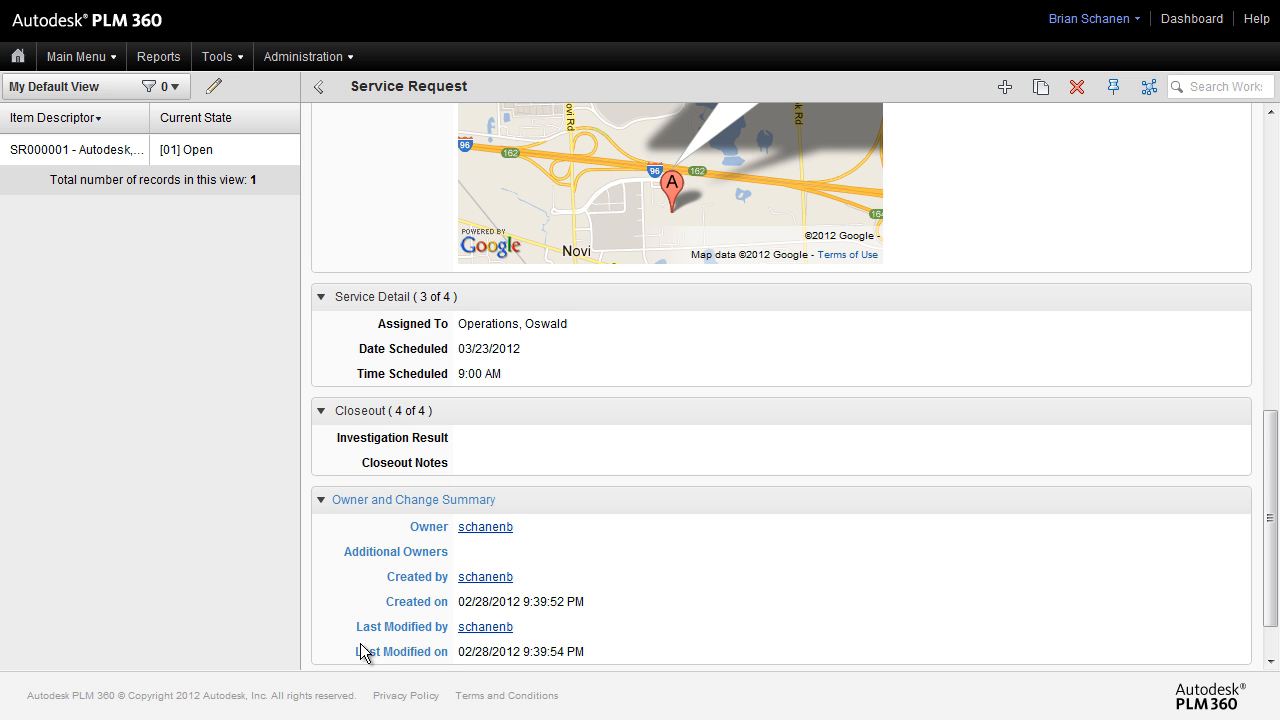
pyautogui.moveTo(905, 541)
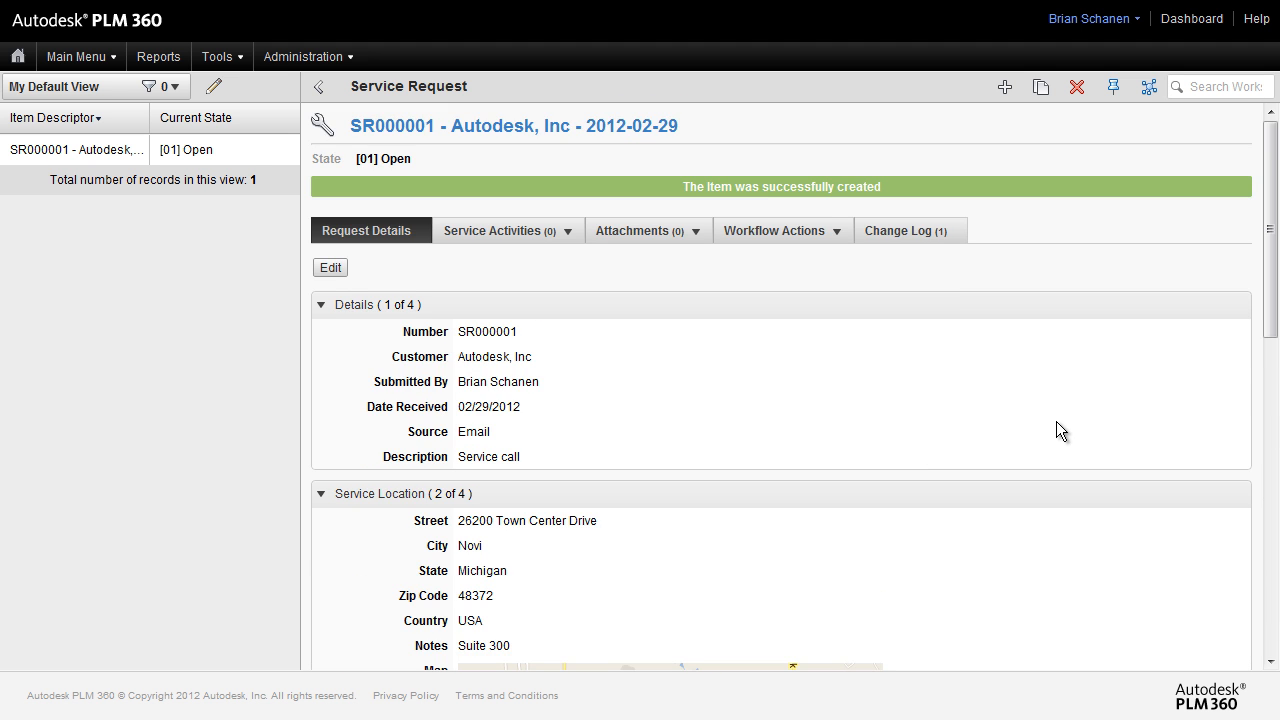
pyautogui.scroll(-3)
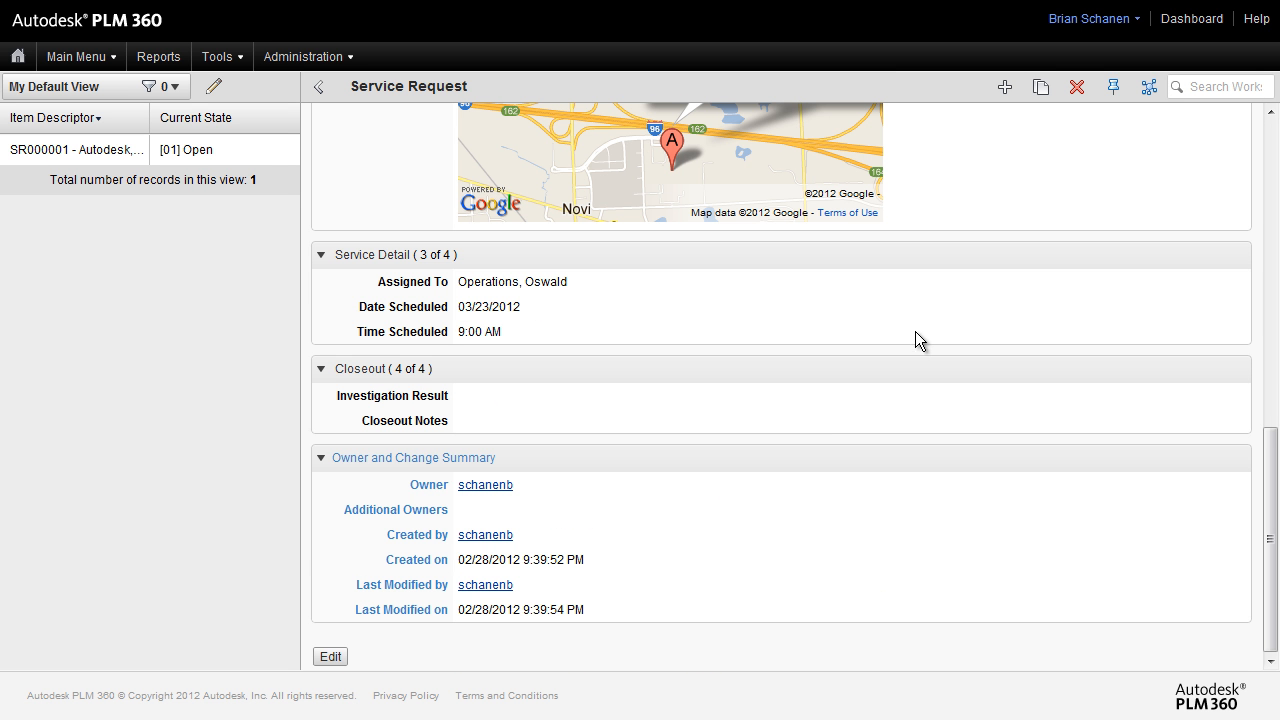
pyautogui.moveTo(1031, 119)
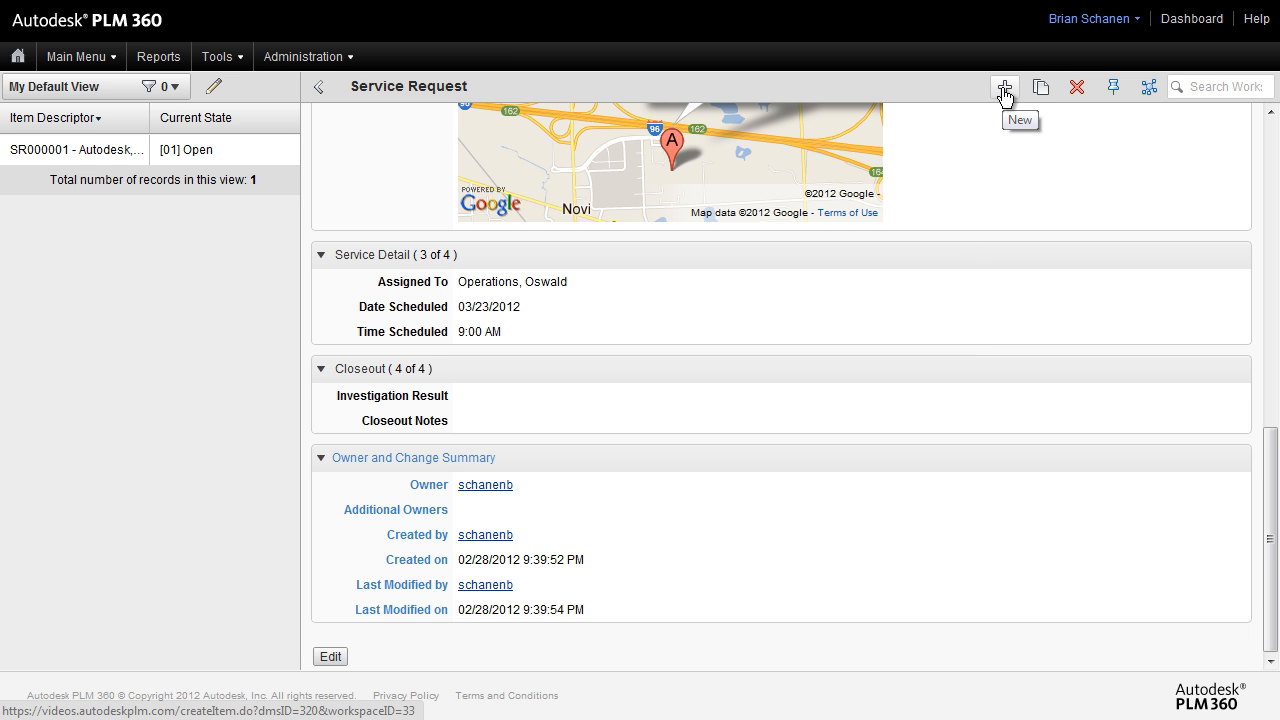
pyautogui.moveTo(1041, 87)
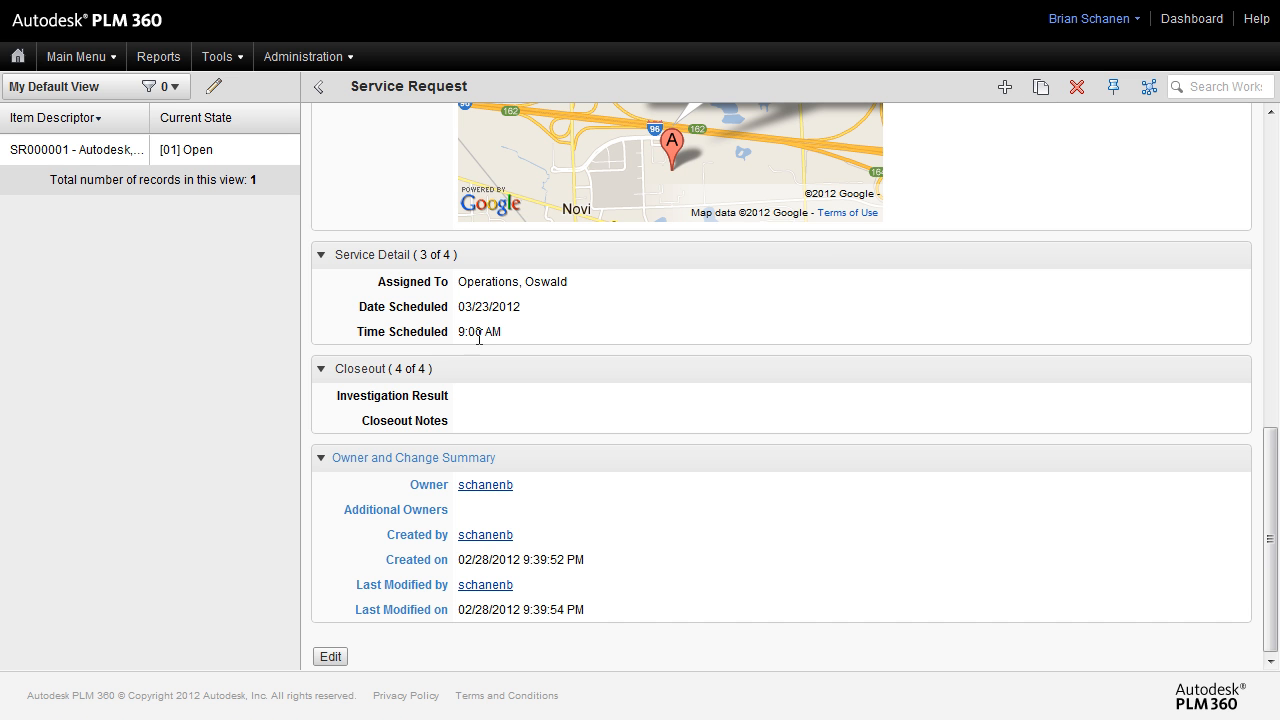
pyautogui.moveTo(1046, 243)
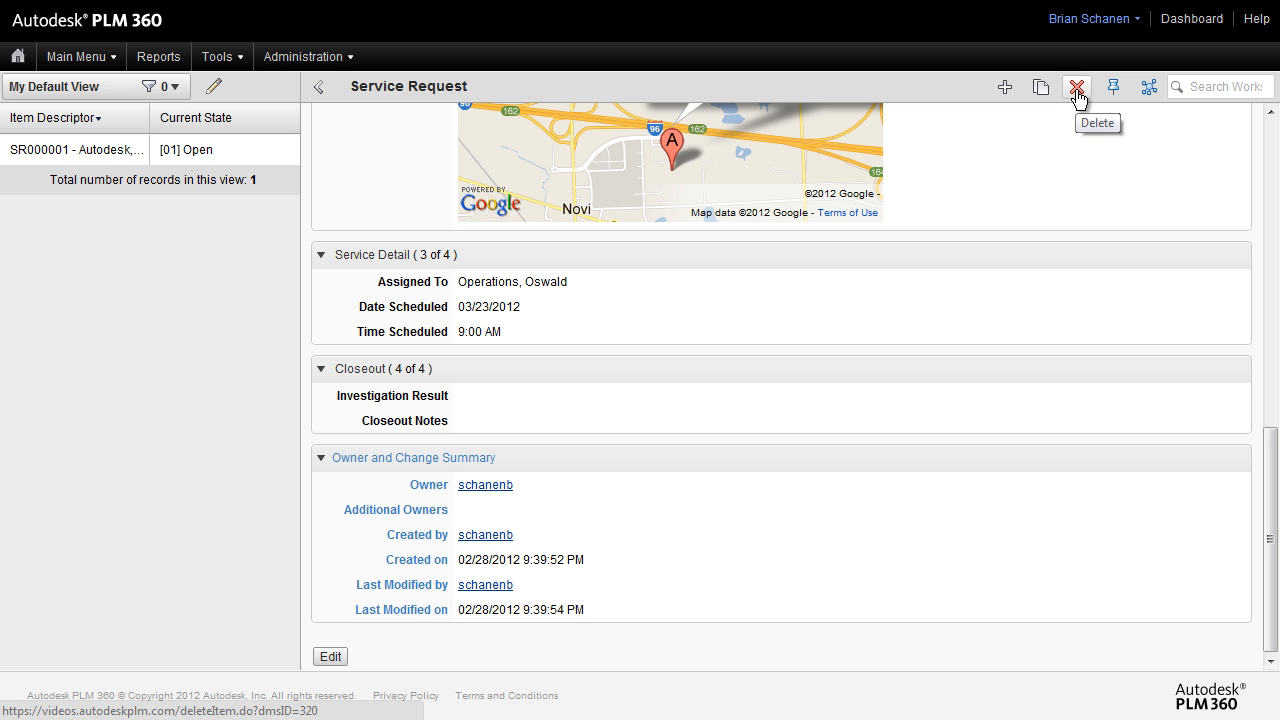
pyautogui.moveTo(1085, 118)
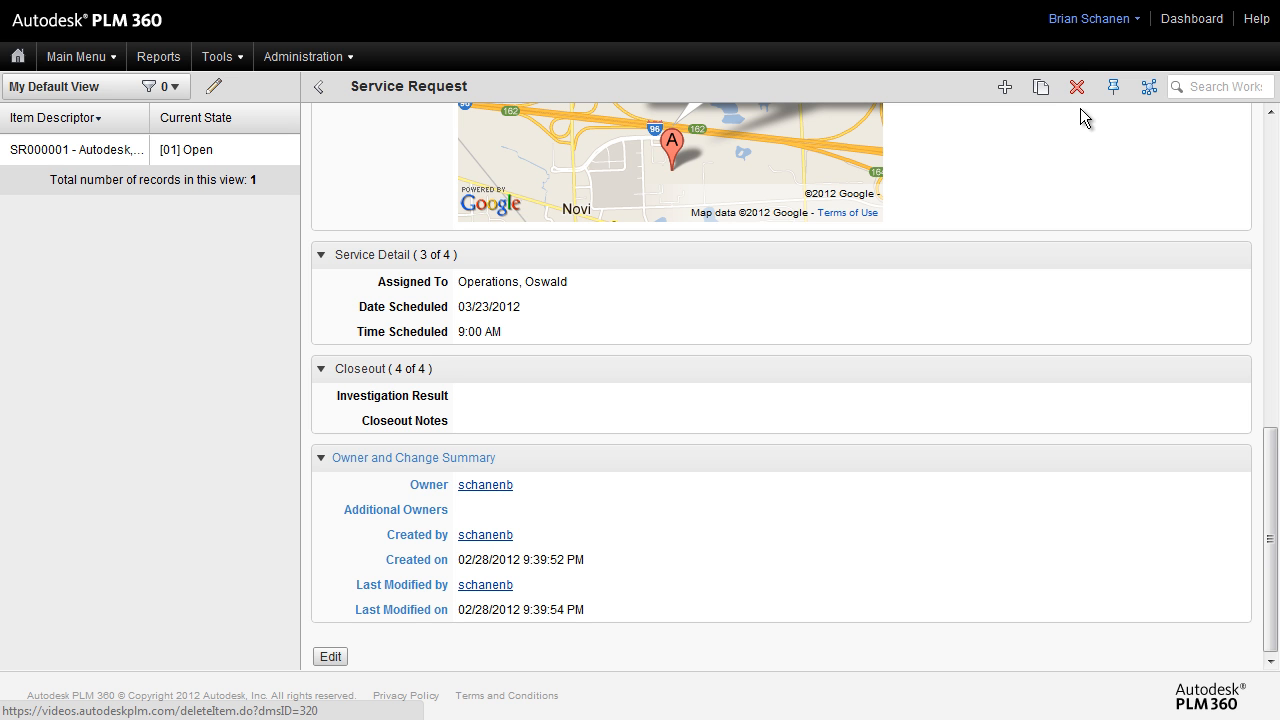
pyautogui.moveTo(1077, 86)
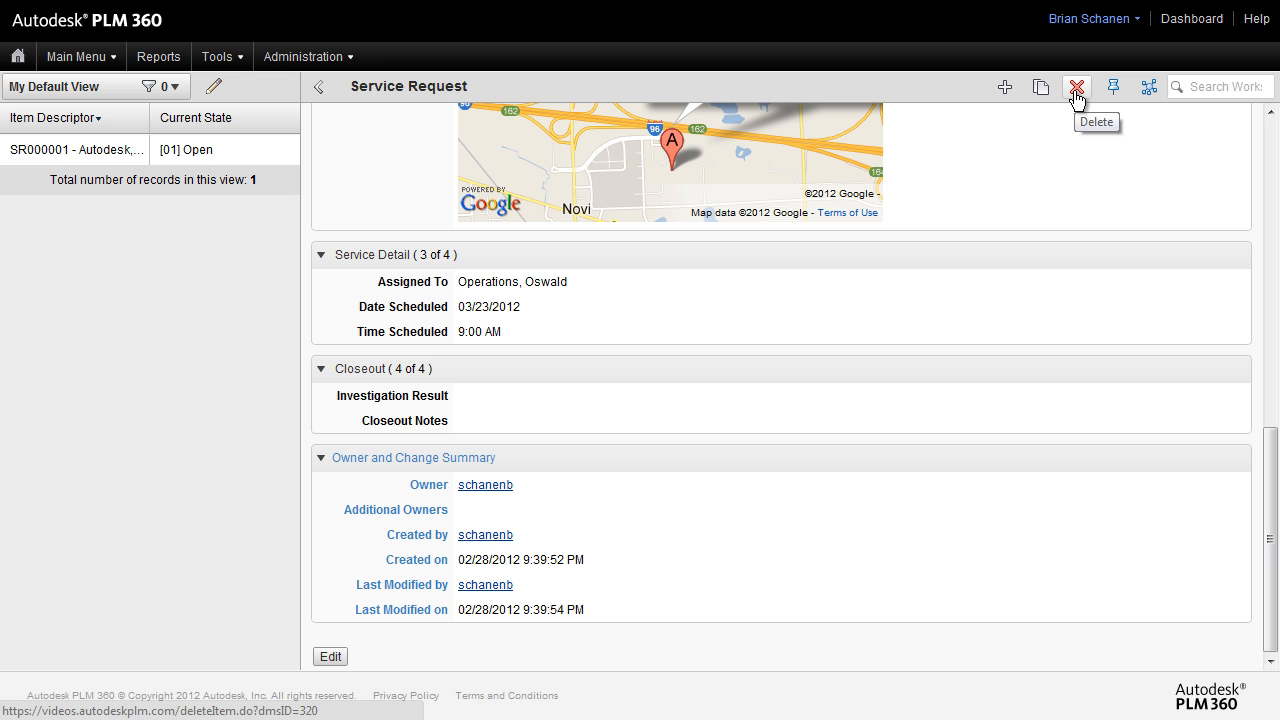
pyautogui.moveTo(1072, 93)
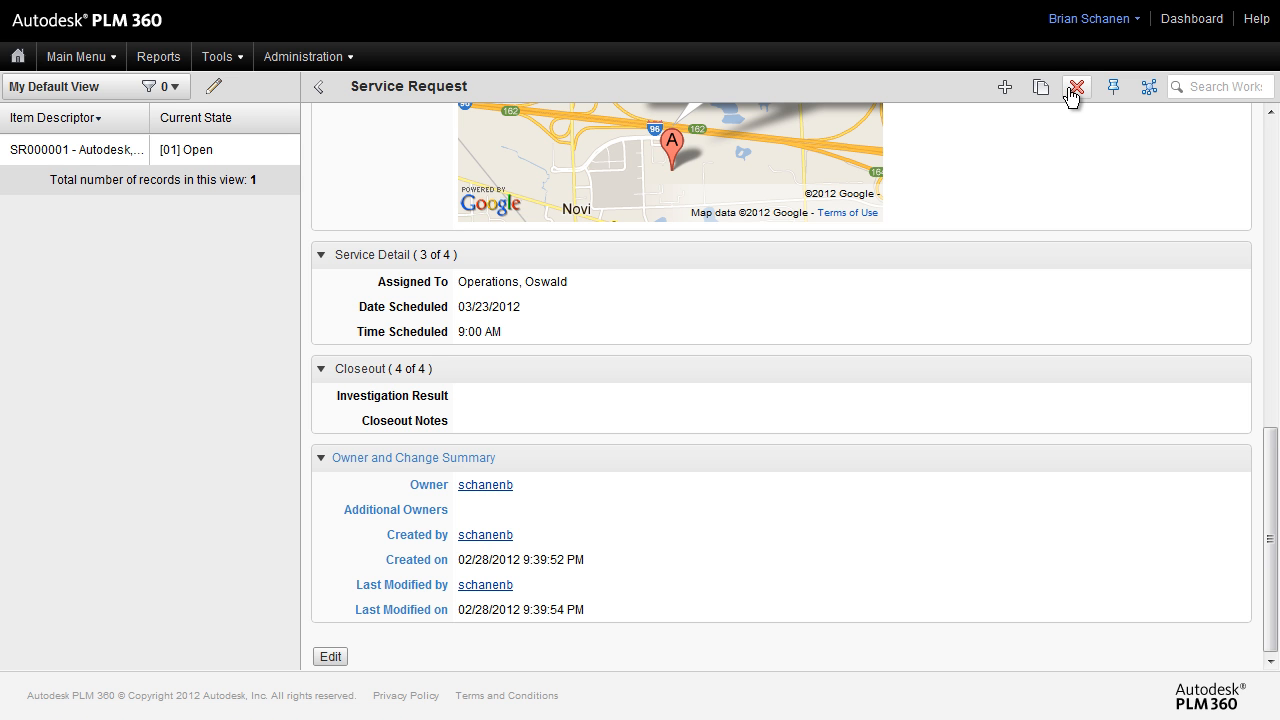
pyautogui.moveTo(1076, 87)
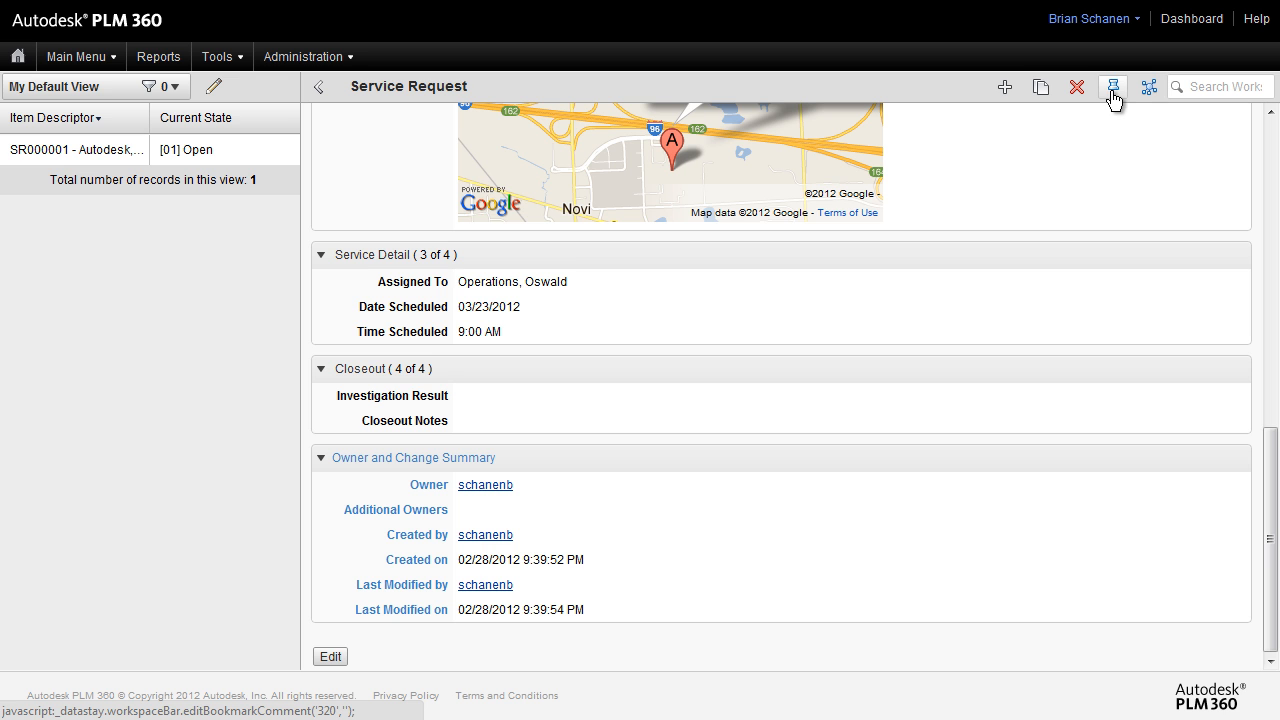
pyautogui.moveTo(1112, 92)
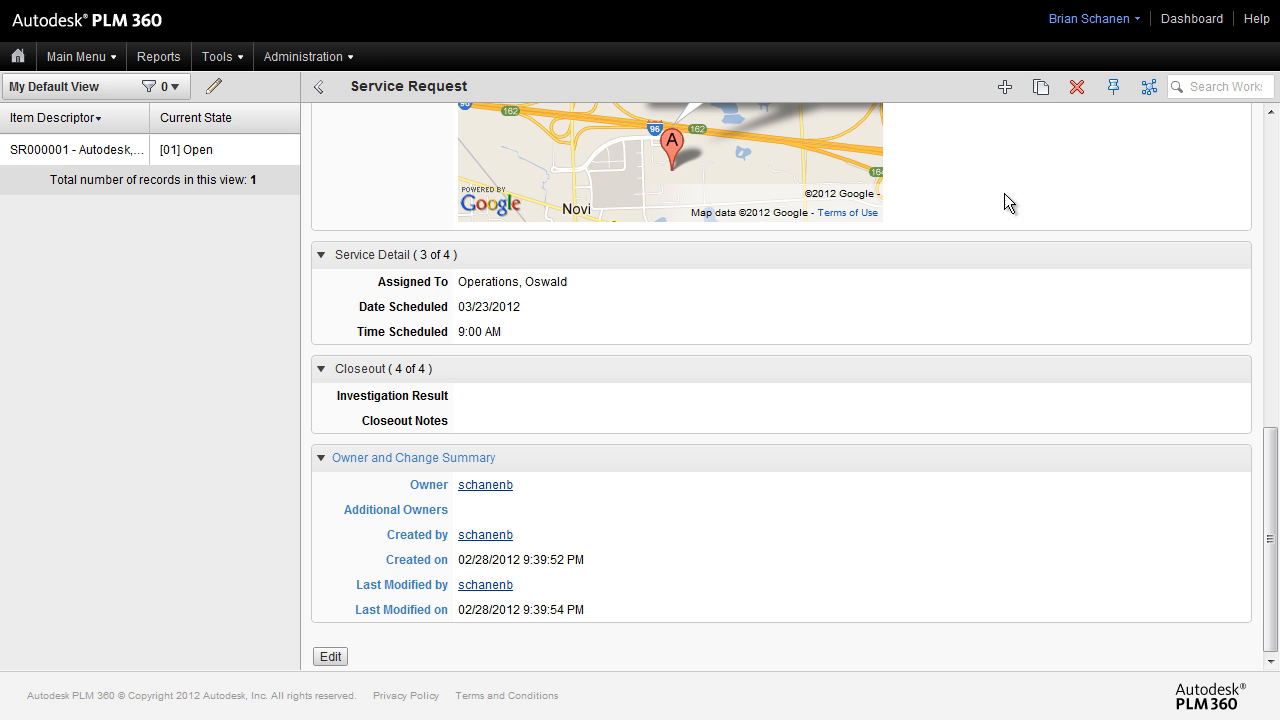
pyautogui.moveTo(153, 315)
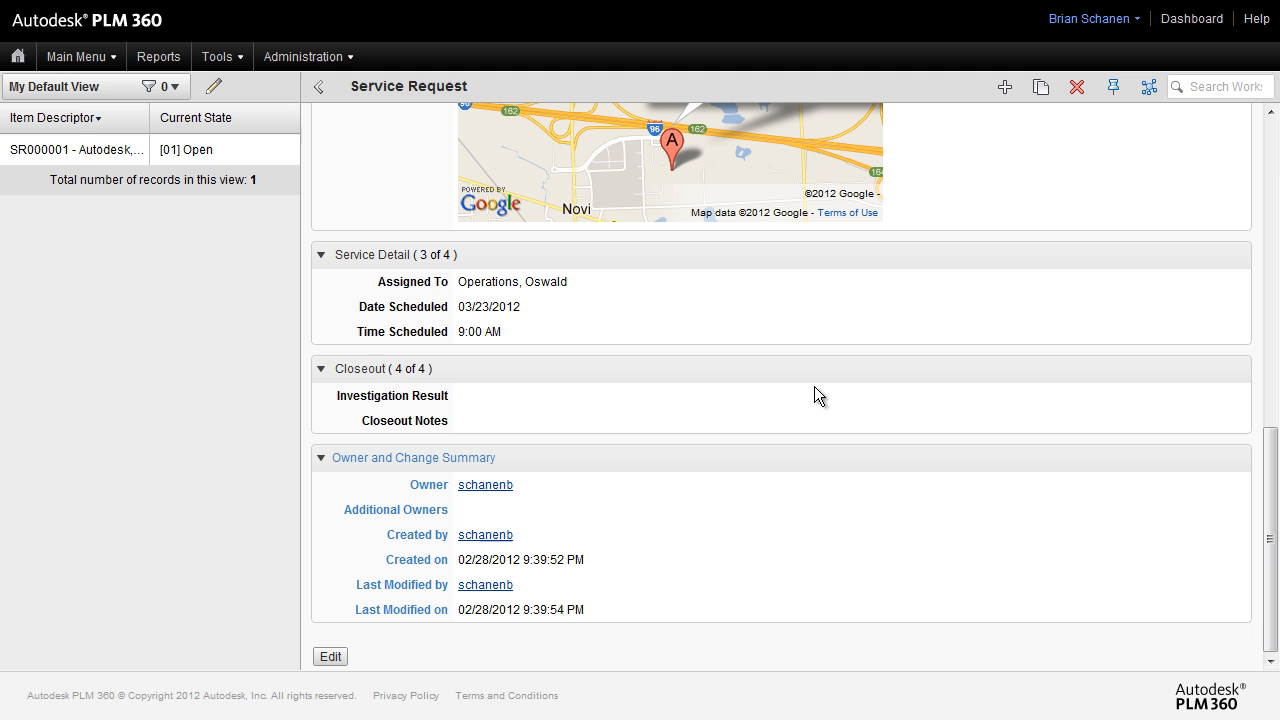
# - Switch to the Inspections workspace and open failed inspection IN000002
pyautogui.click(76, 56)
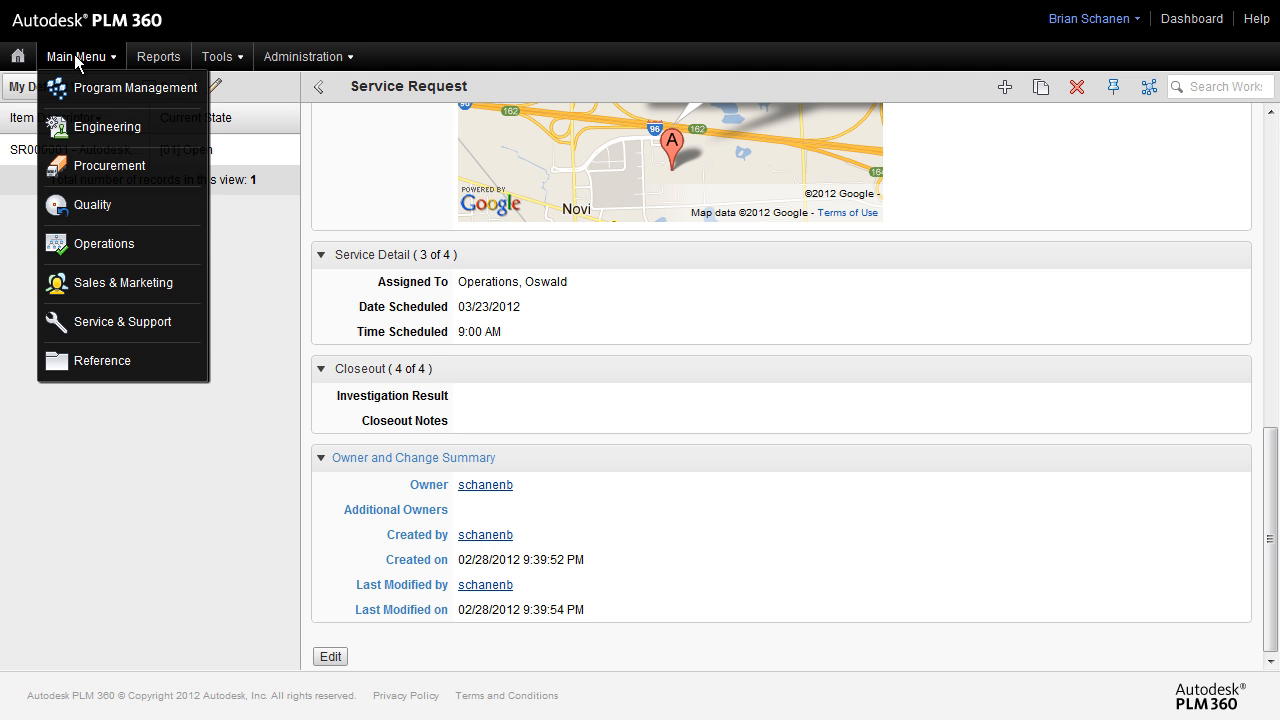
pyautogui.moveTo(91, 204)
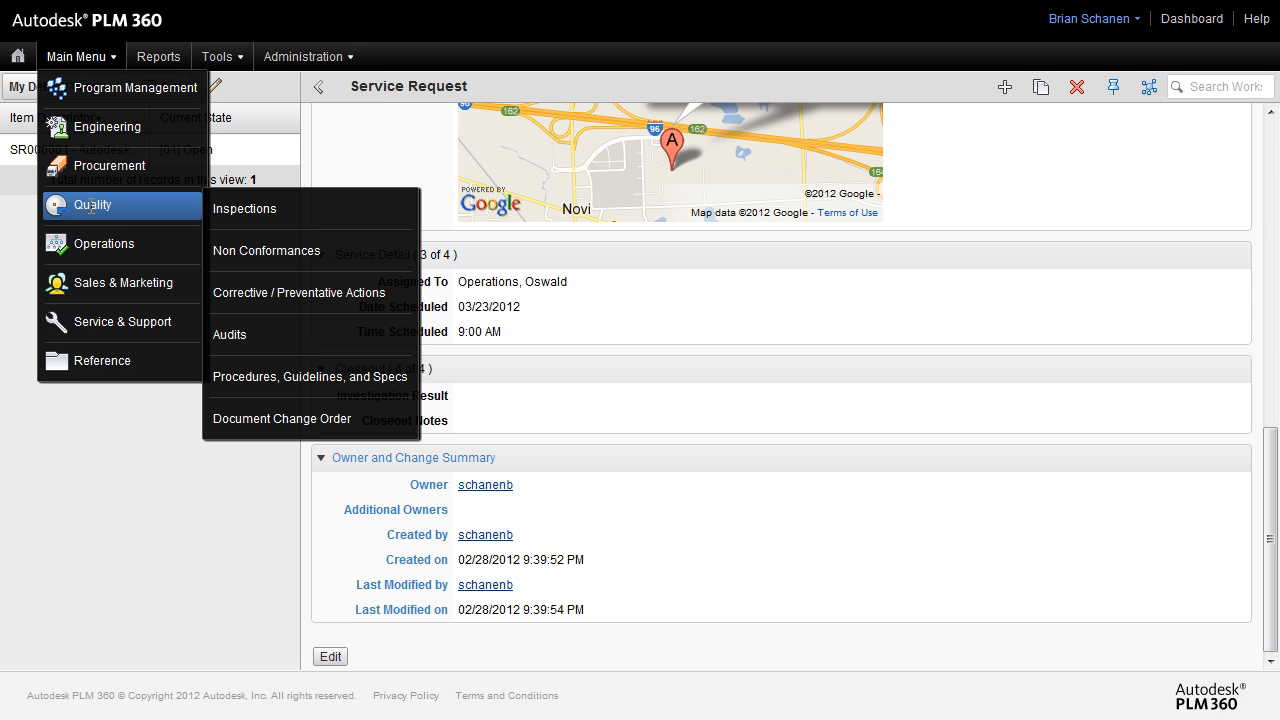
pyautogui.moveTo(275, 208)
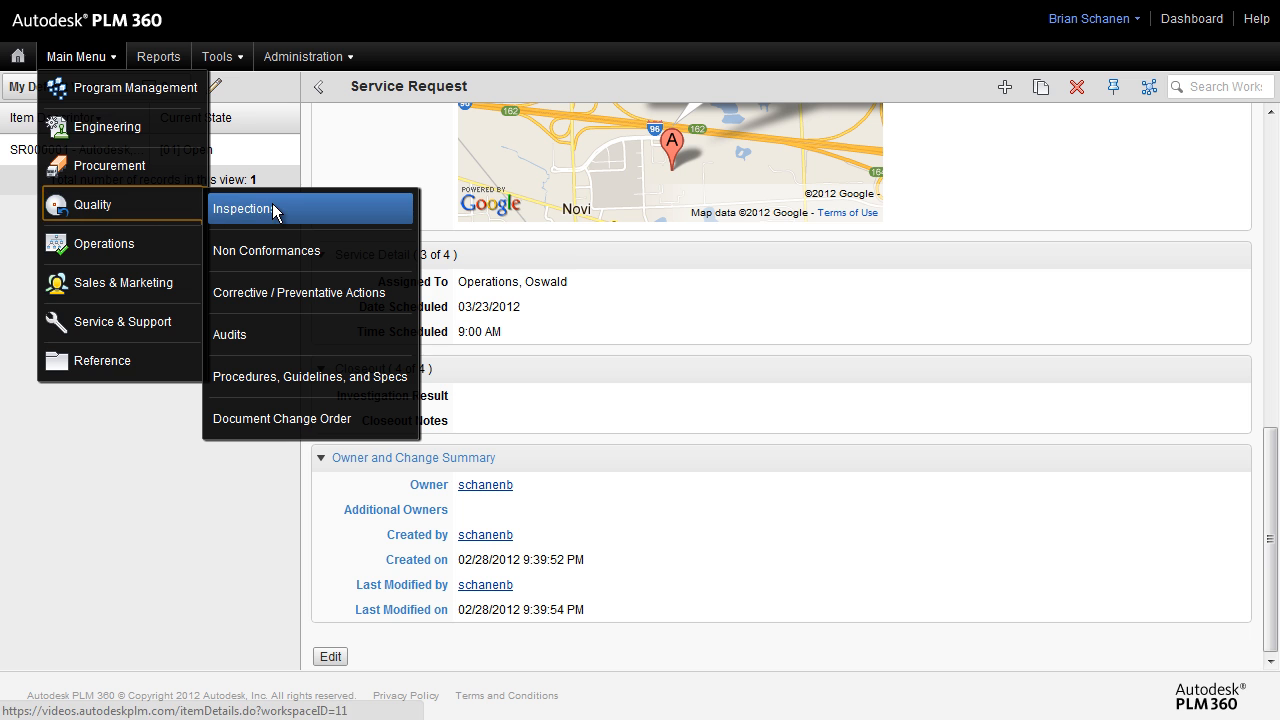
pyautogui.click(241, 209)
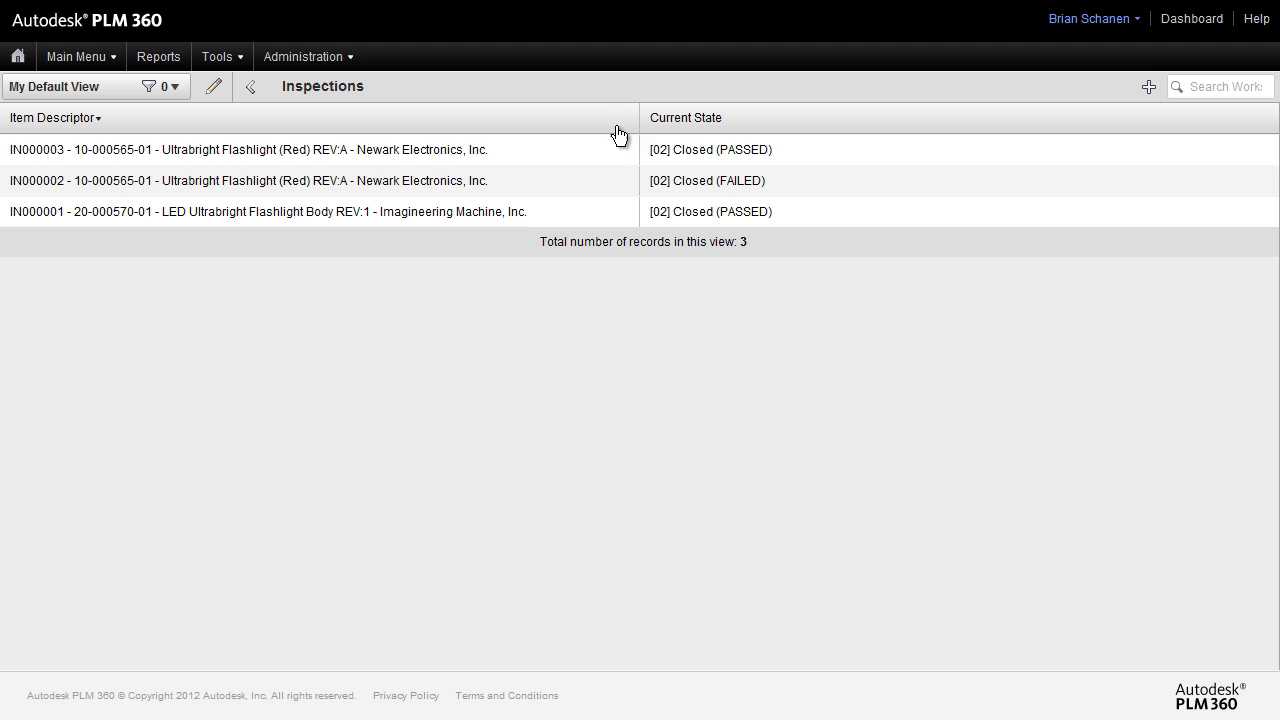
pyautogui.moveTo(763, 181)
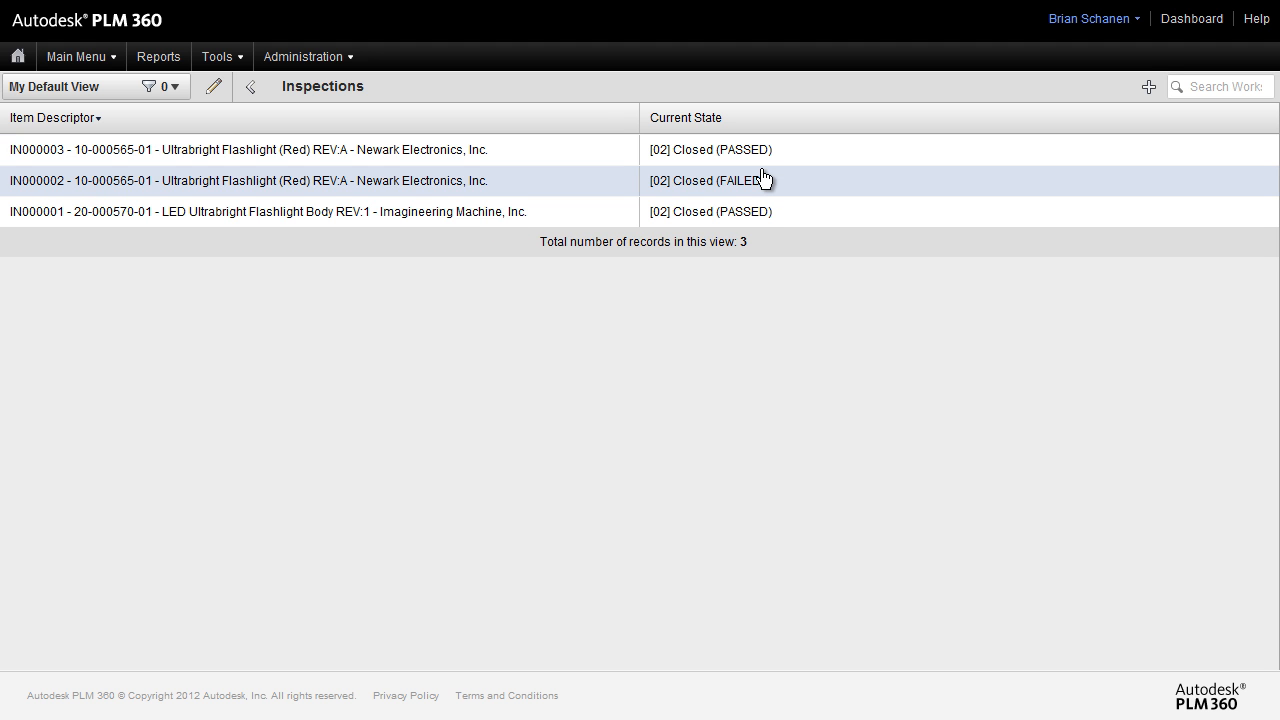
pyautogui.click(248, 180)
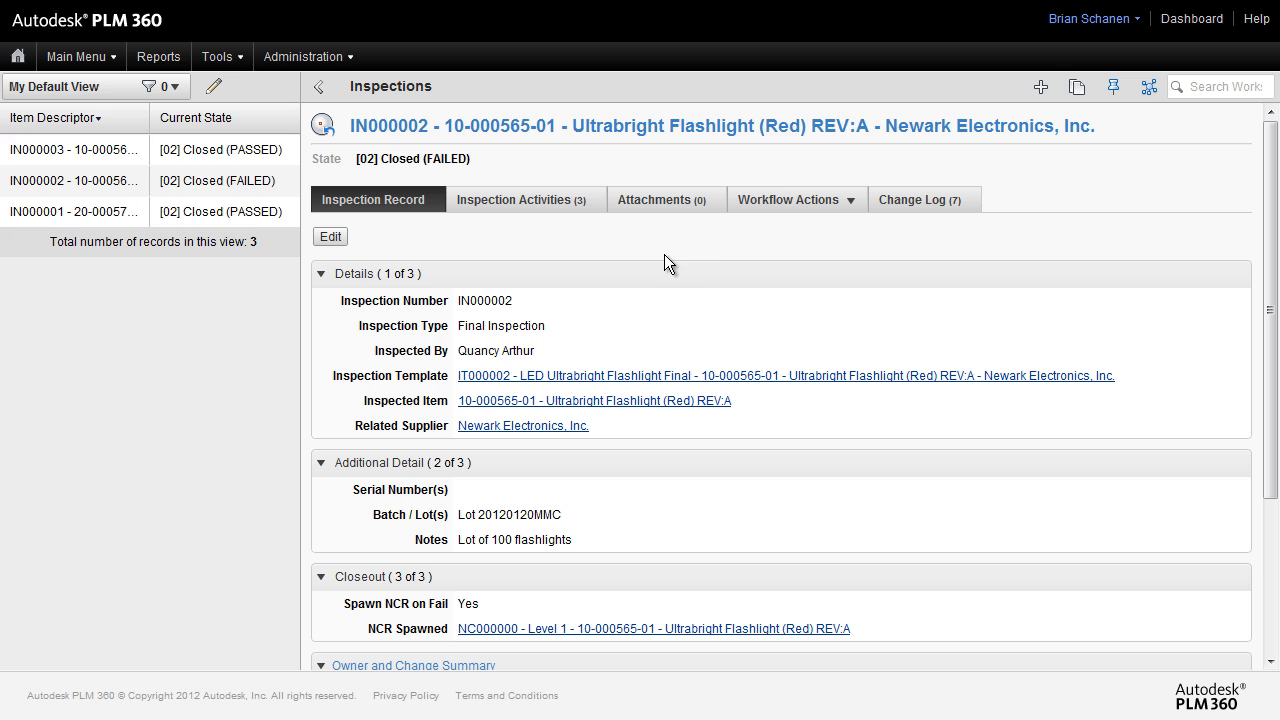
pyautogui.moveTo(975, 193)
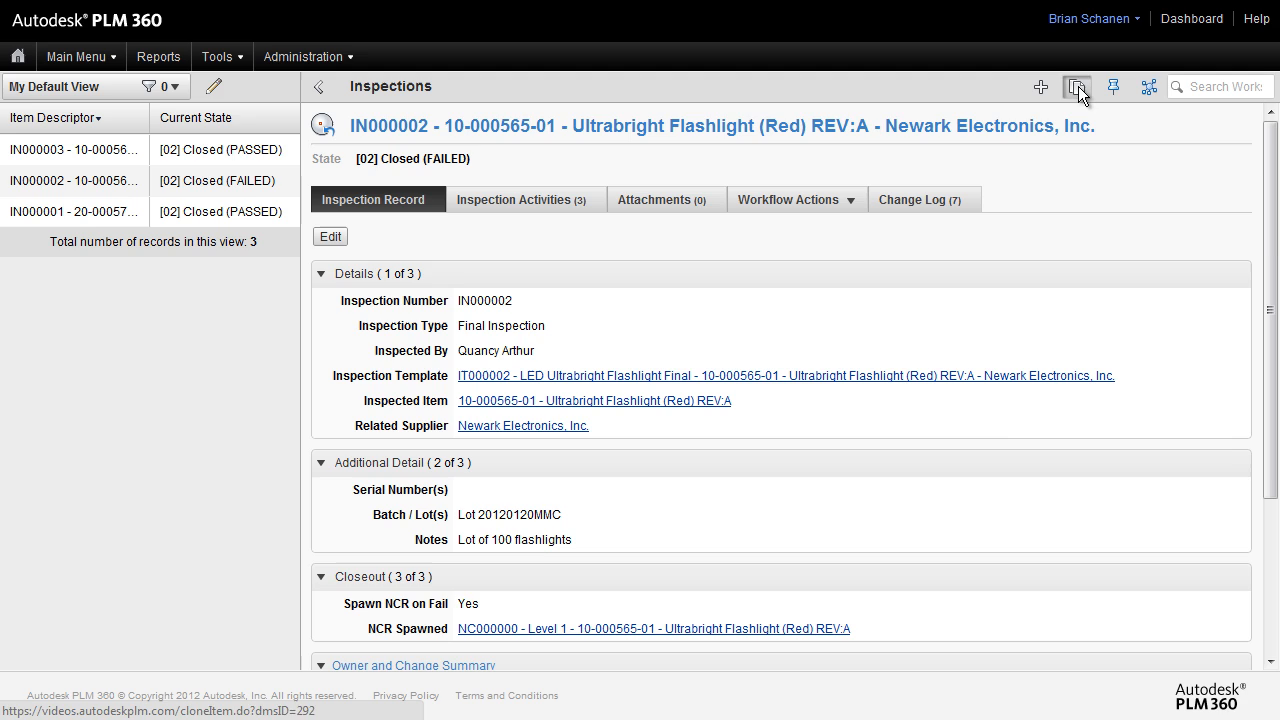
# - Start cloning IN000002, including its inspection activities and attachments
pyautogui.click(1077, 86)
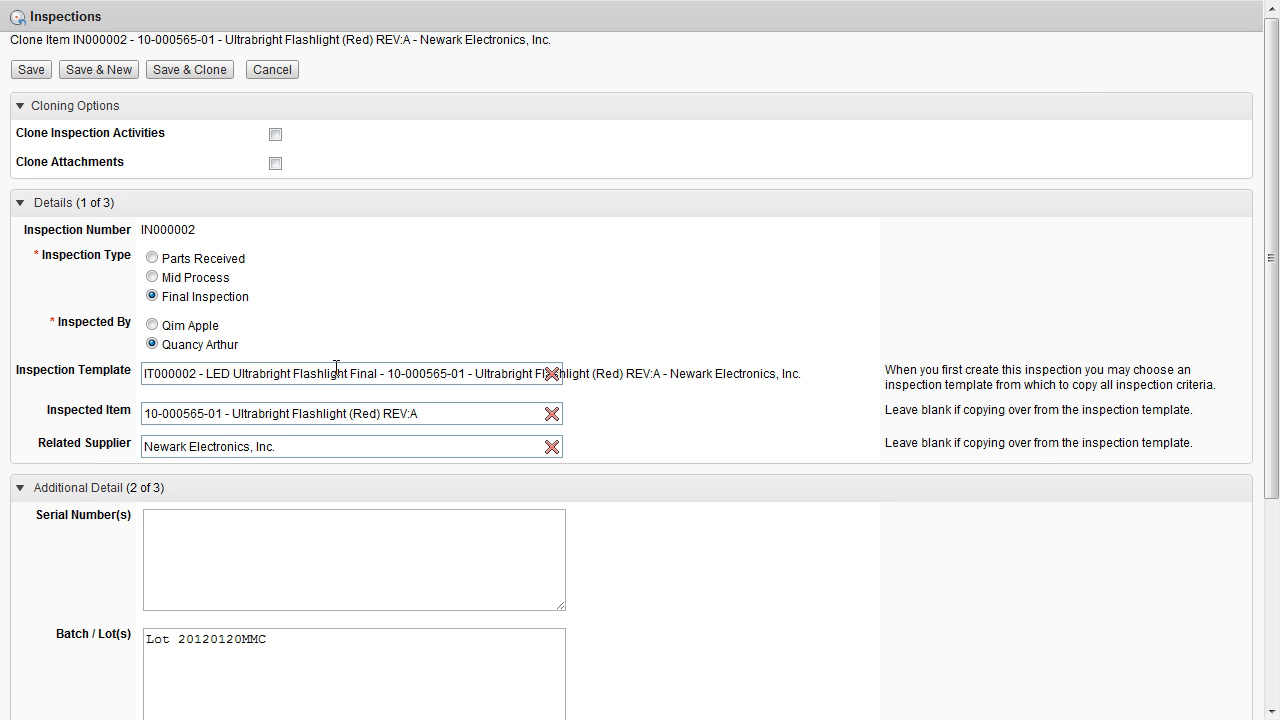
pyautogui.moveTo(280, 152)
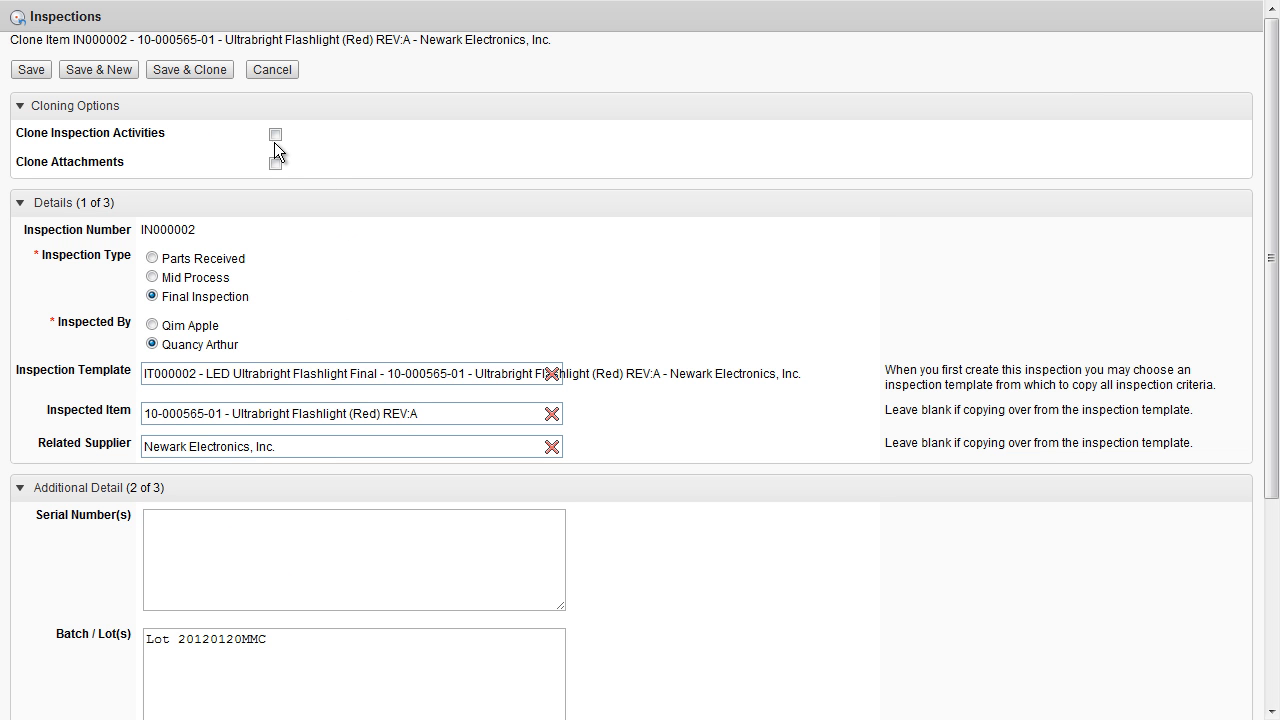
pyautogui.click(276, 134)
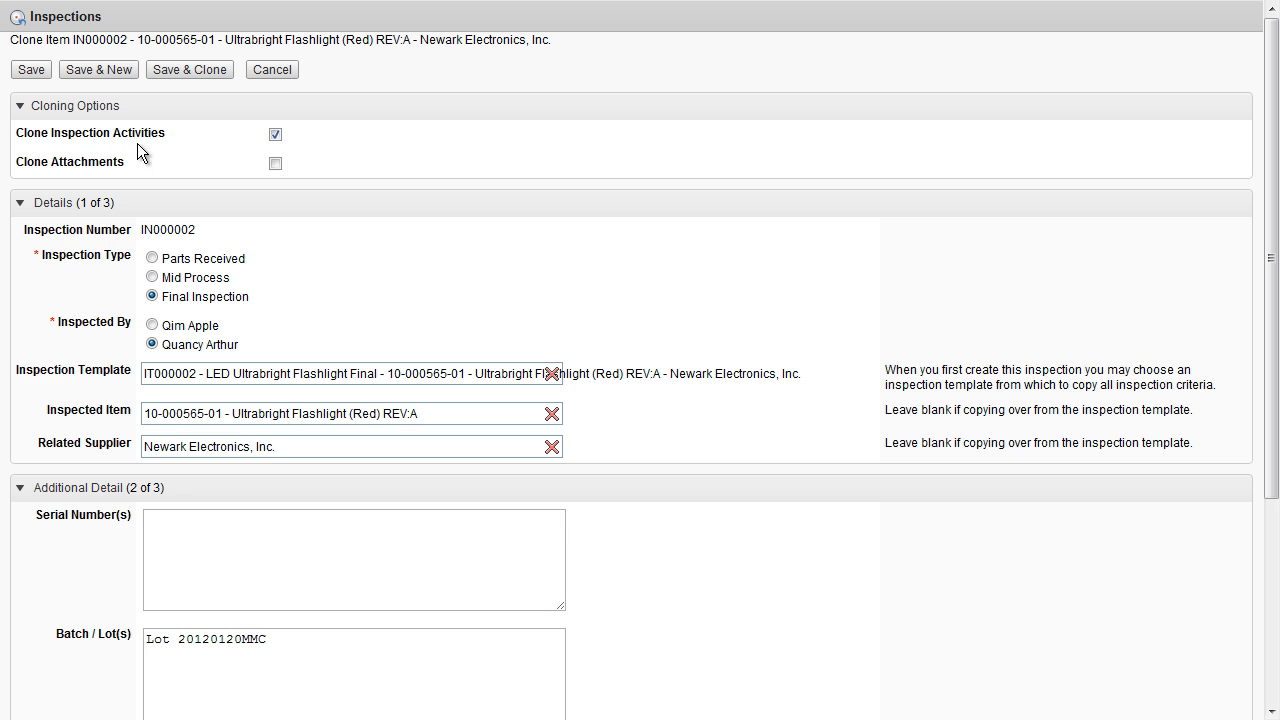
pyautogui.click(275, 163)
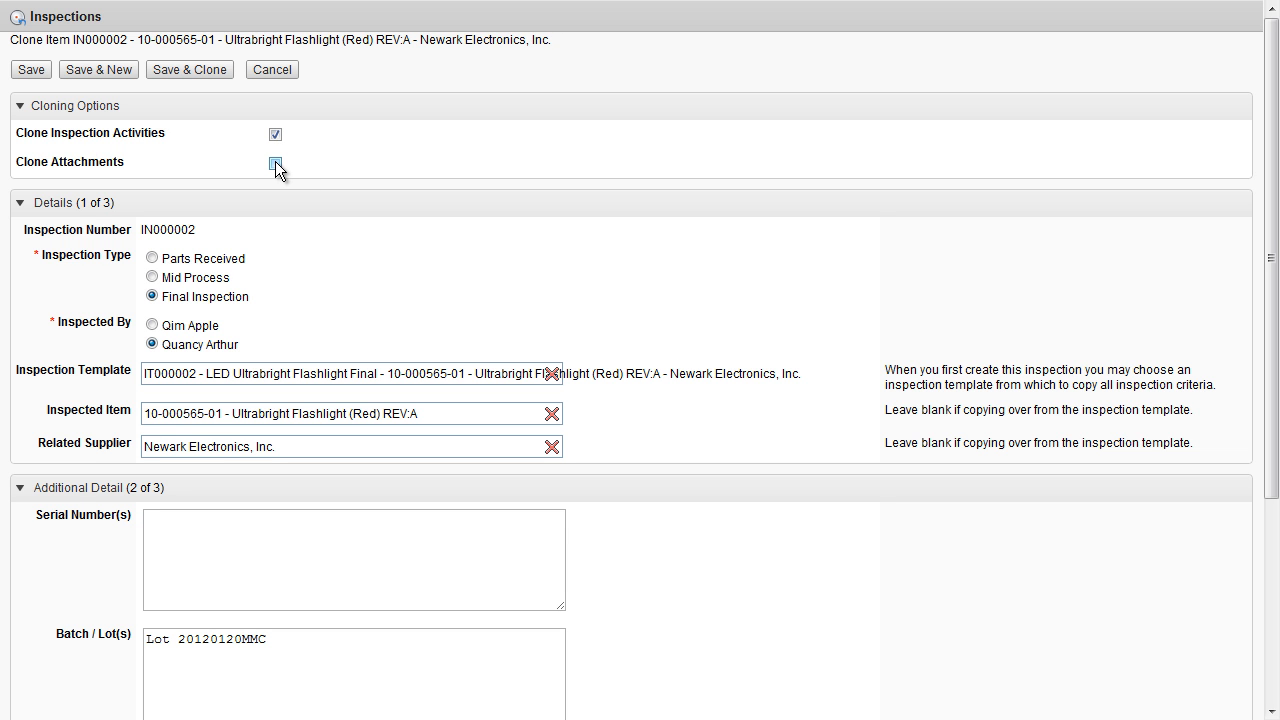
pyautogui.click(275, 165)
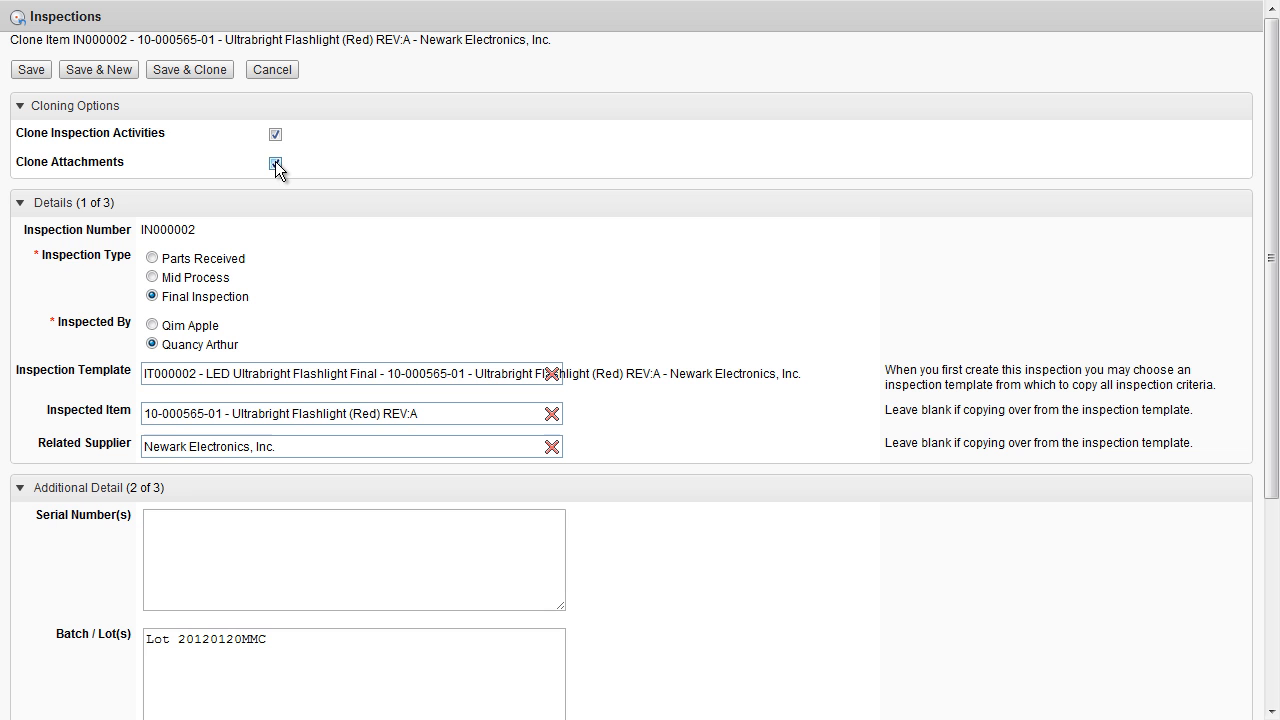
pyautogui.click(275, 162)
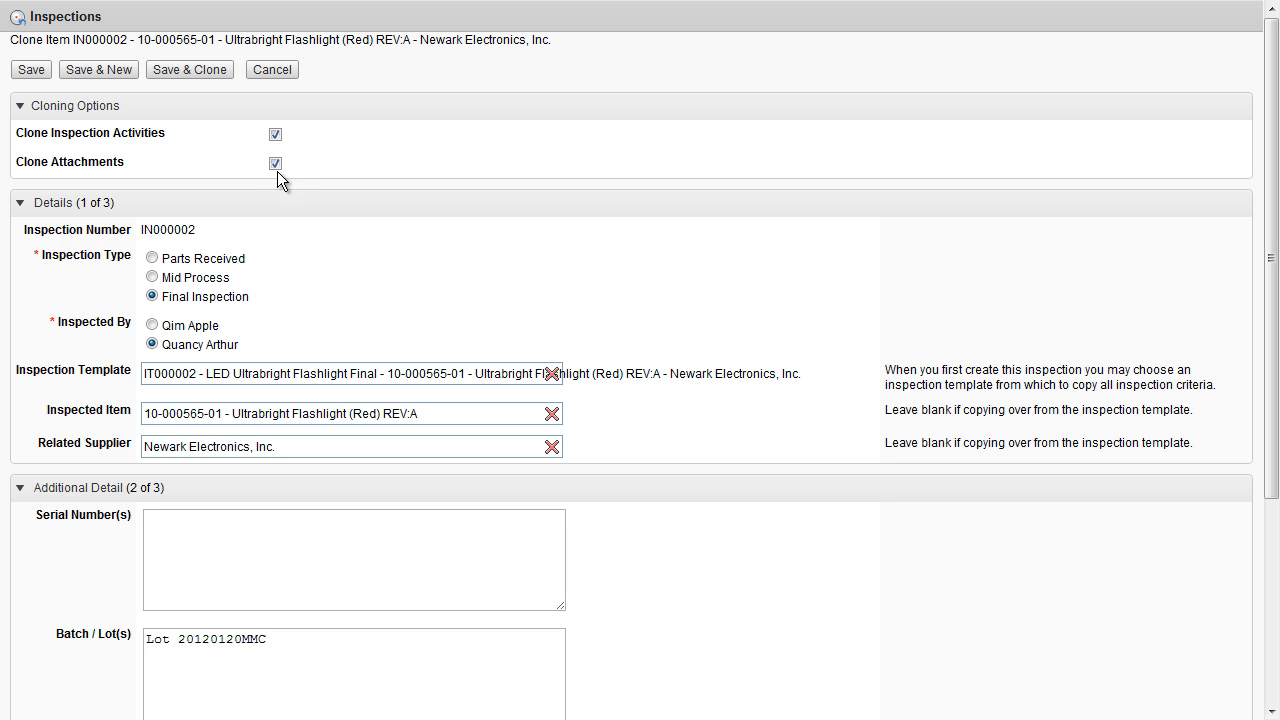
pyautogui.moveTo(78, 160)
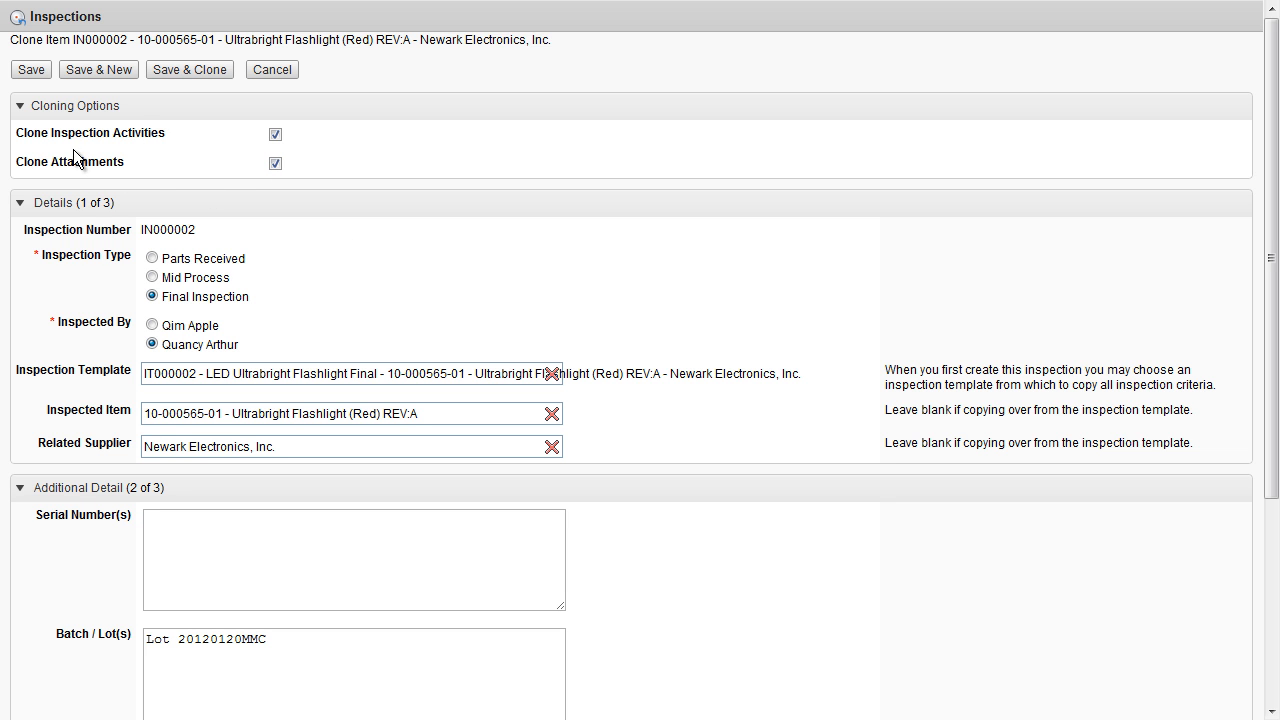
# - Set the clone to Mid Process with inspector Qim Apple and save it as IN000004
pyautogui.scroll(-3)
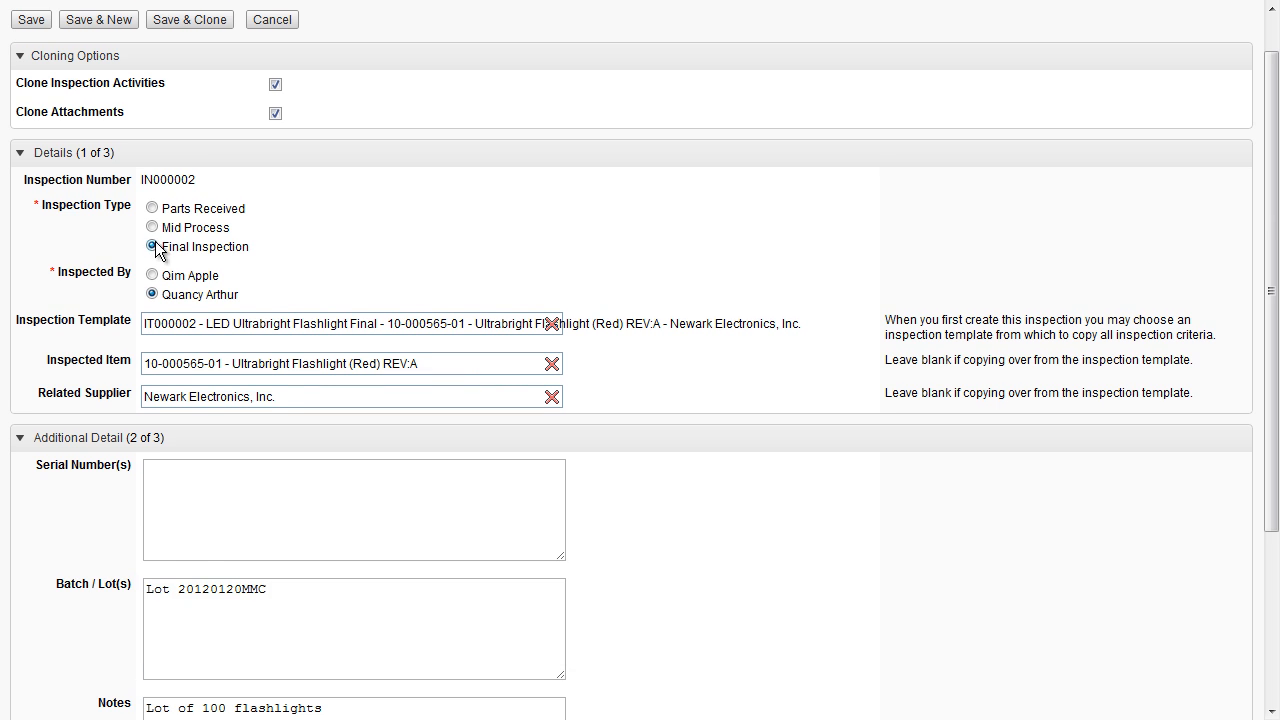
pyautogui.click(151, 227)
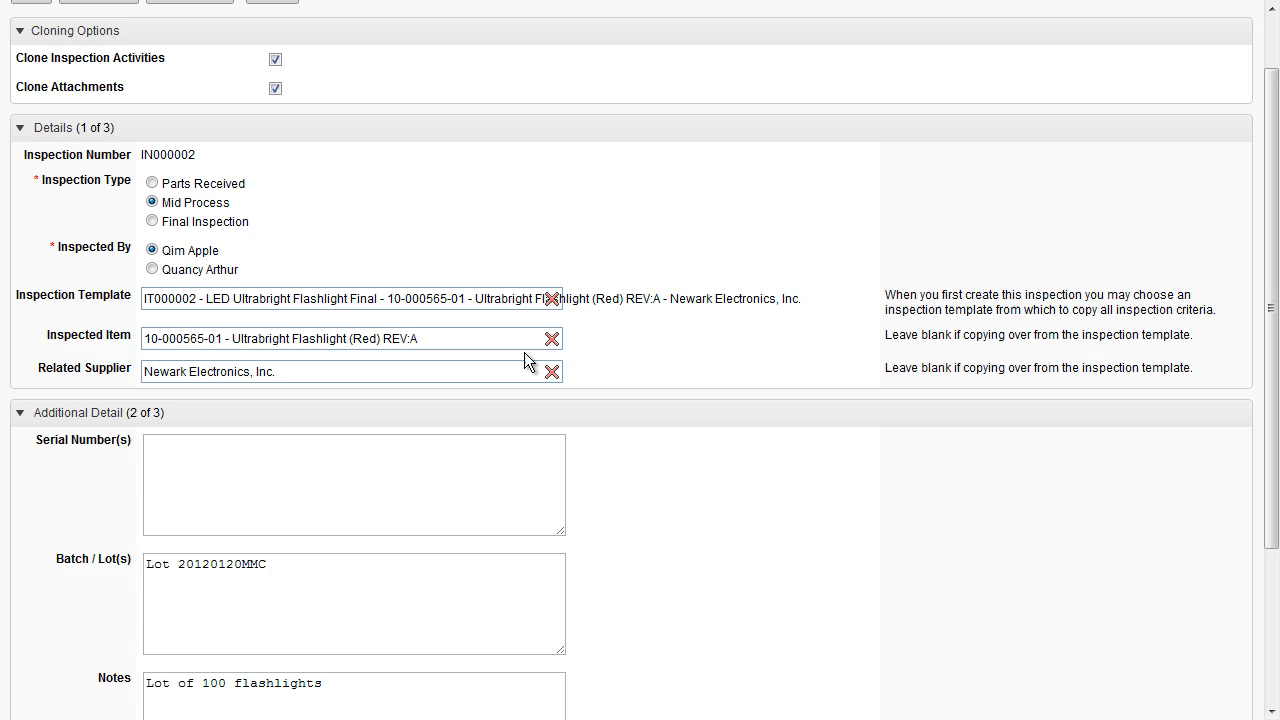
pyautogui.scroll(-3)
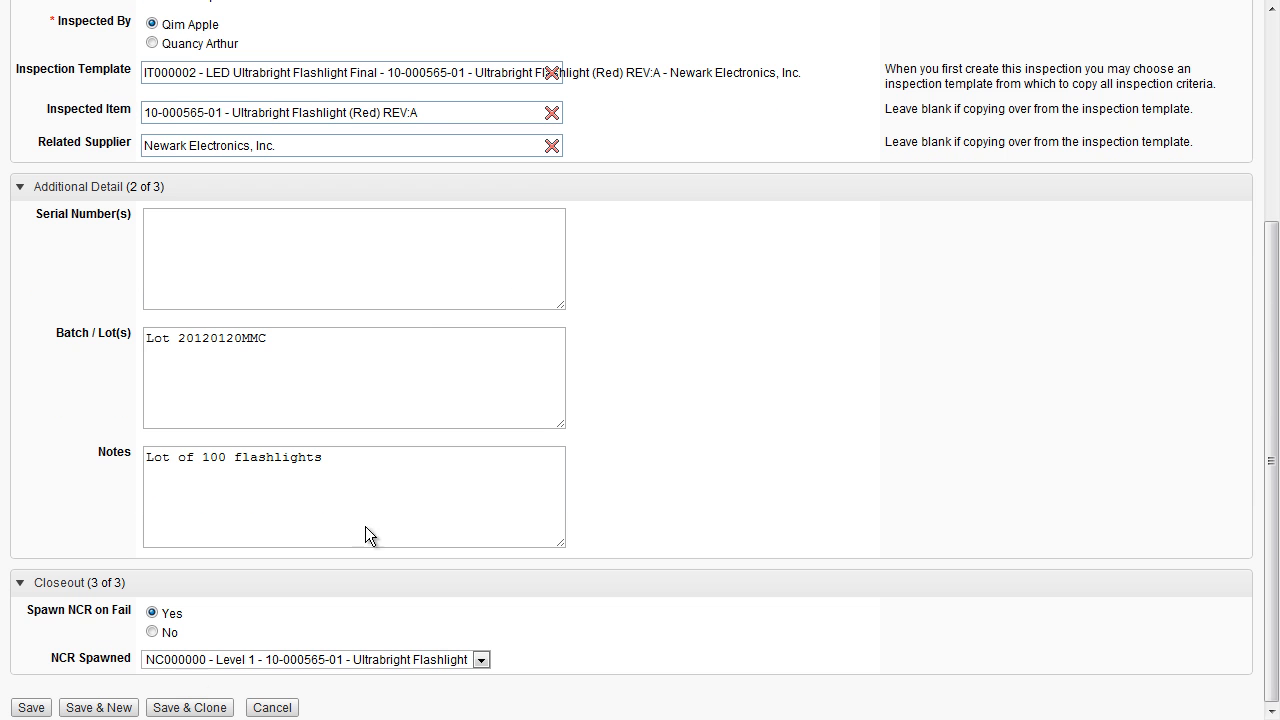
pyautogui.click(31, 707)
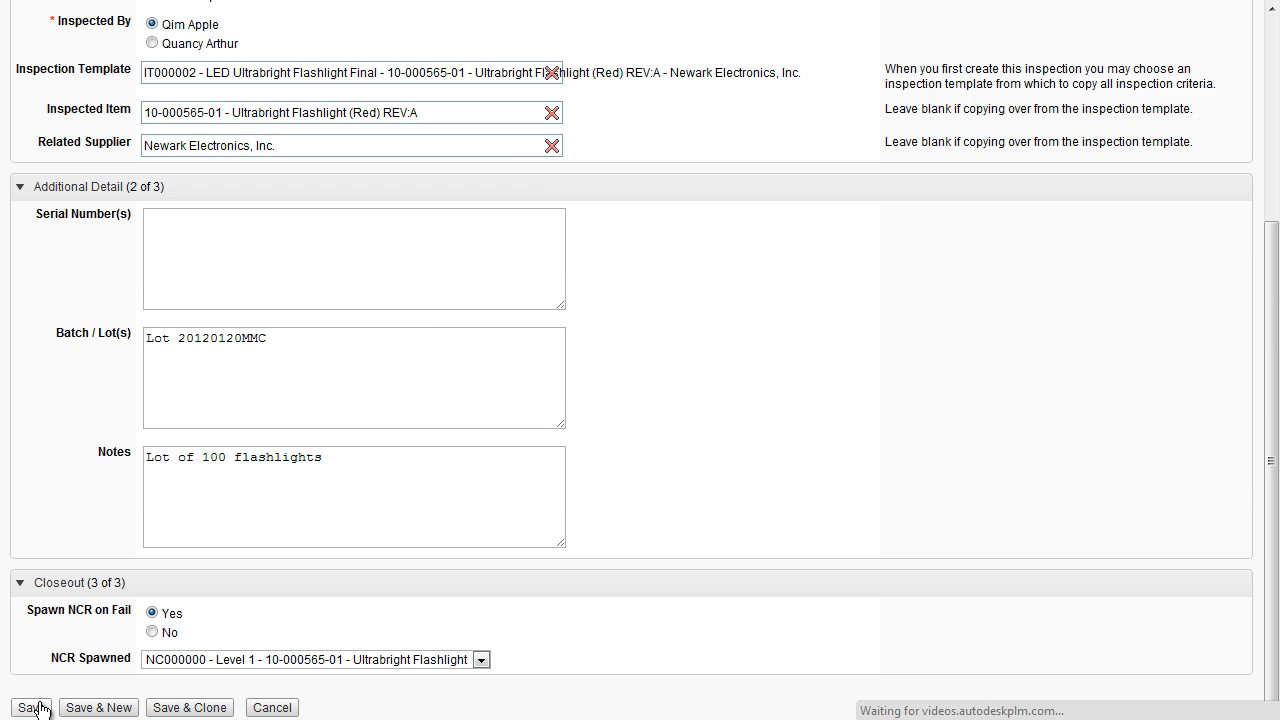
pyautogui.click(31, 707)
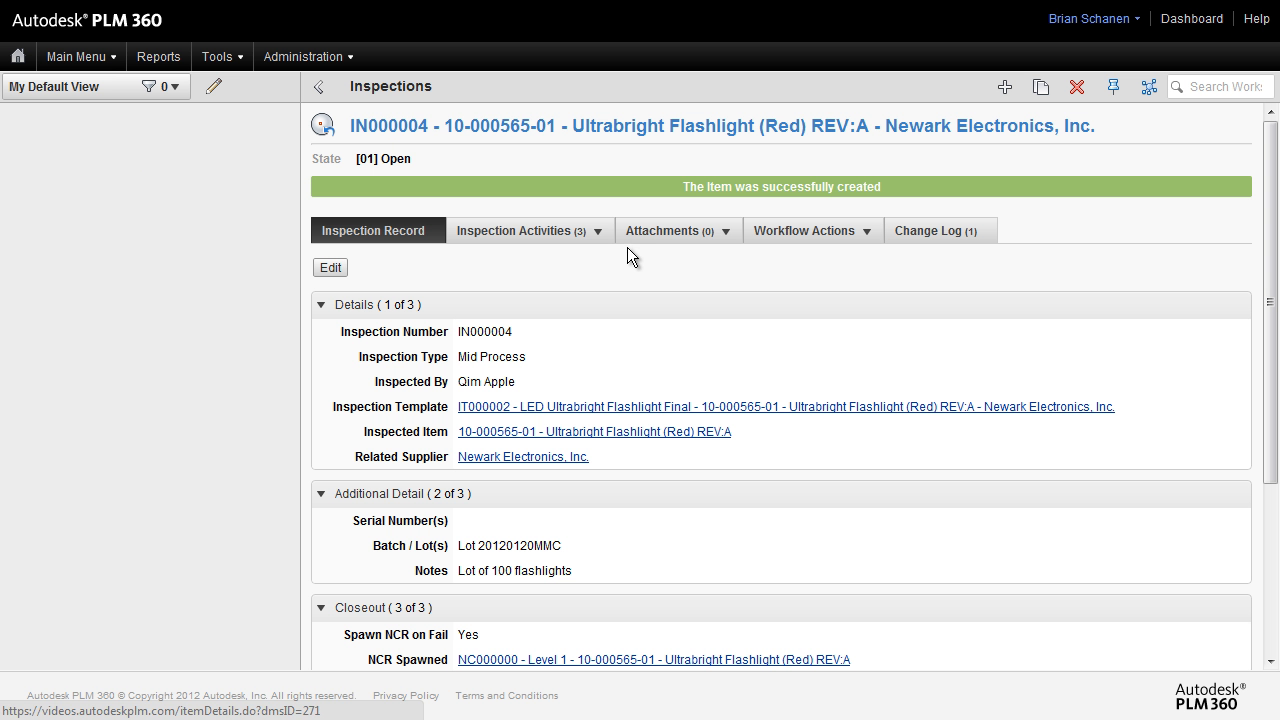
# - Show IN000004's activities: visual inspection and light quality passed, operation failed
pyautogui.click(318, 86)
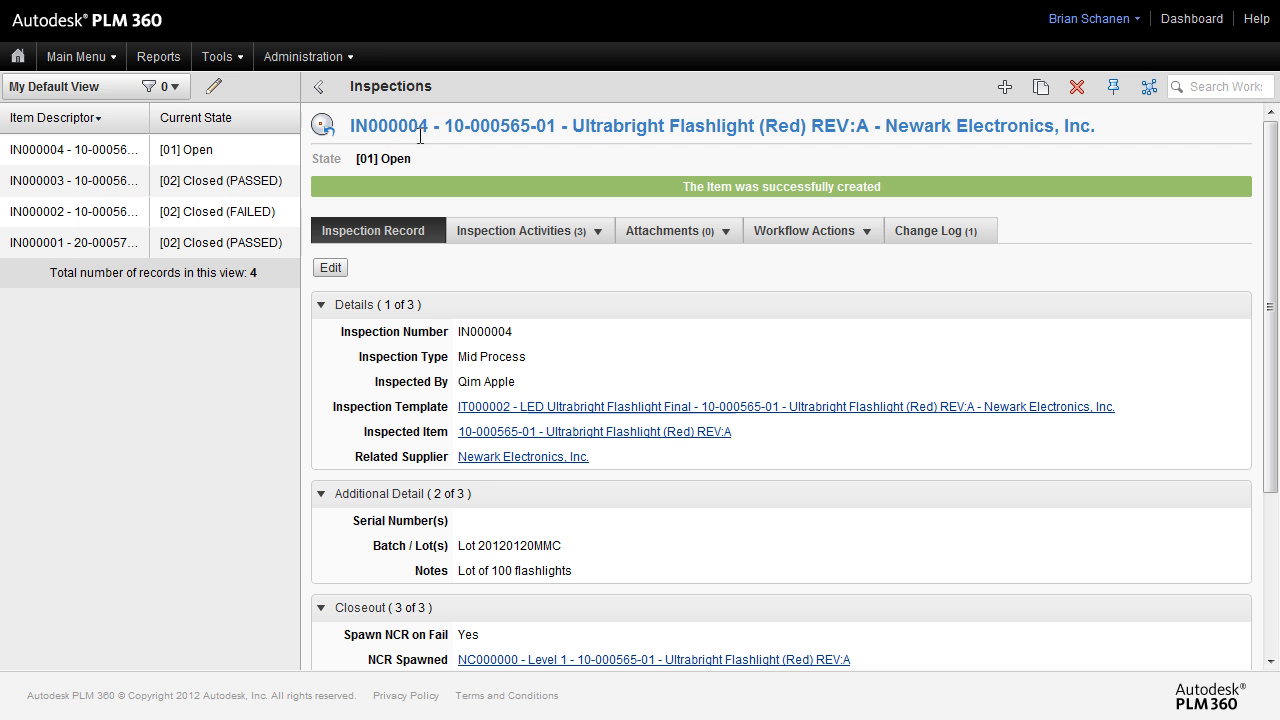
pyautogui.moveTo(465, 193)
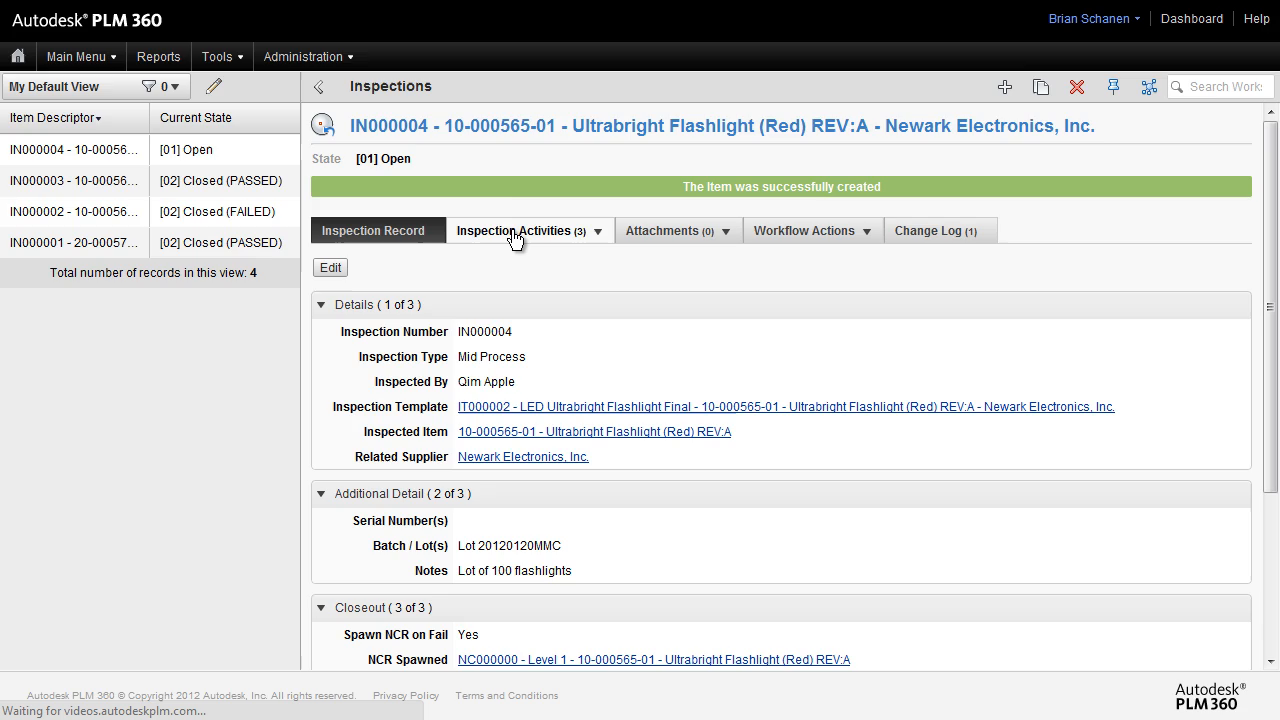
pyautogui.click(522, 230)
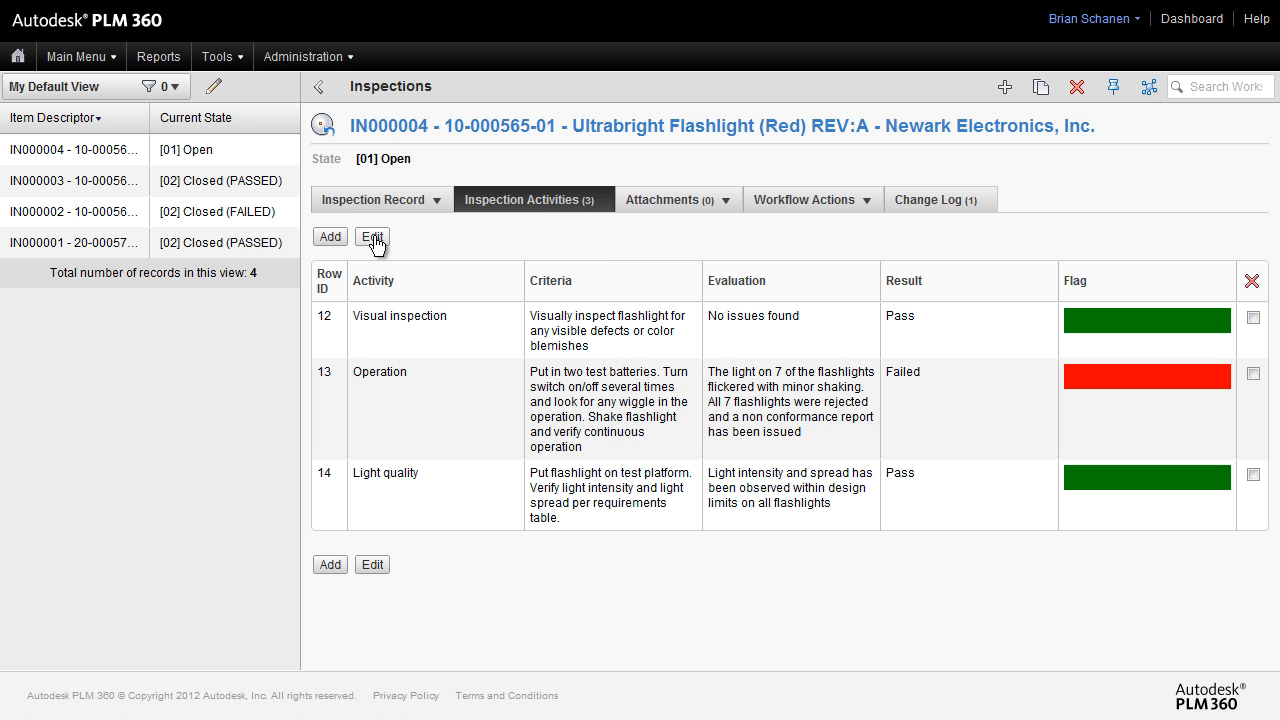
# - Mark IN000004's Operation activity as Pass and save the activities grid
pyautogui.click(372, 237)
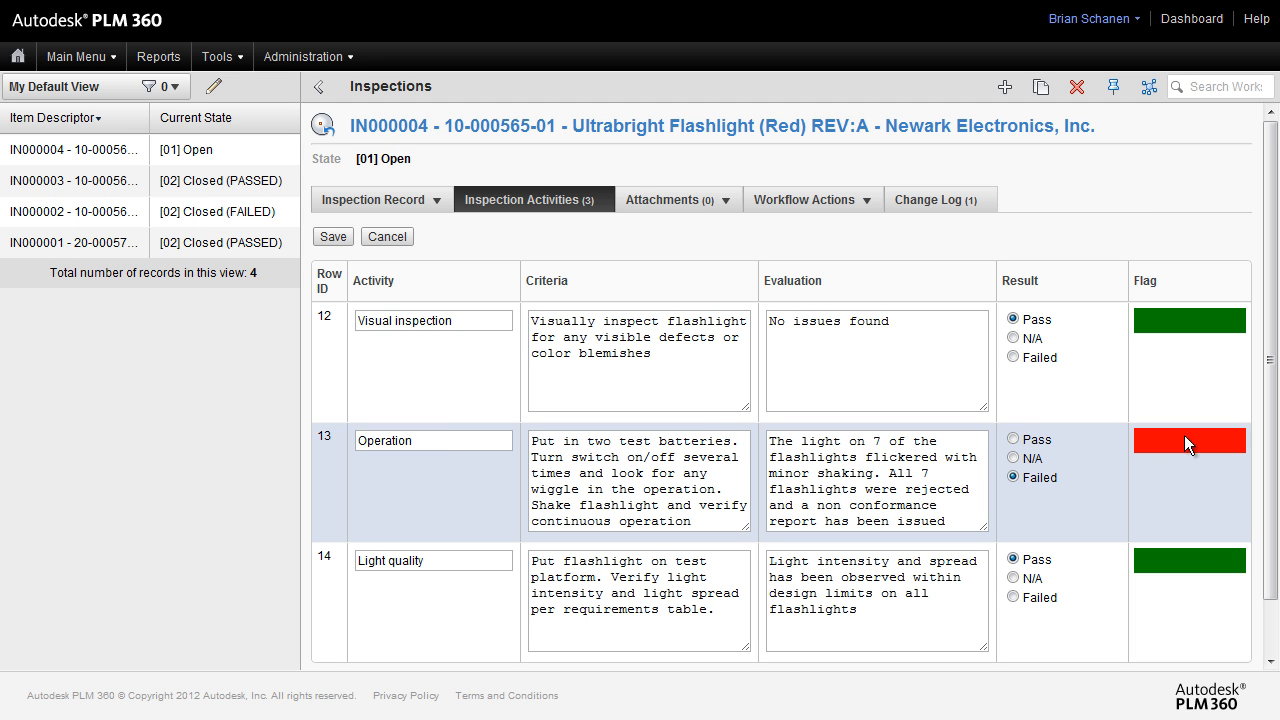
pyautogui.moveTo(1176, 445)
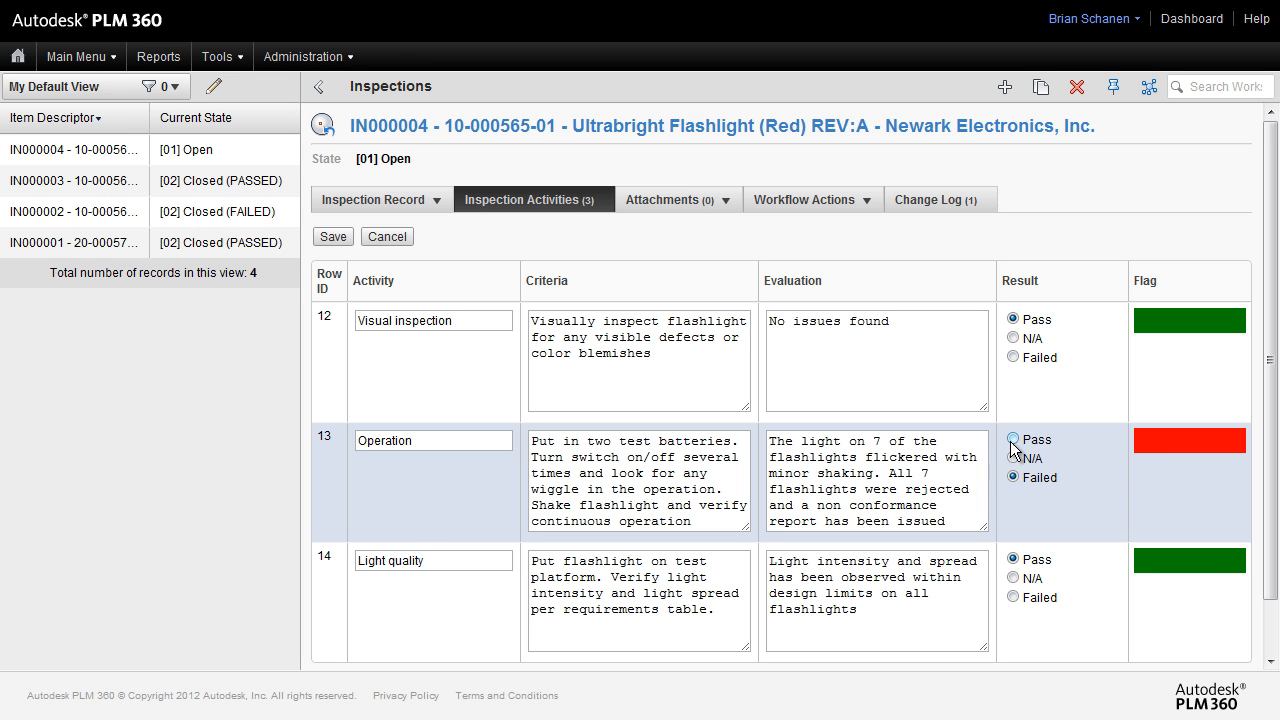
pyautogui.click(1013, 439)
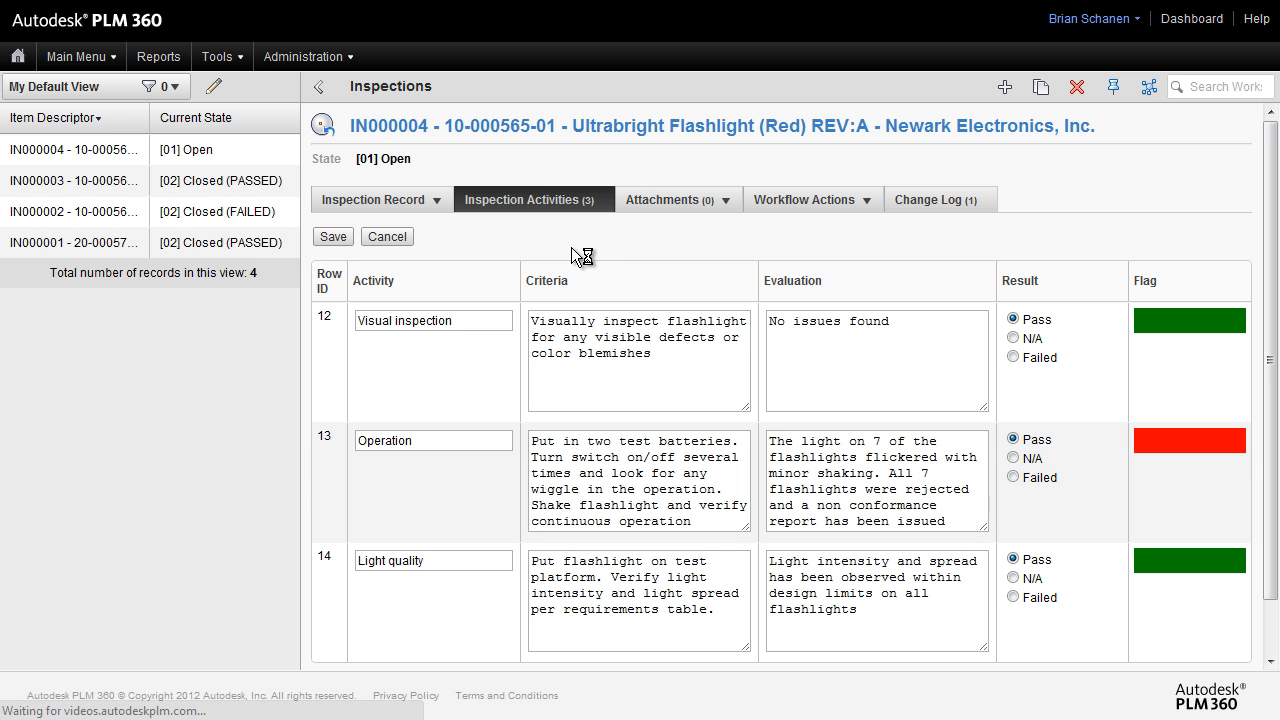
pyautogui.click(332, 236)
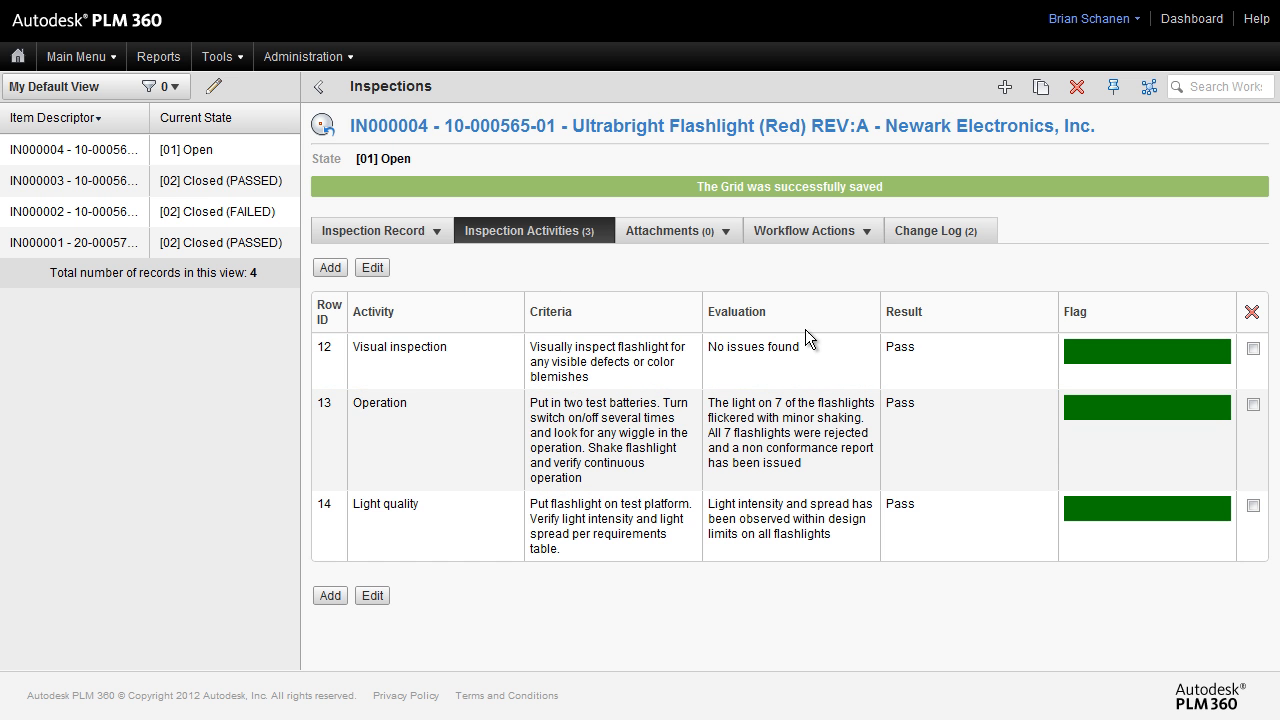
pyautogui.moveTo(873, 273)
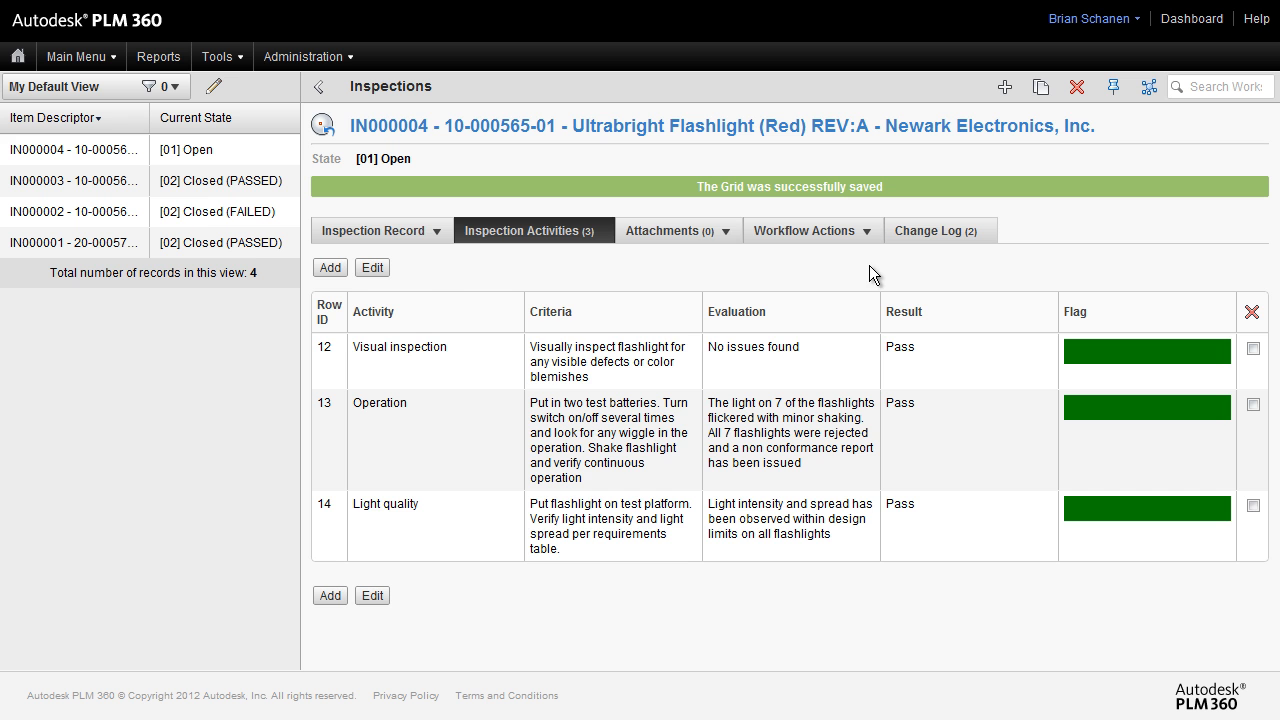
# - Return to IN000004's Inspection Record tab to view its details
pyautogui.click(373, 230)
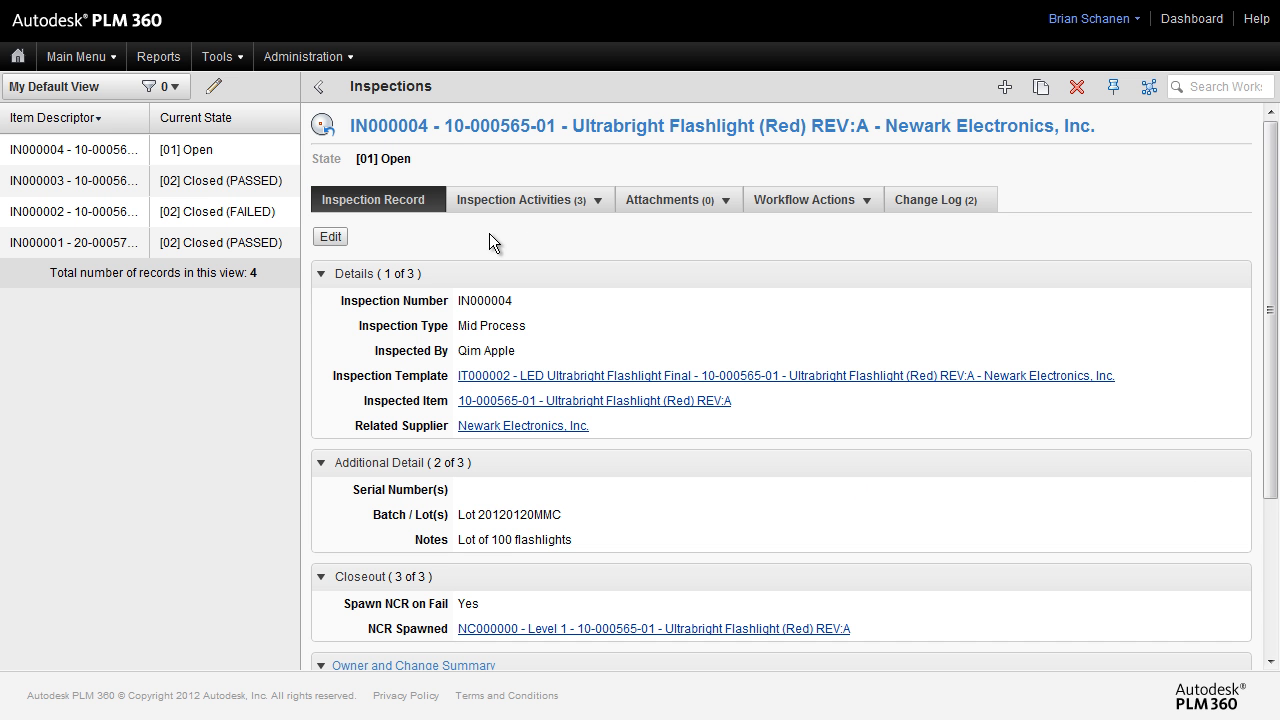
pyautogui.moveTo(332, 150)
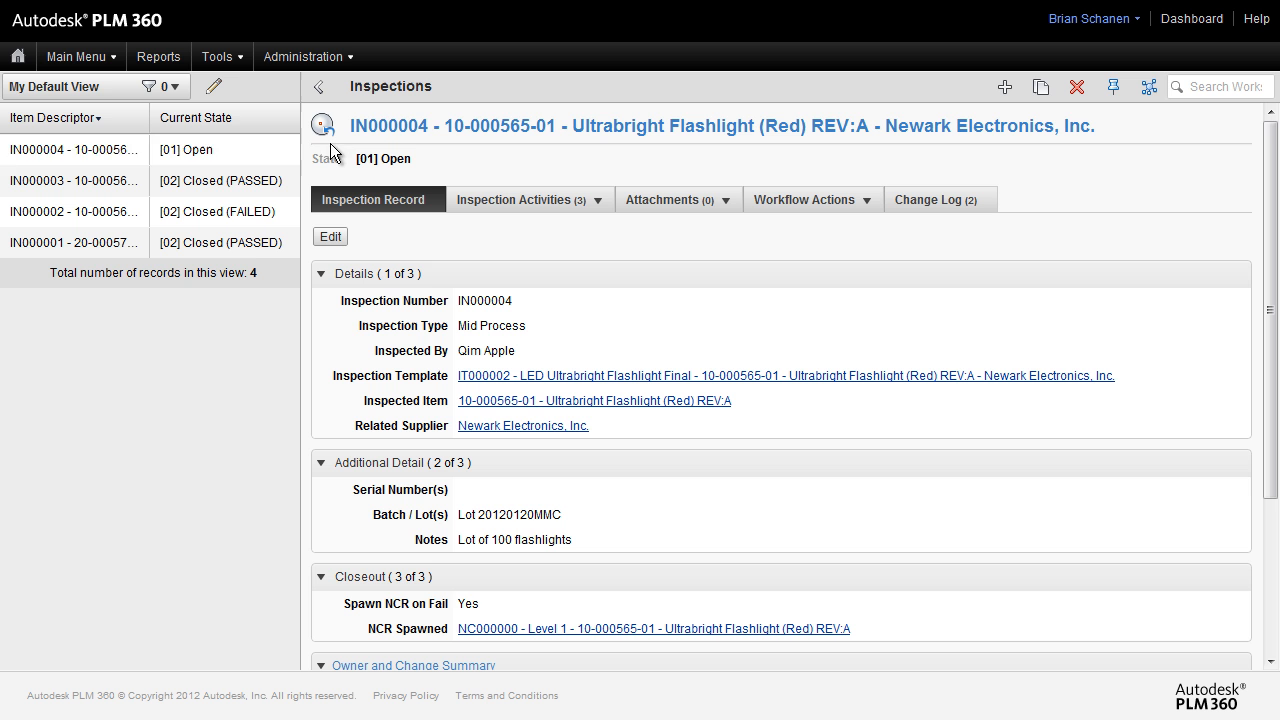
pyautogui.click(75, 149)
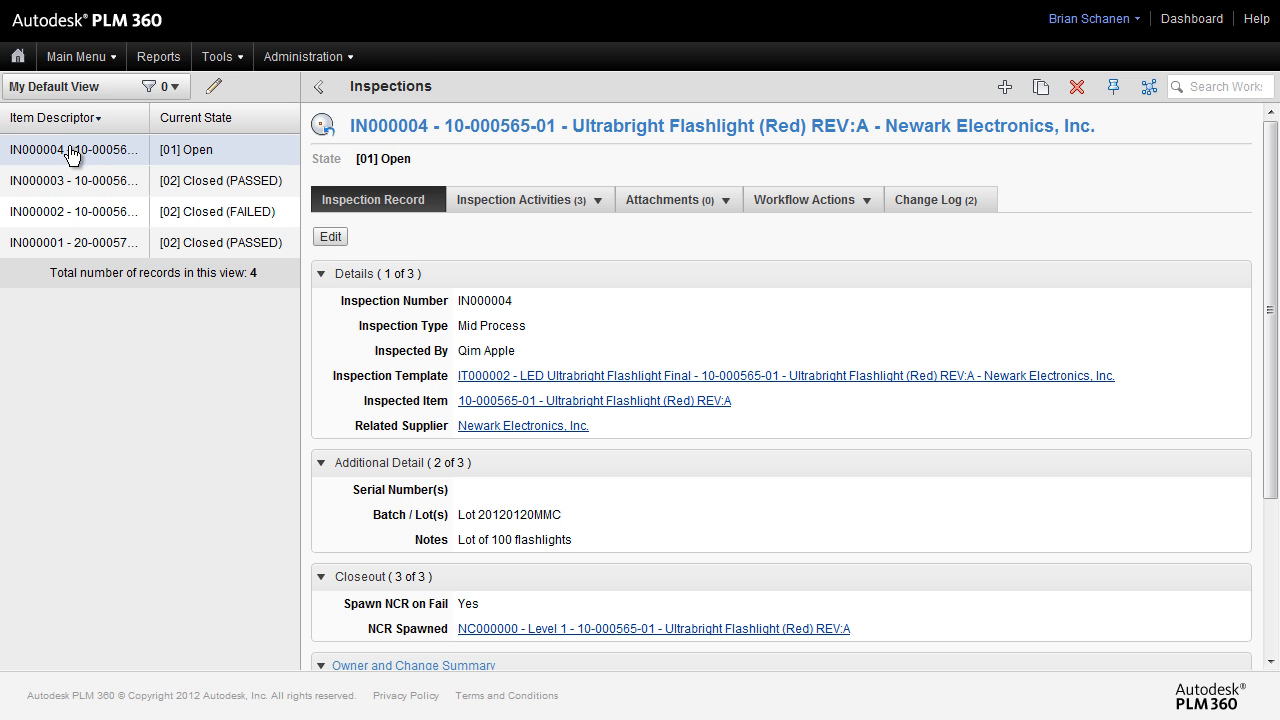
pyautogui.moveTo(85, 160)
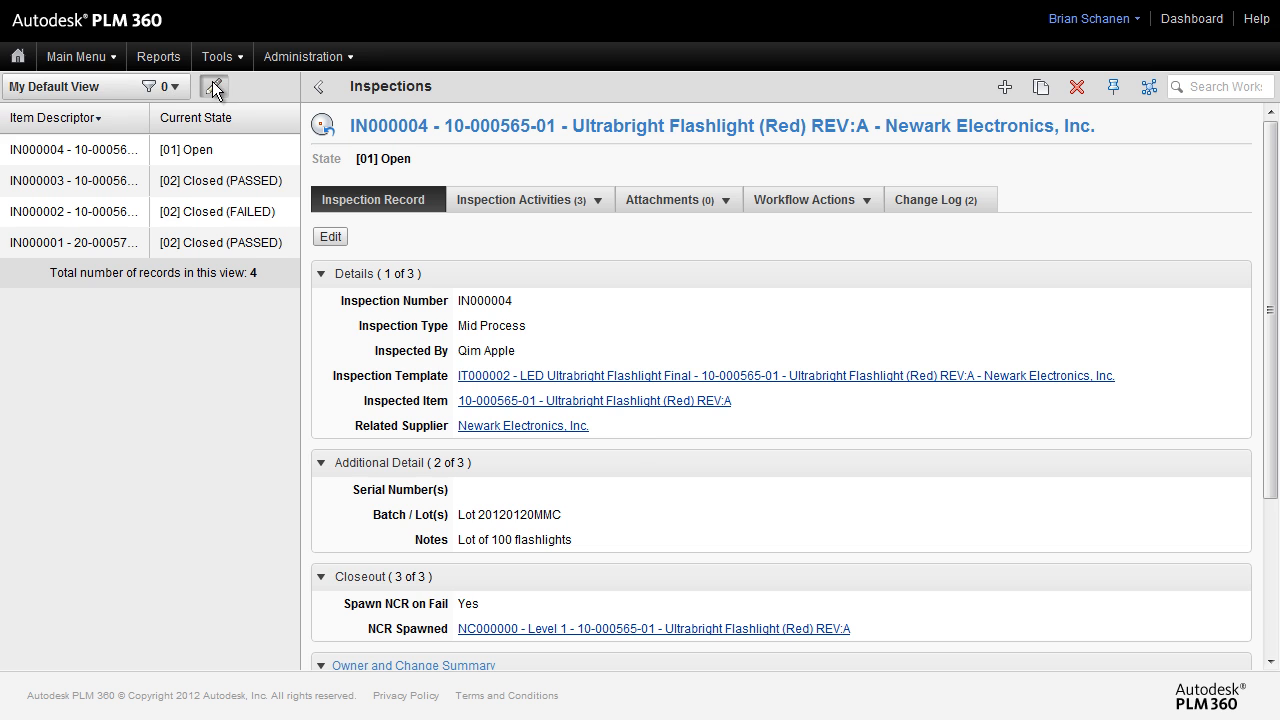
# - Edit My Default View, selecting the Item Descriptor and Current State columns and opening Filter on
pyautogui.click(213, 86)
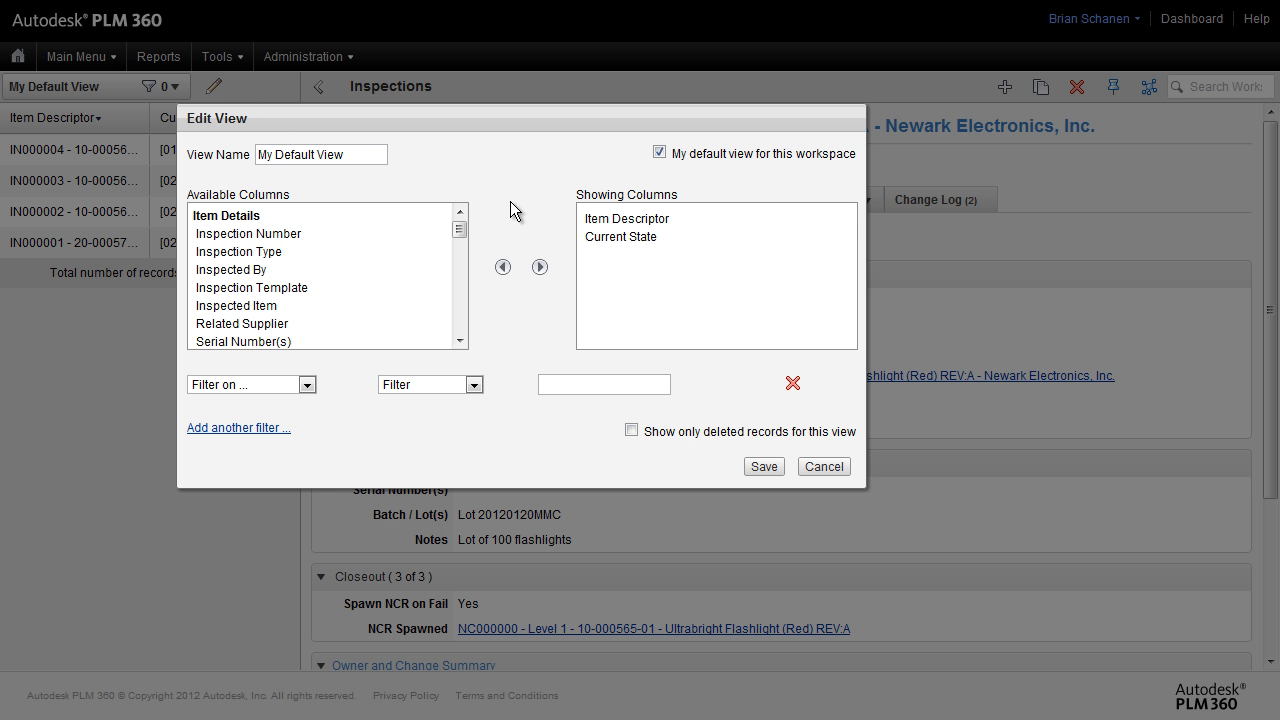
pyautogui.click(627, 218)
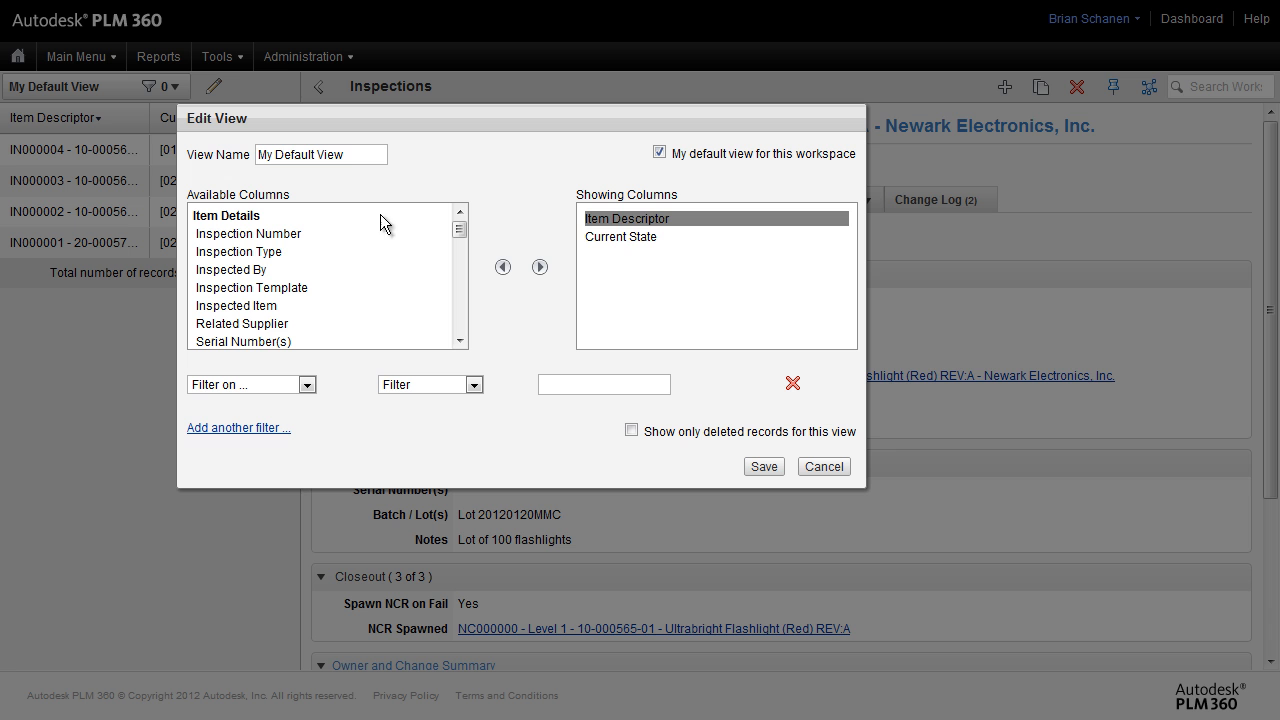
pyautogui.click(620, 237)
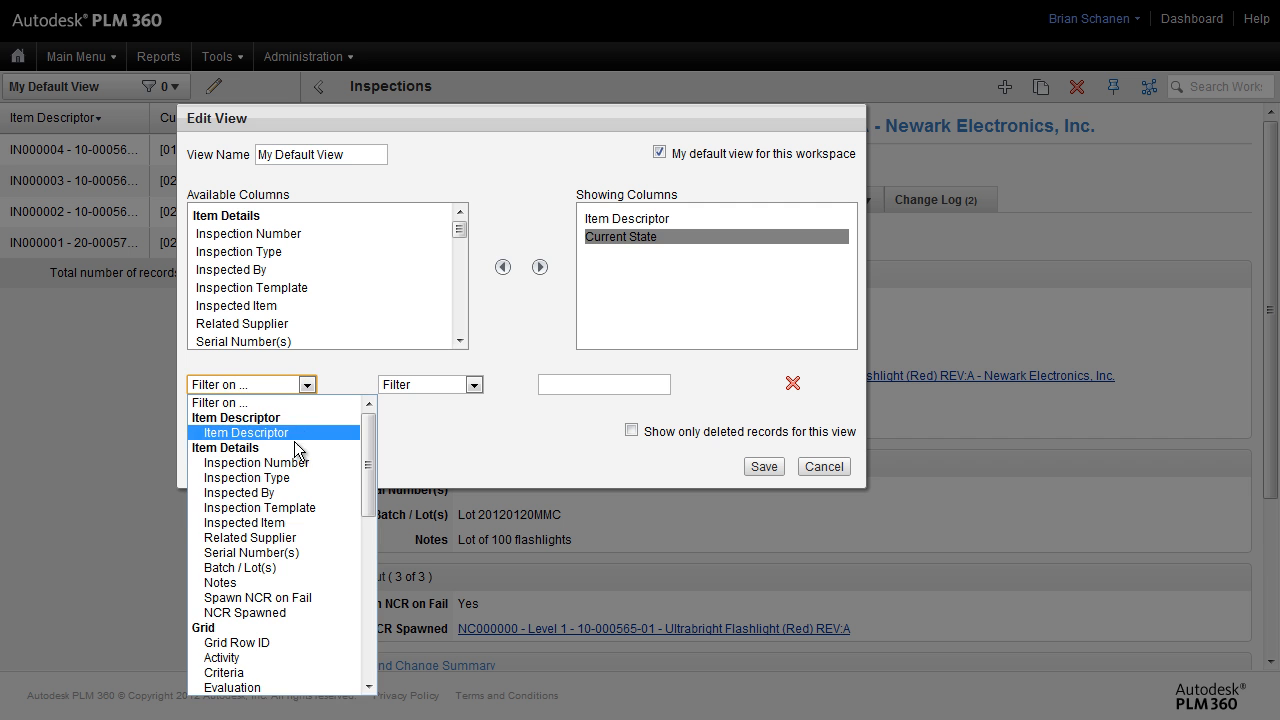
pyautogui.click(823, 466)
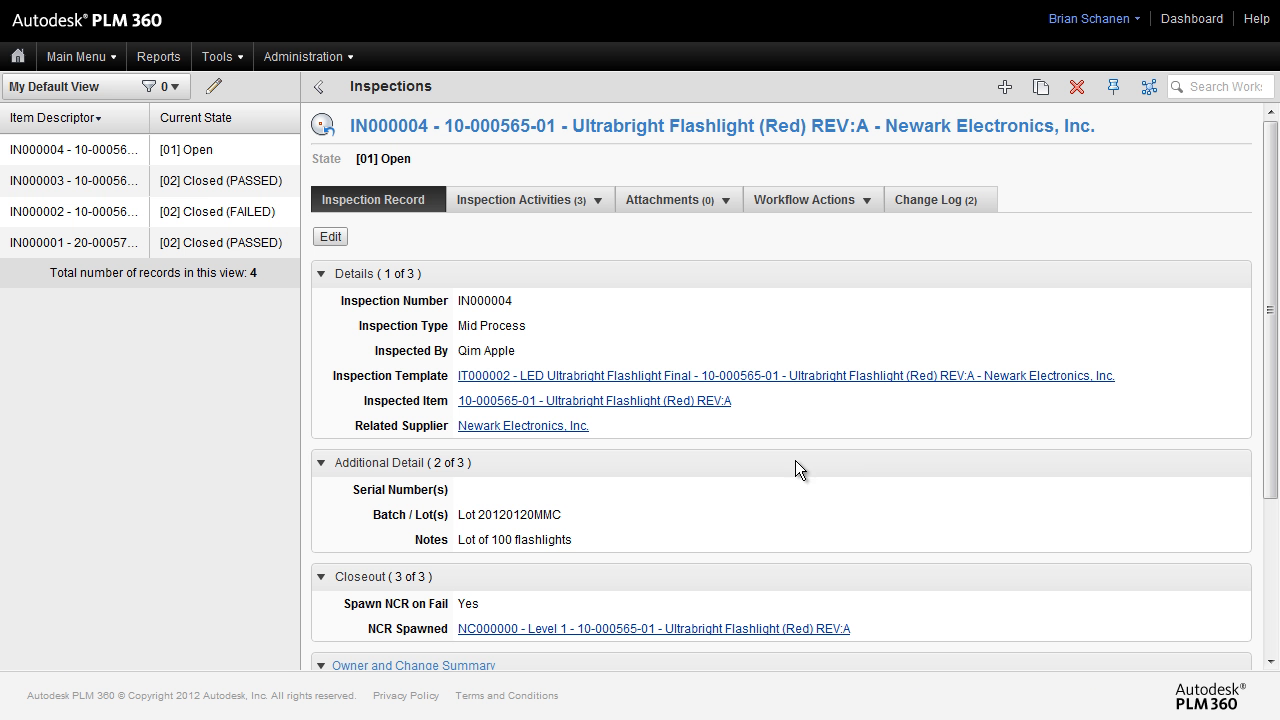
# - Open the saved-views list beside My Default View in the left panel
pyautogui.click(75, 149)
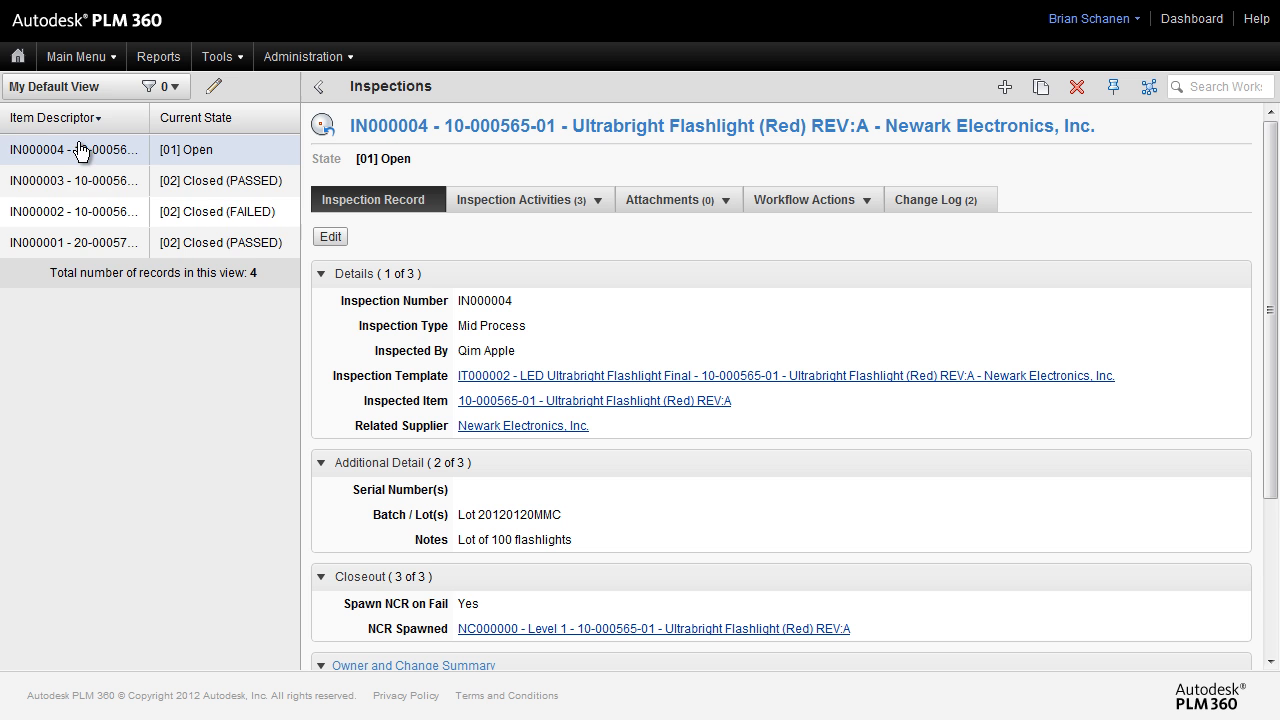
pyautogui.moveTo(62, 163)
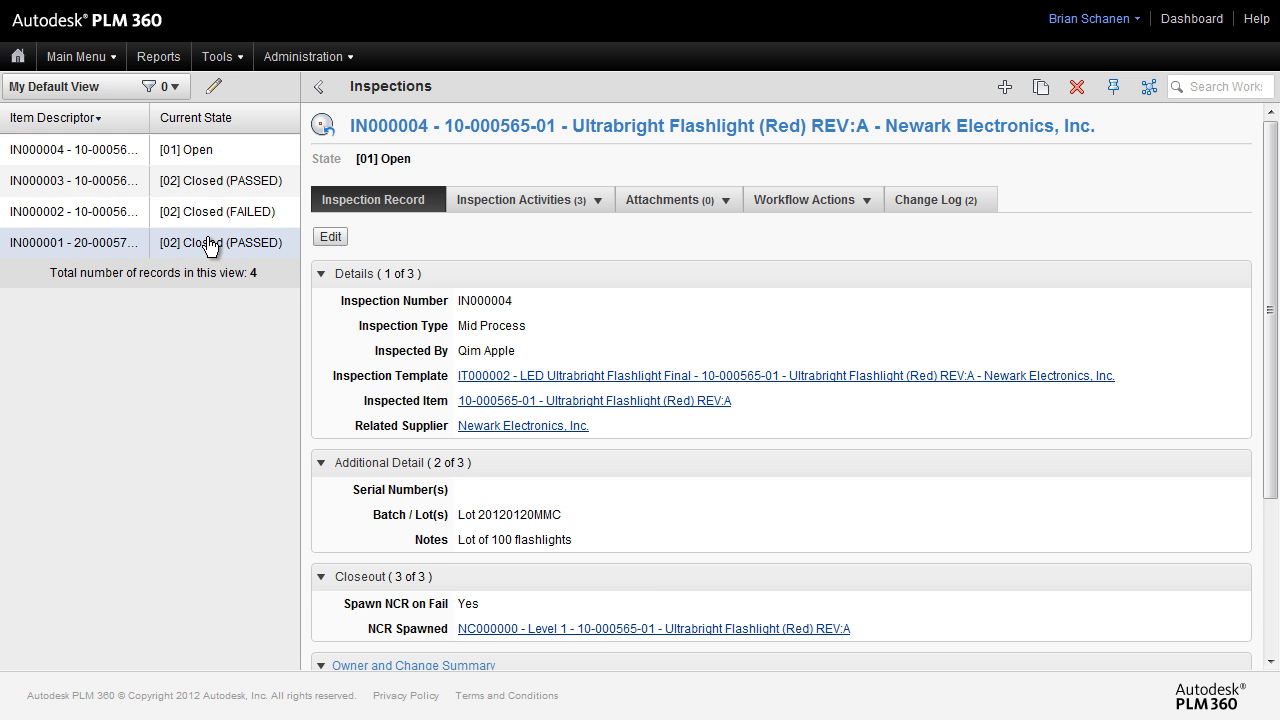
pyautogui.click(75, 149)
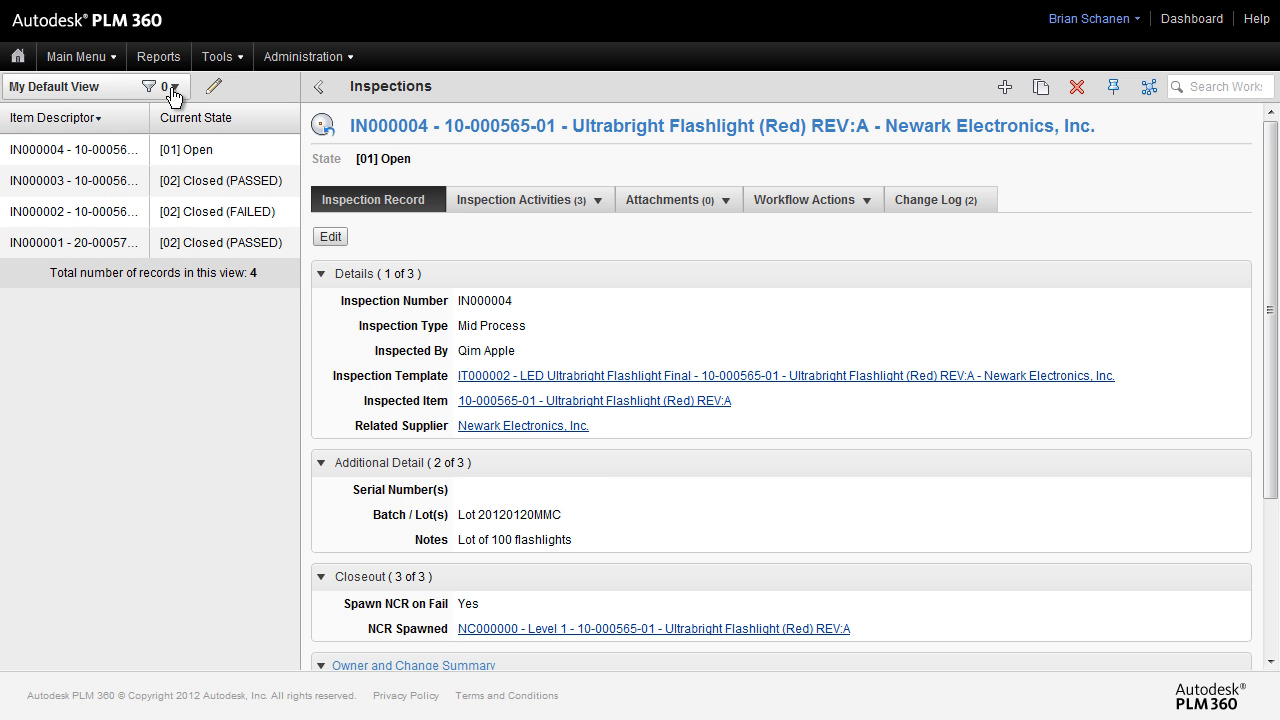
pyautogui.click(75, 149)
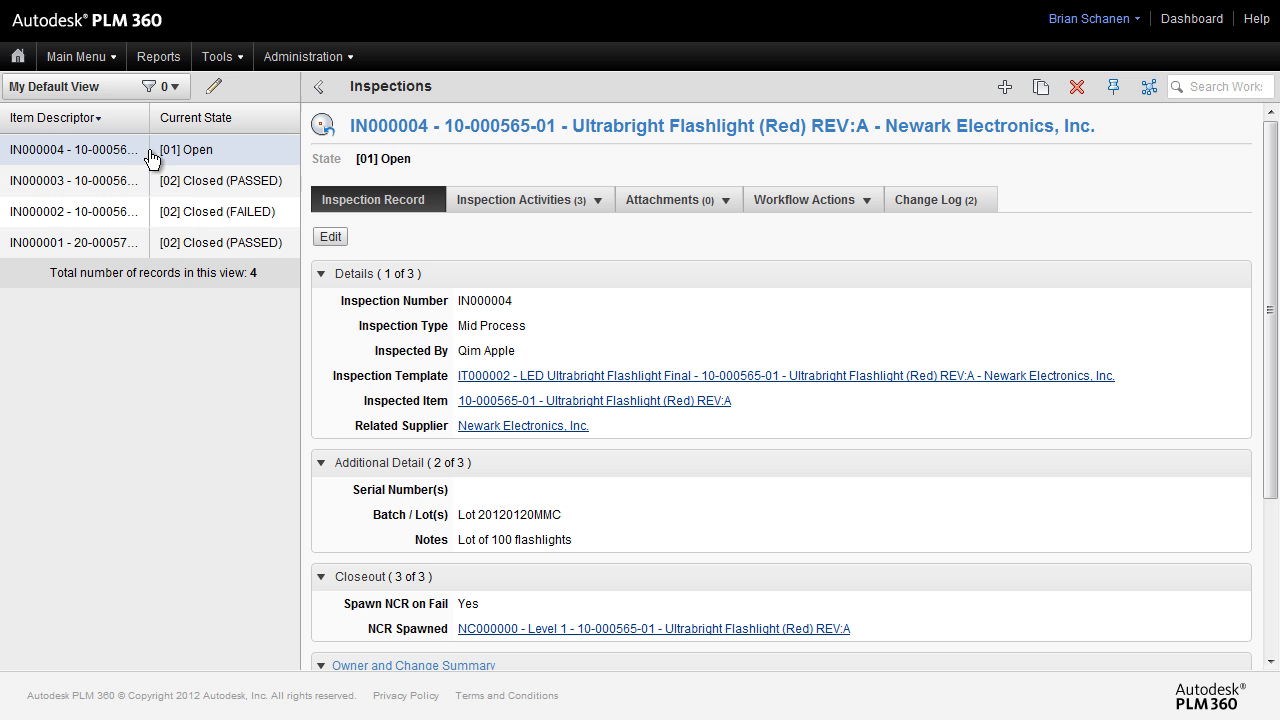
pyautogui.moveTo(218, 181)
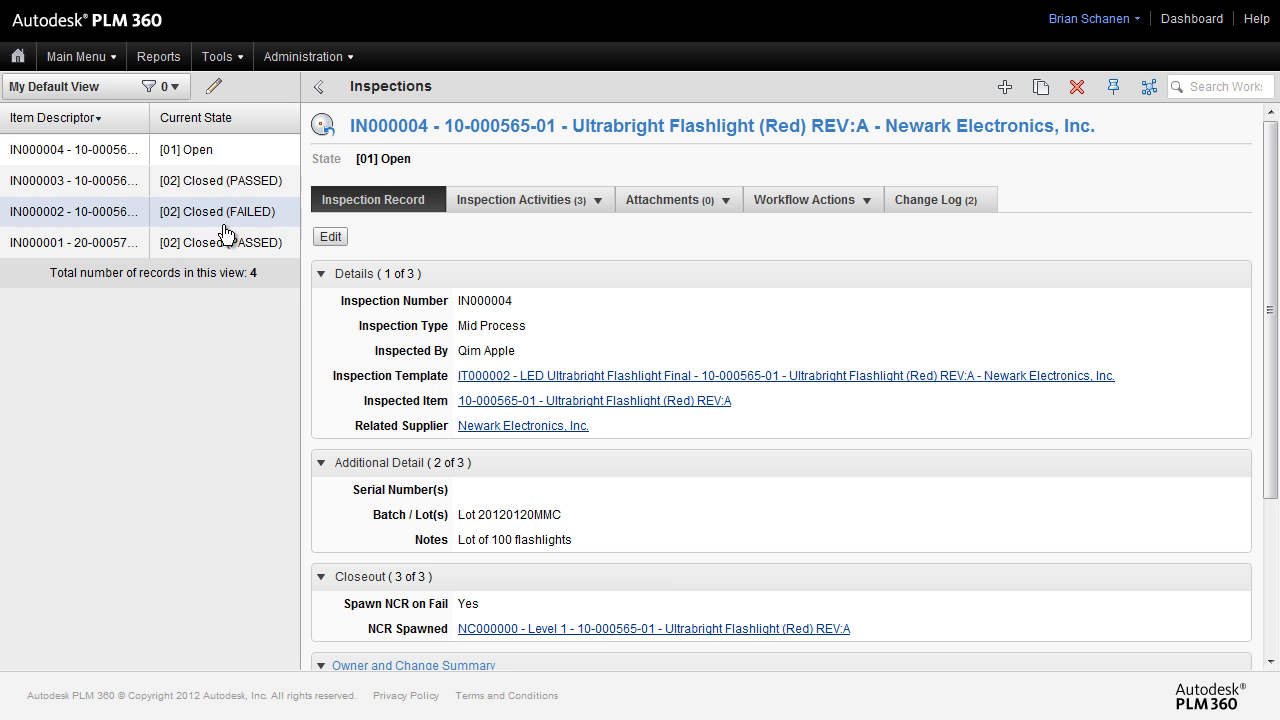
pyautogui.click(171, 86)
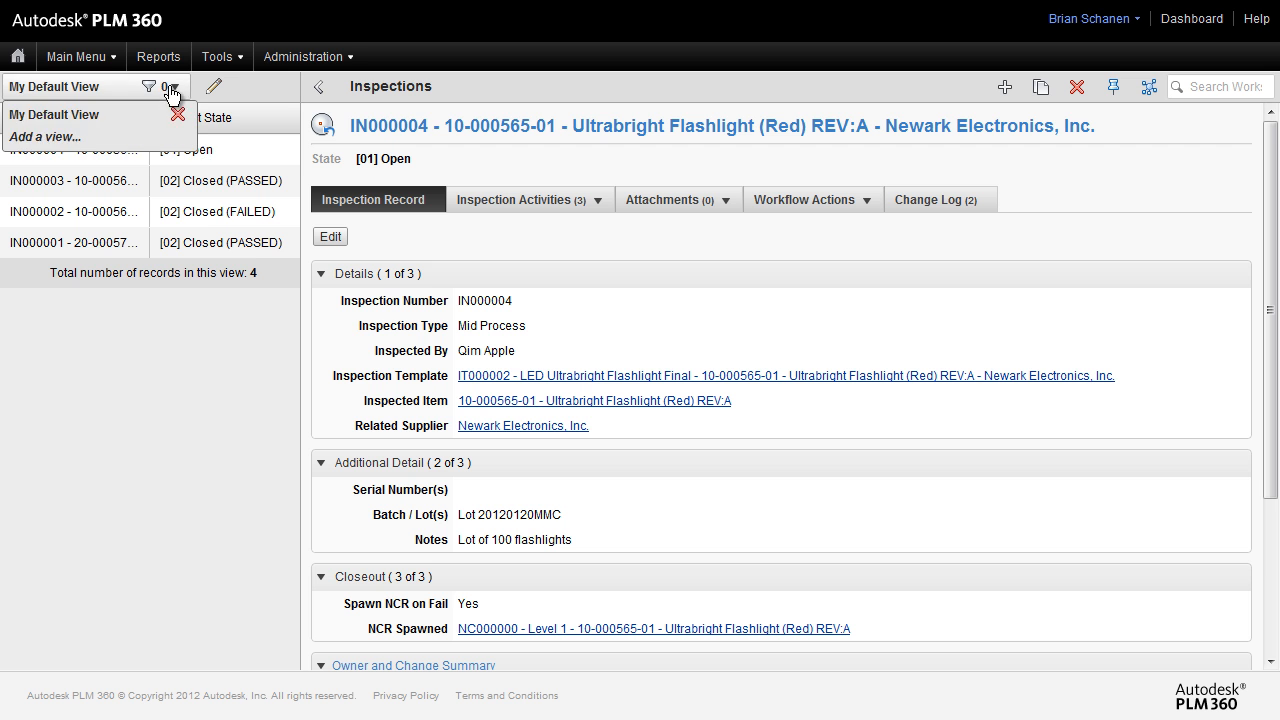
# - Add a view named 'Open Inspections' with Item Descriptor as a shown column
pyautogui.click(45, 136)
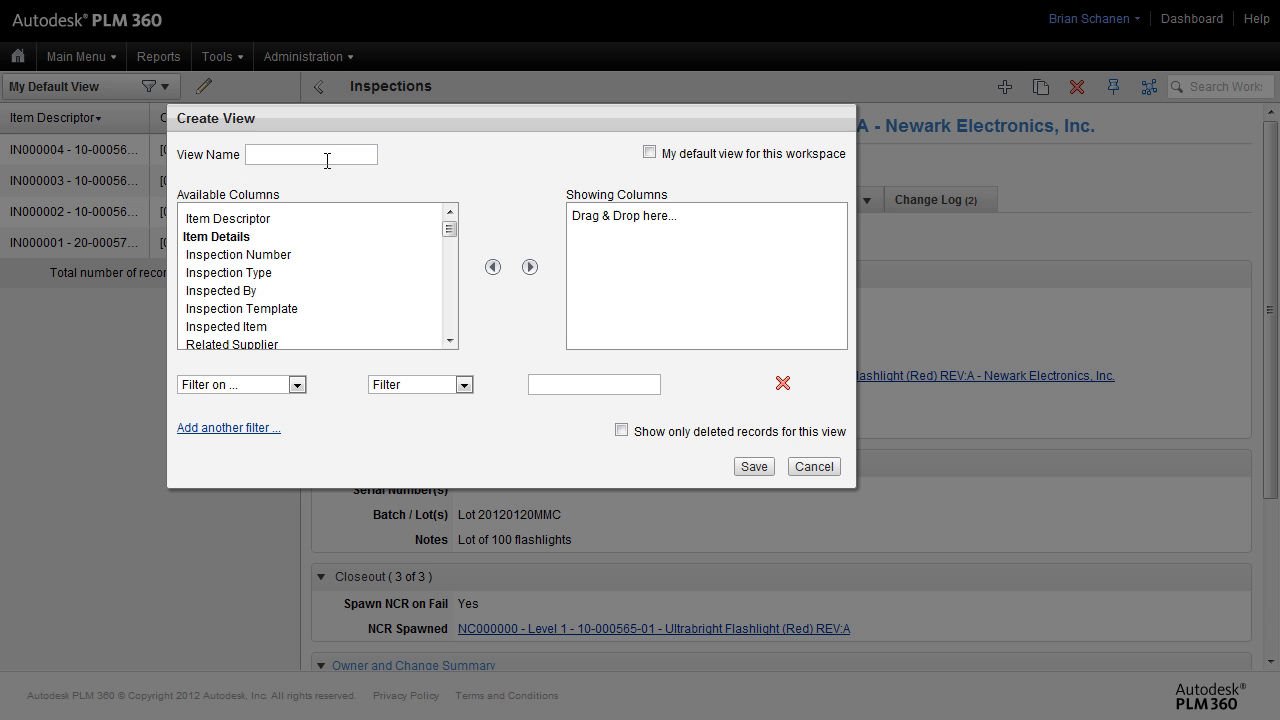
pyautogui.write('O')
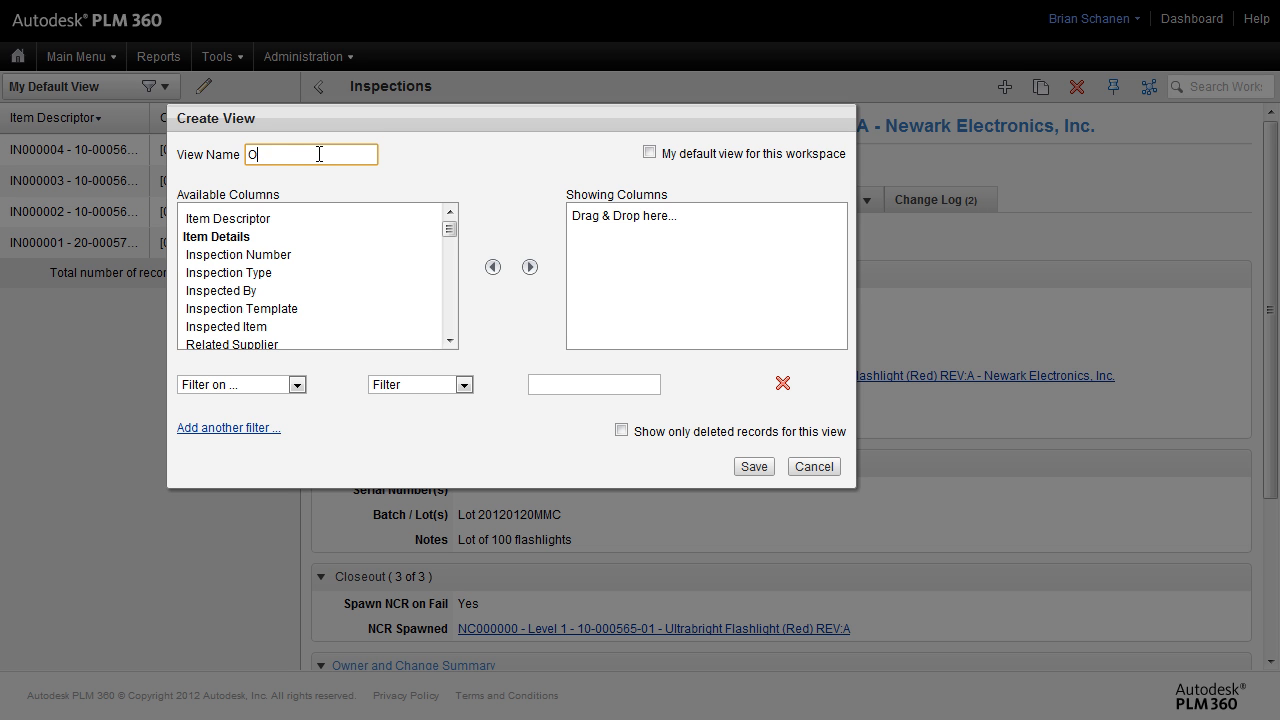
pyautogui.write('pen I')
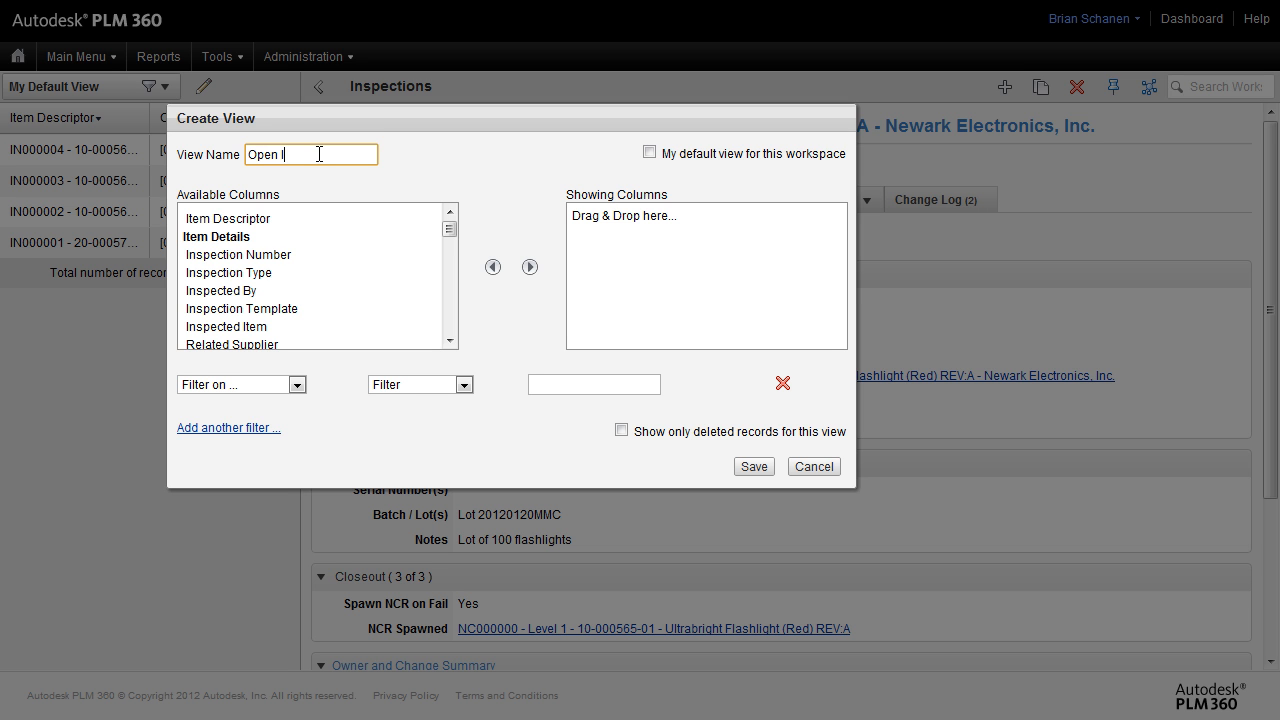
pyautogui.write('nspectio')
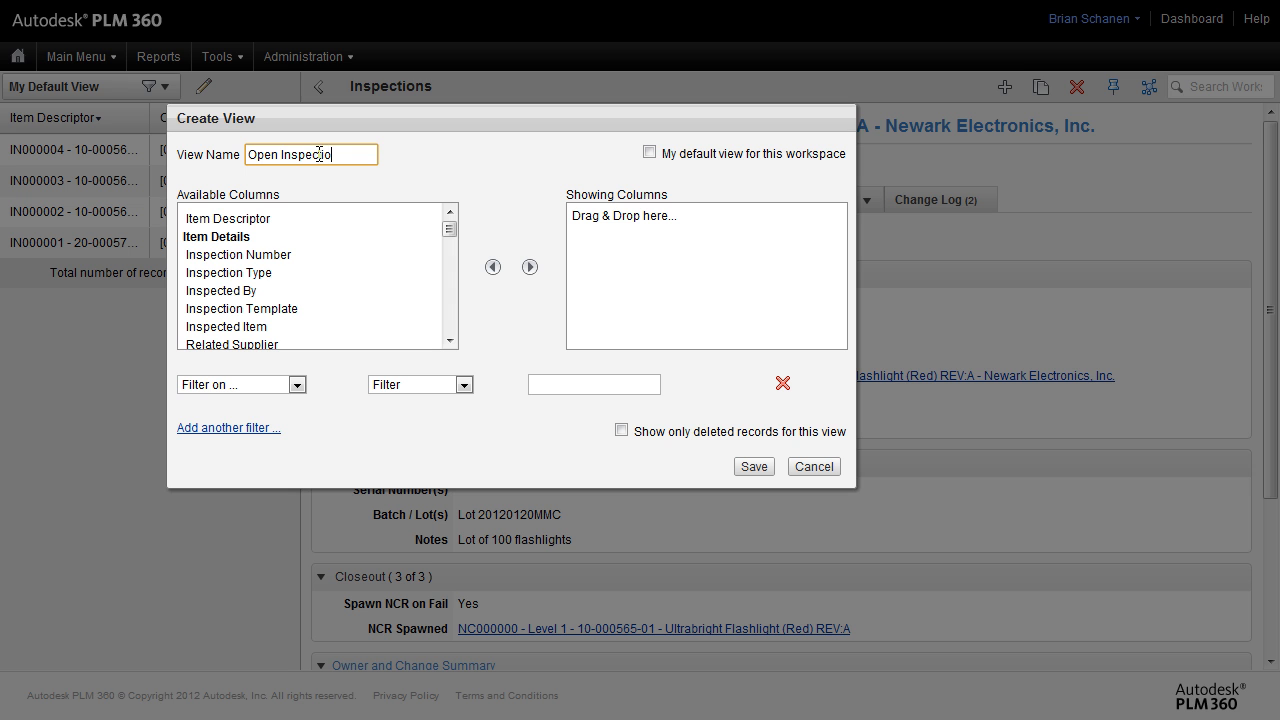
pyautogui.write('ns')
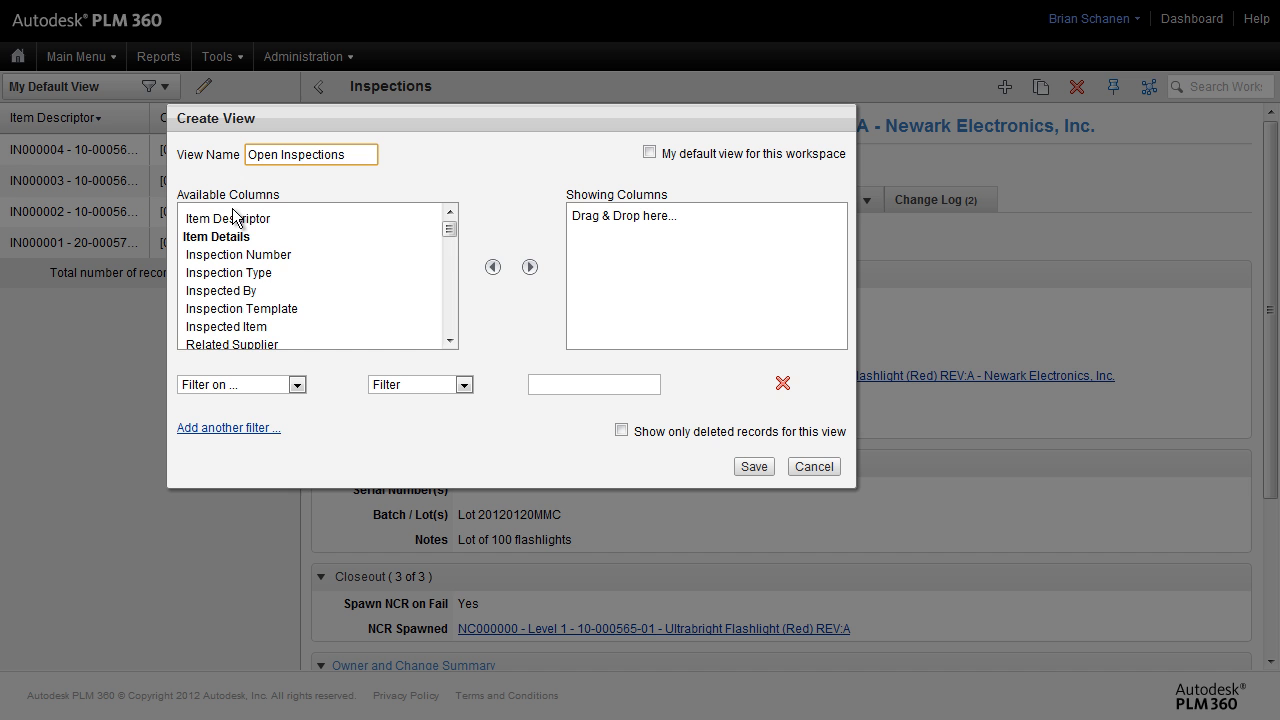
pyautogui.click(227, 218)
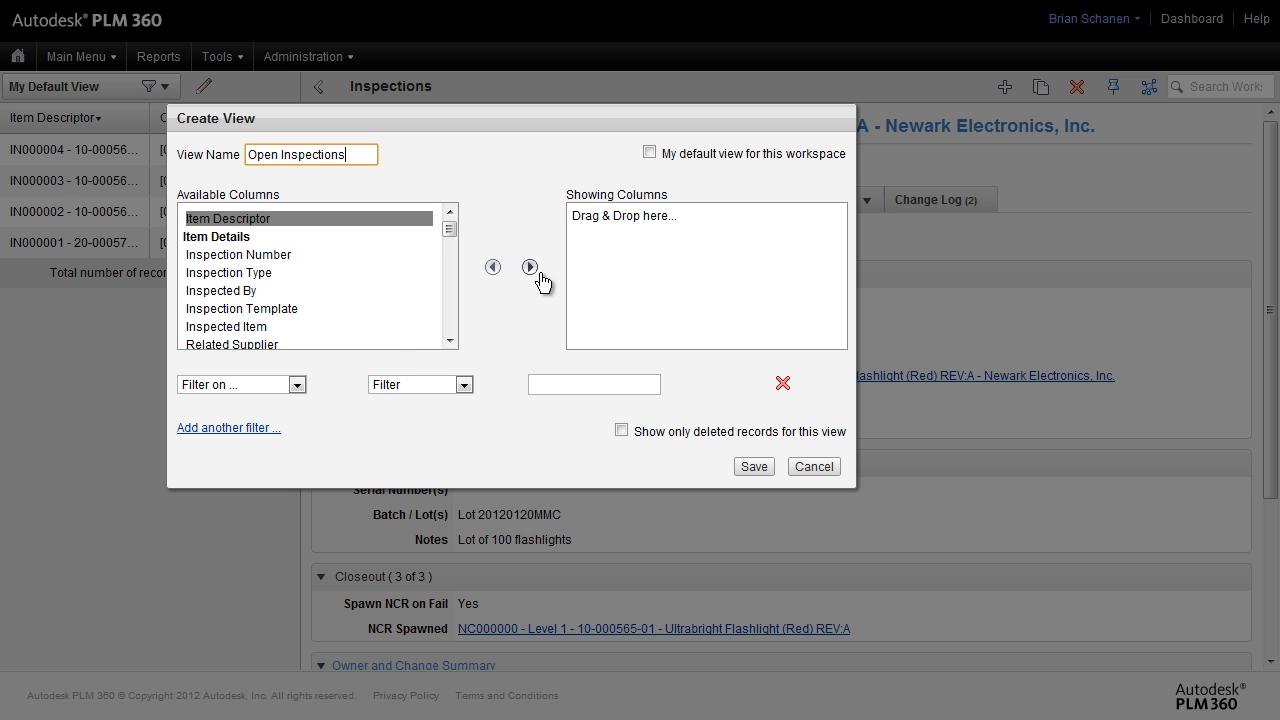
pyautogui.click(529, 267)
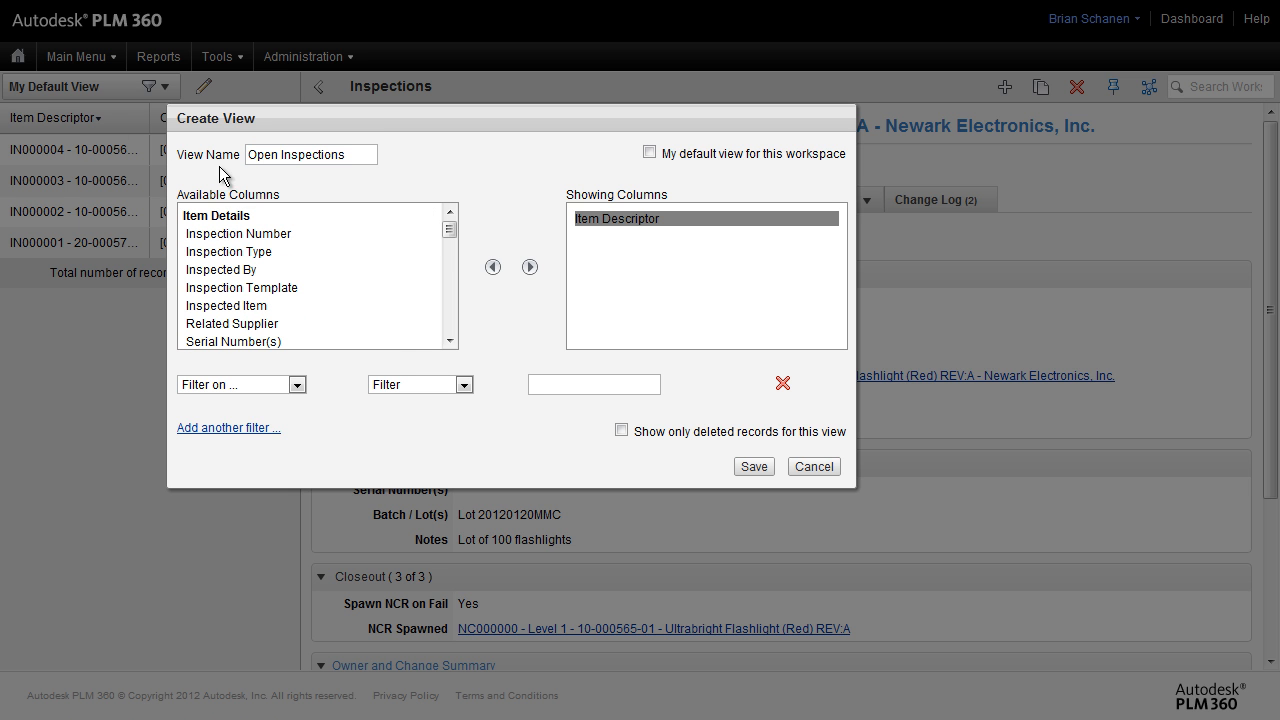
pyautogui.moveTo(640, 232)
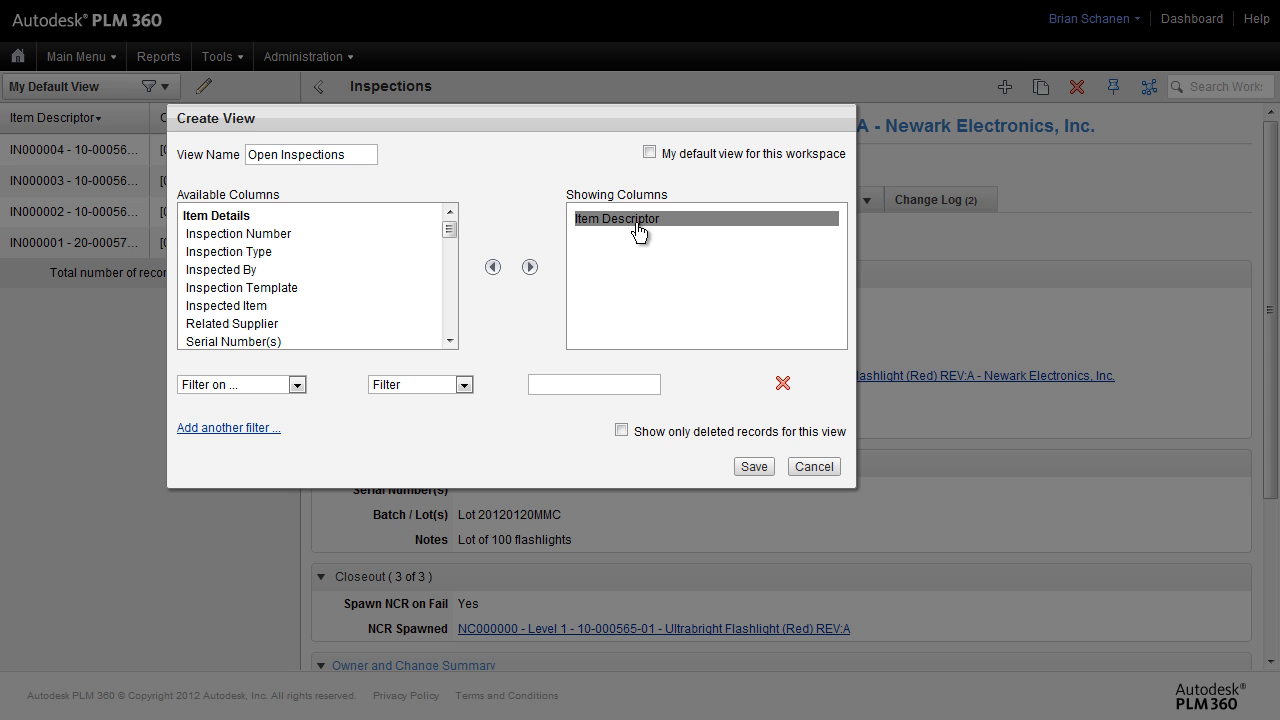
pyautogui.moveTo(25, 160)
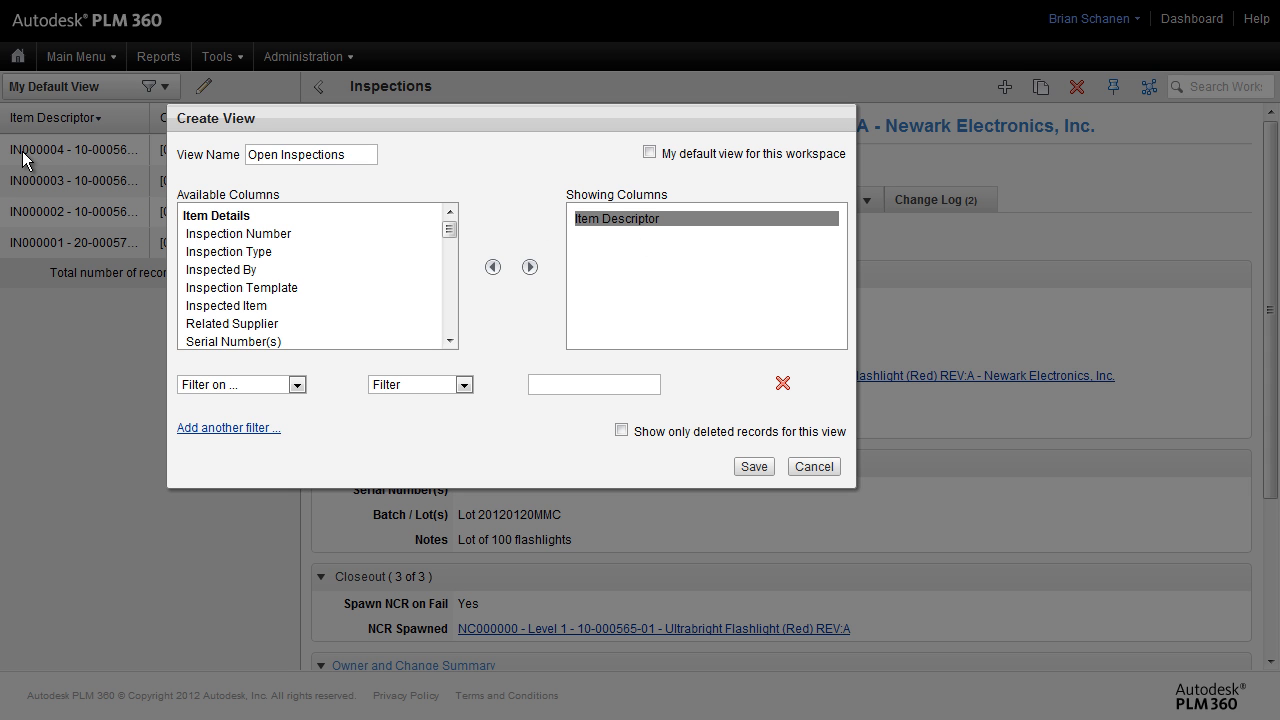
pyautogui.moveTo(82, 158)
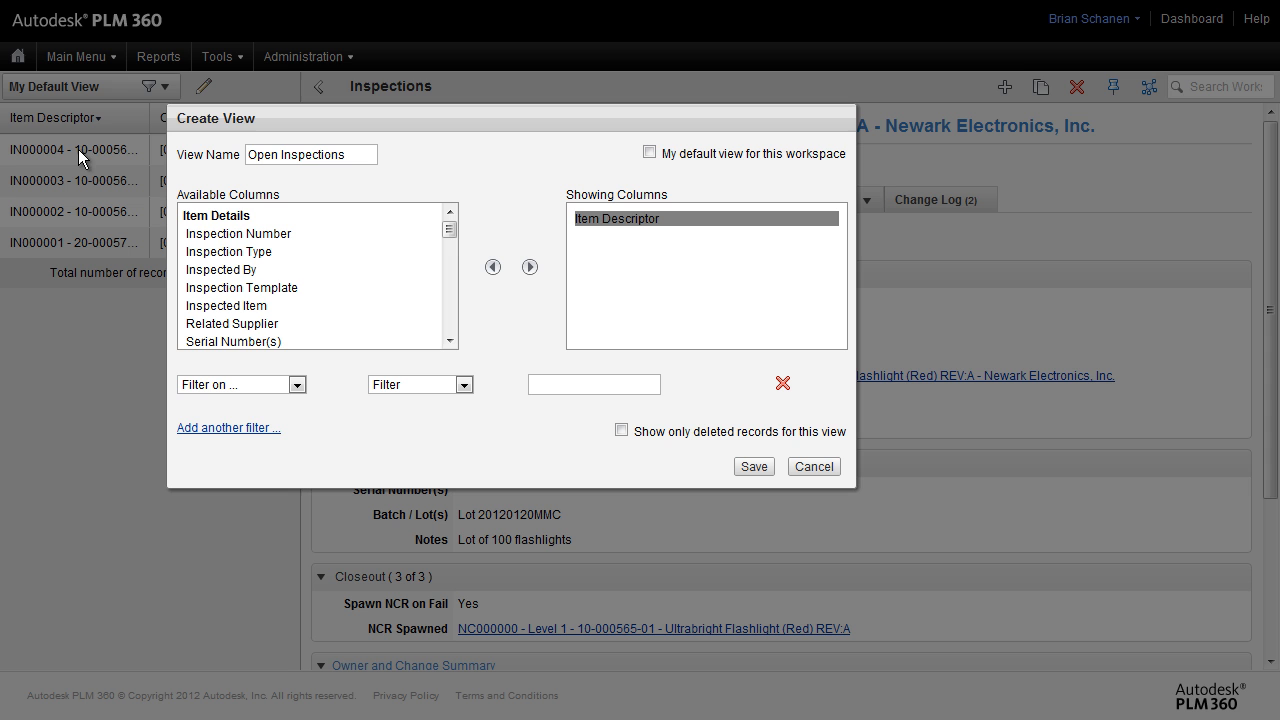
pyautogui.moveTo(116, 160)
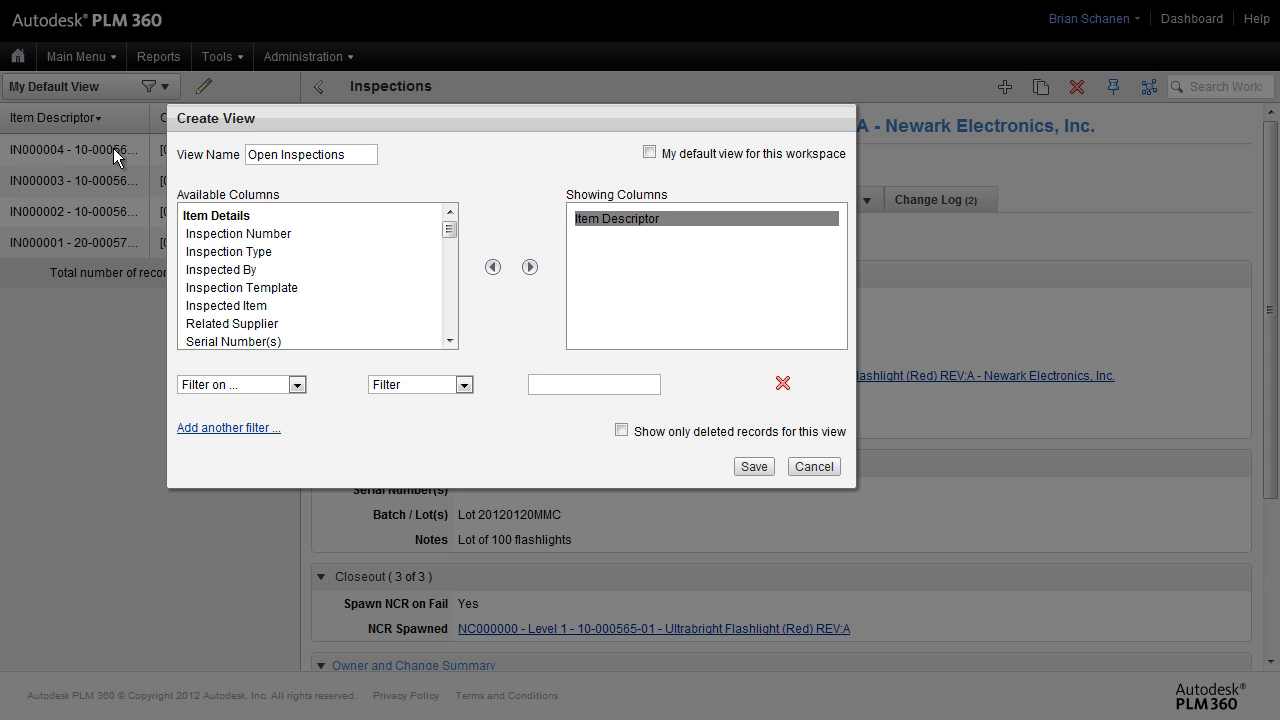
pyautogui.moveTo(392, 220)
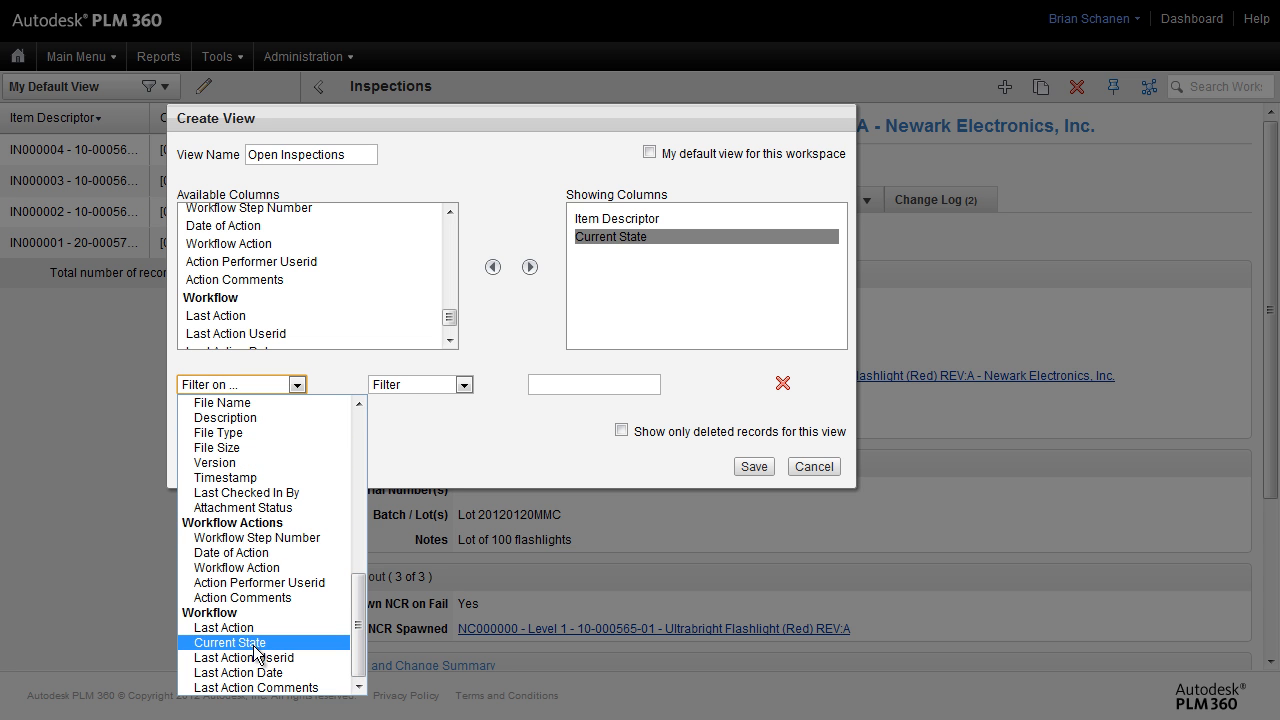
# - Filter the view on Current State containing 'Open' and save it
pyautogui.click(229, 642)
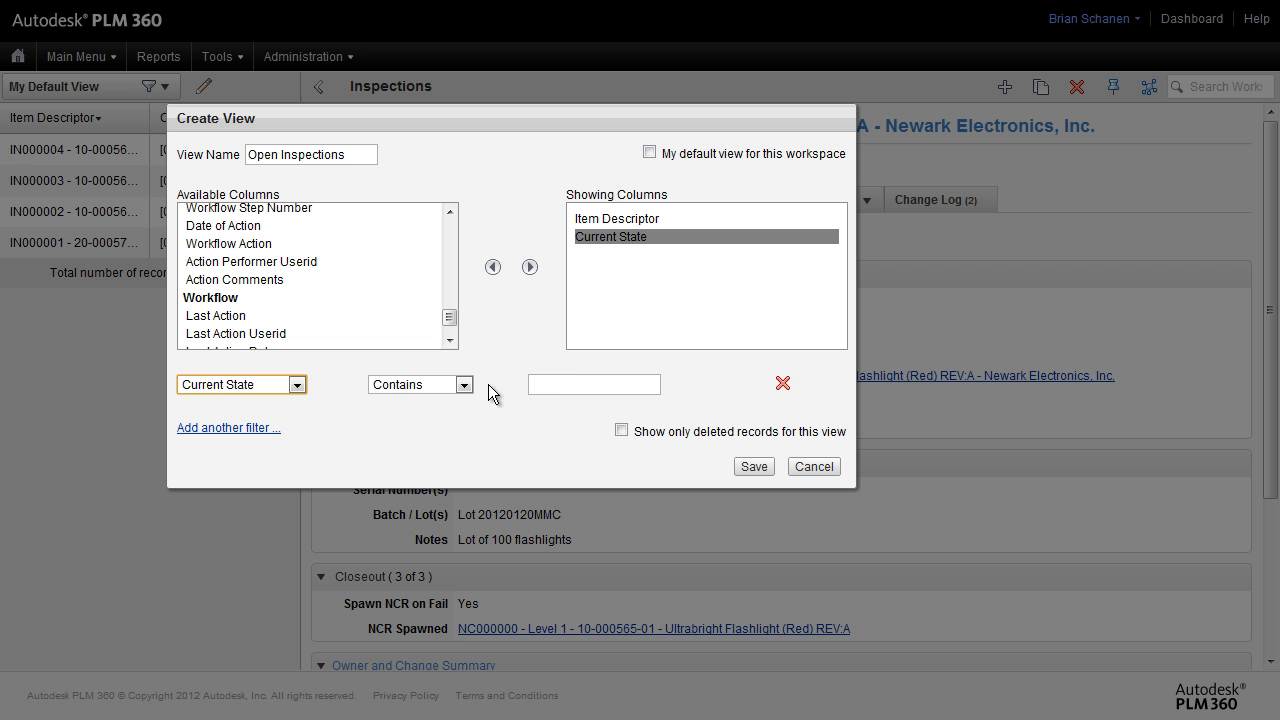
pyautogui.write('Open')
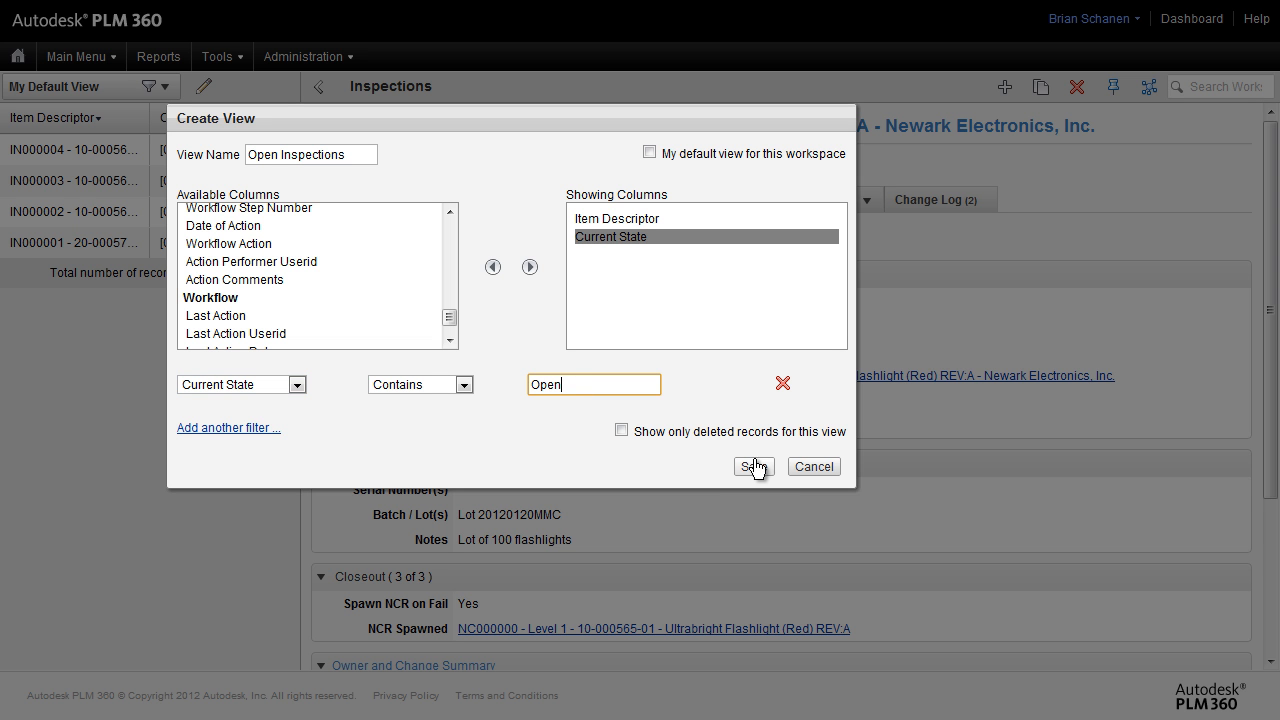
pyautogui.click(753, 466)
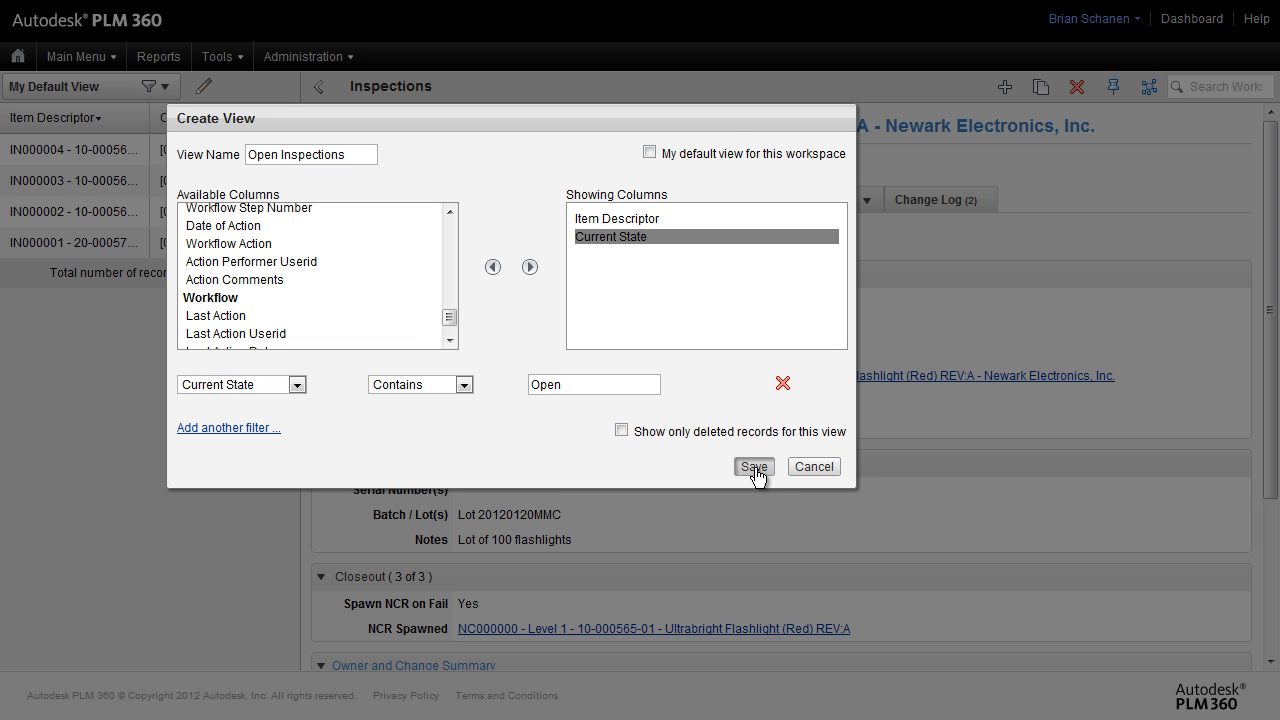
pyautogui.click(753, 466)
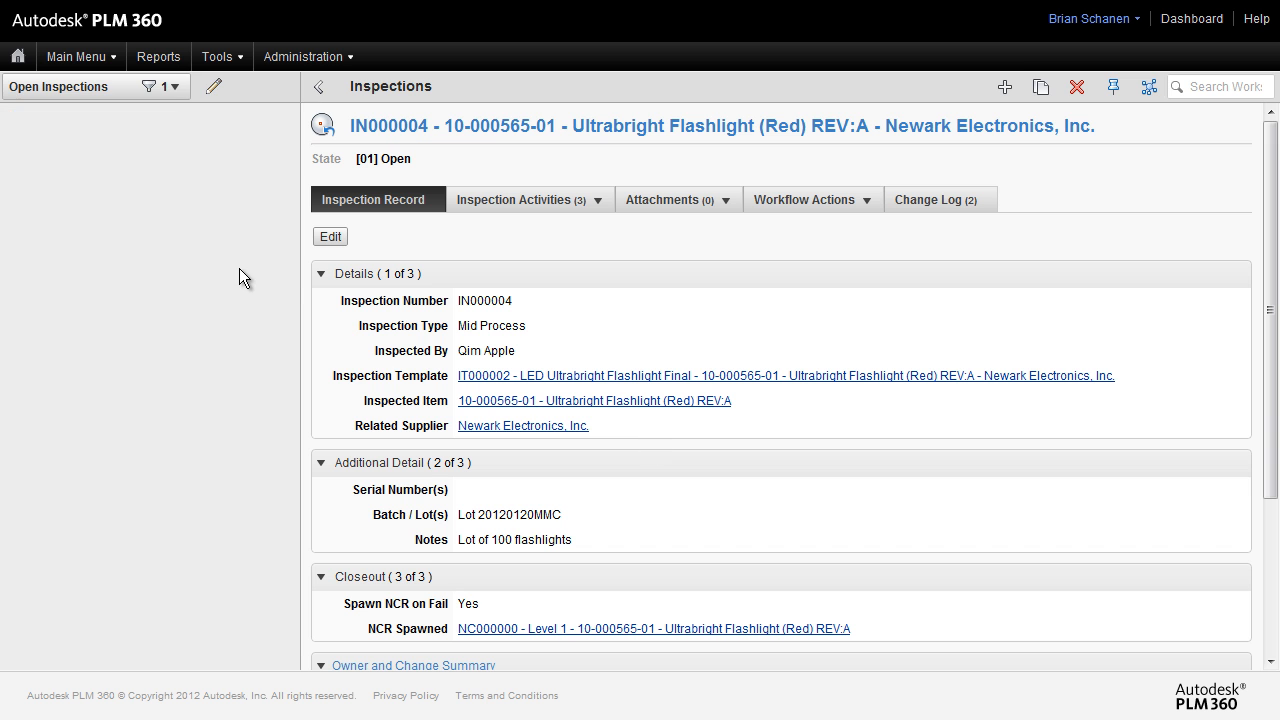
# - Keep Open Inspections active and open IN000004, its only listed record
pyautogui.click(60, 86)
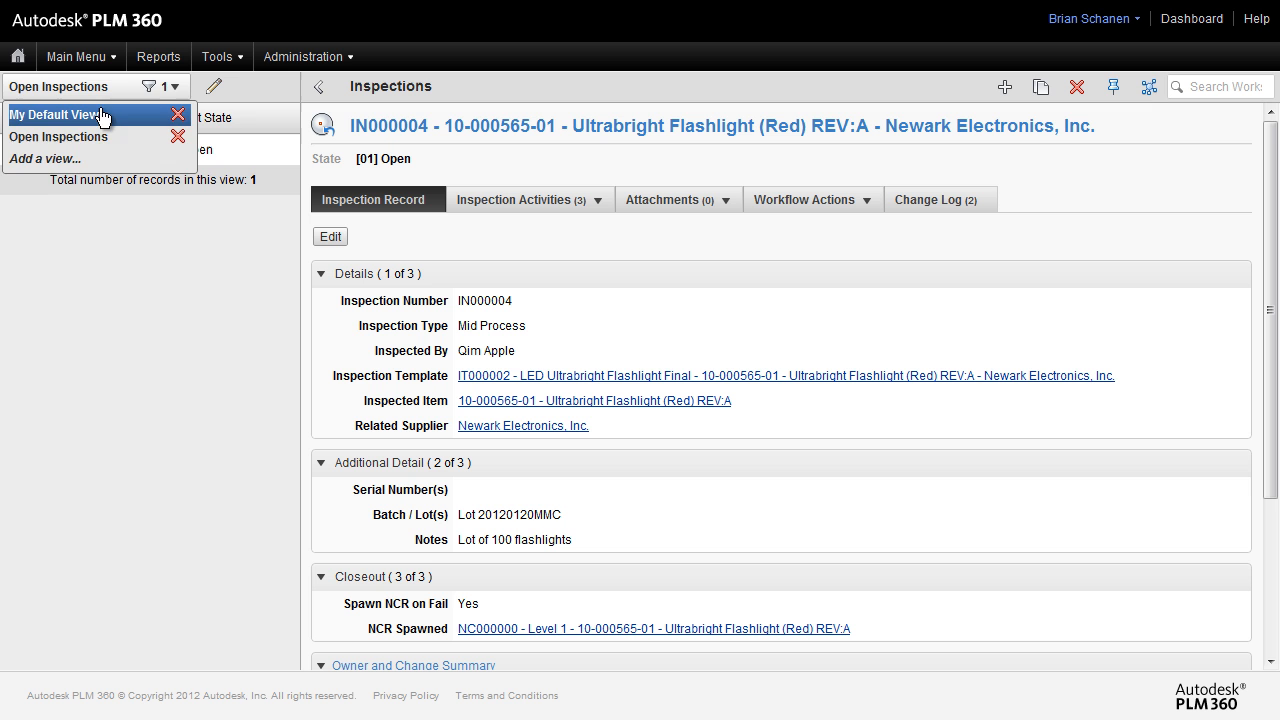
pyautogui.click(56, 114)
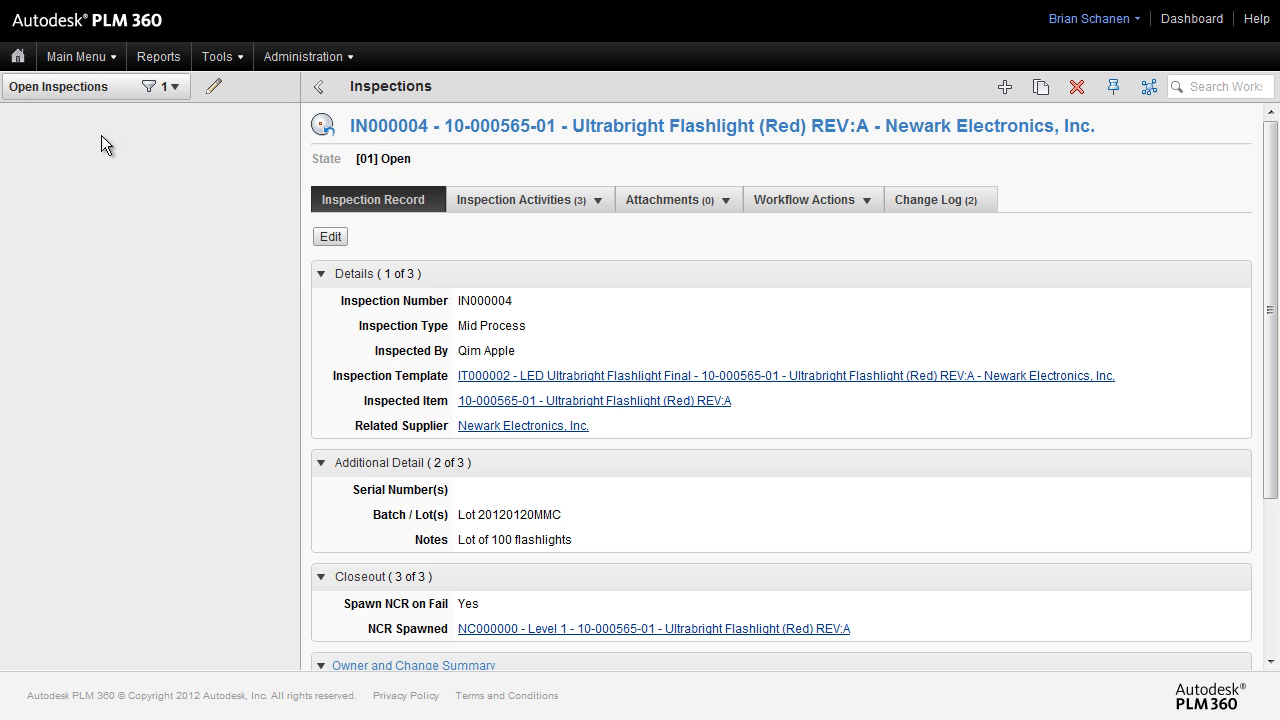
pyautogui.click(175, 86)
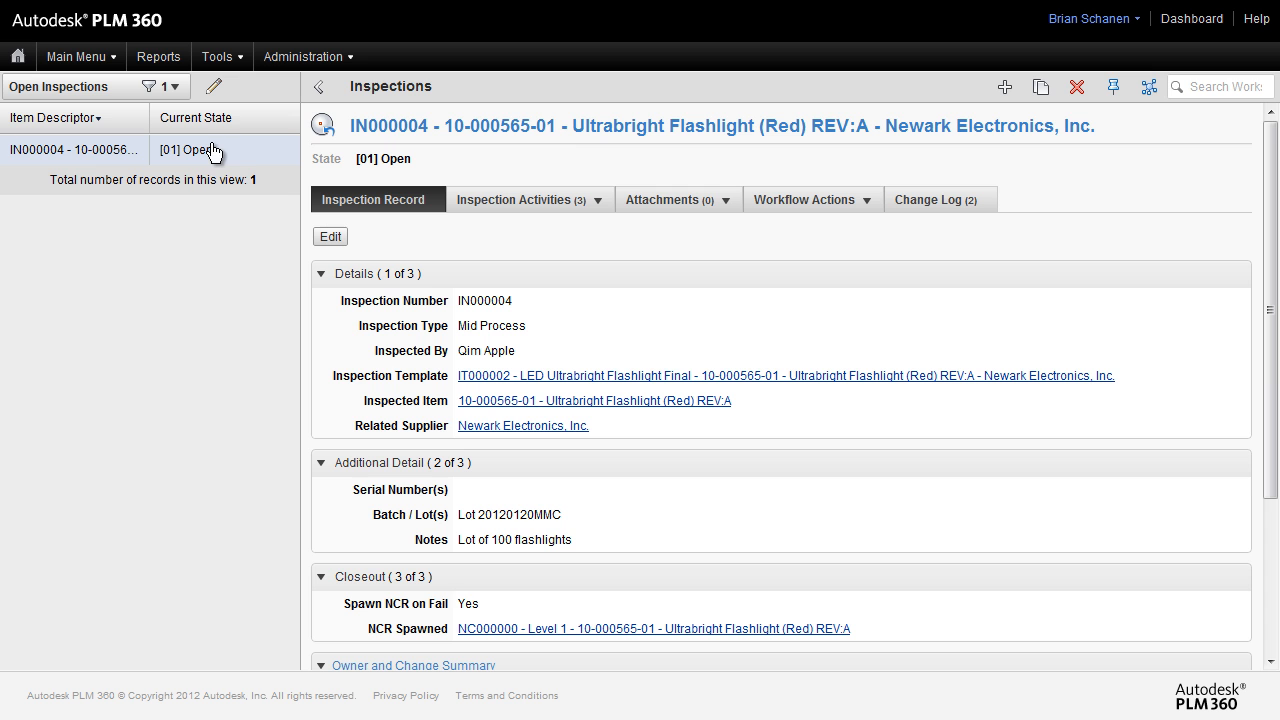
pyautogui.moveTo(763, 167)
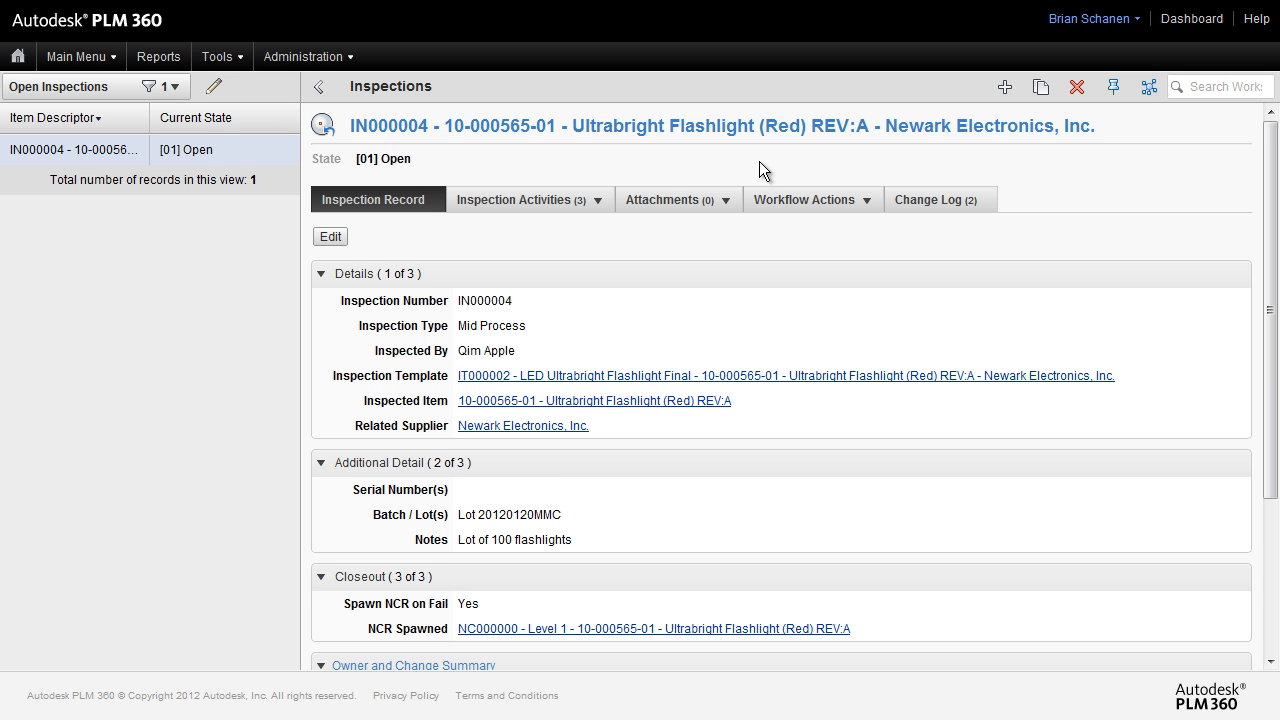
pyautogui.moveTo(930, 163)
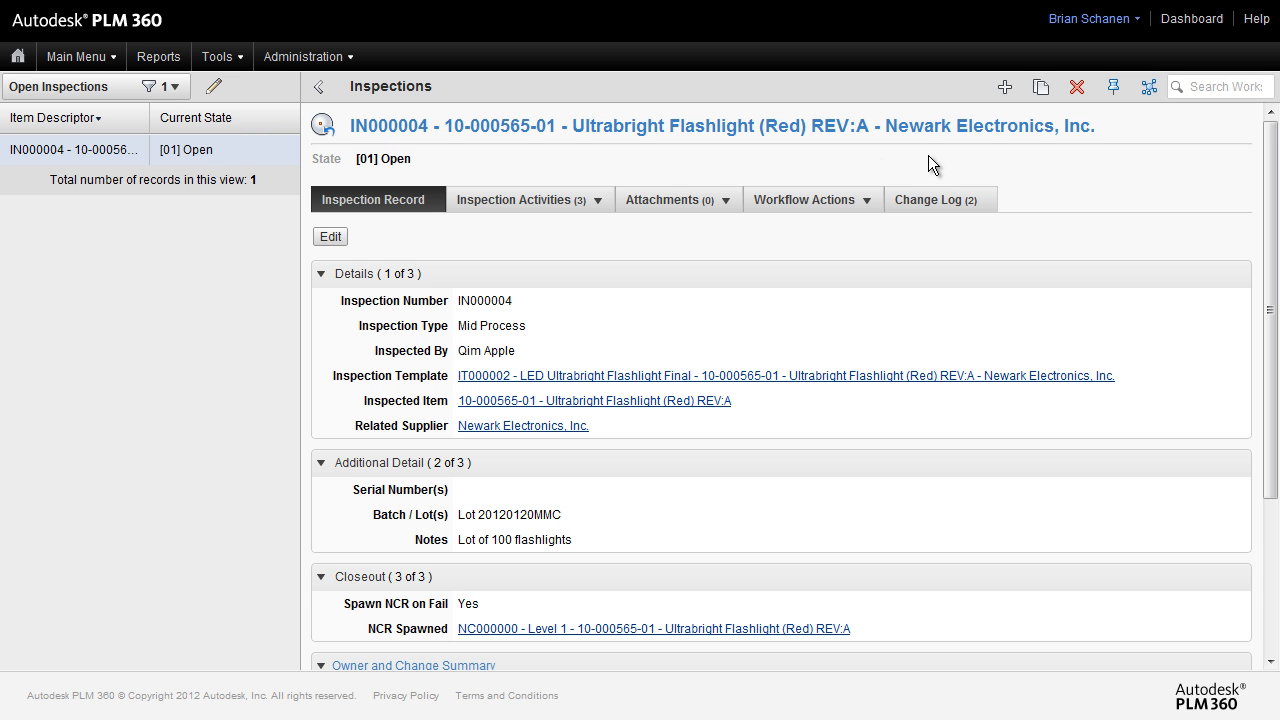